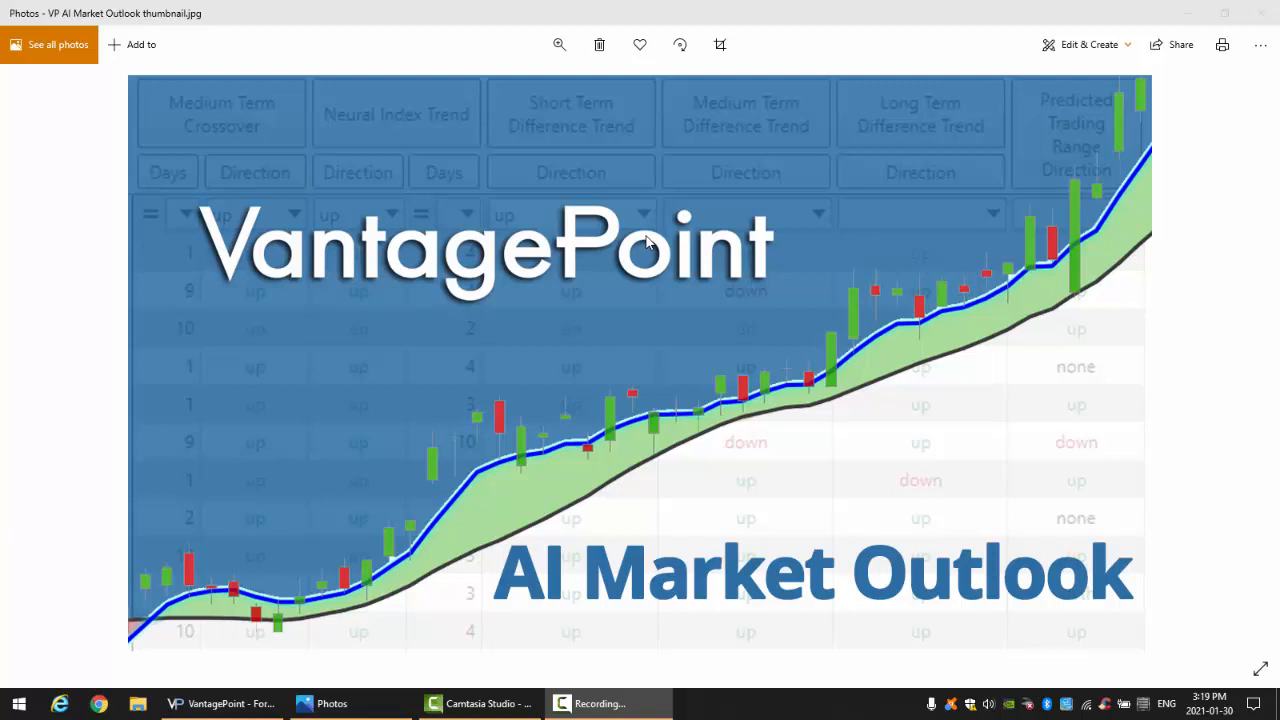
pyautogui.moveTo(28, 452)
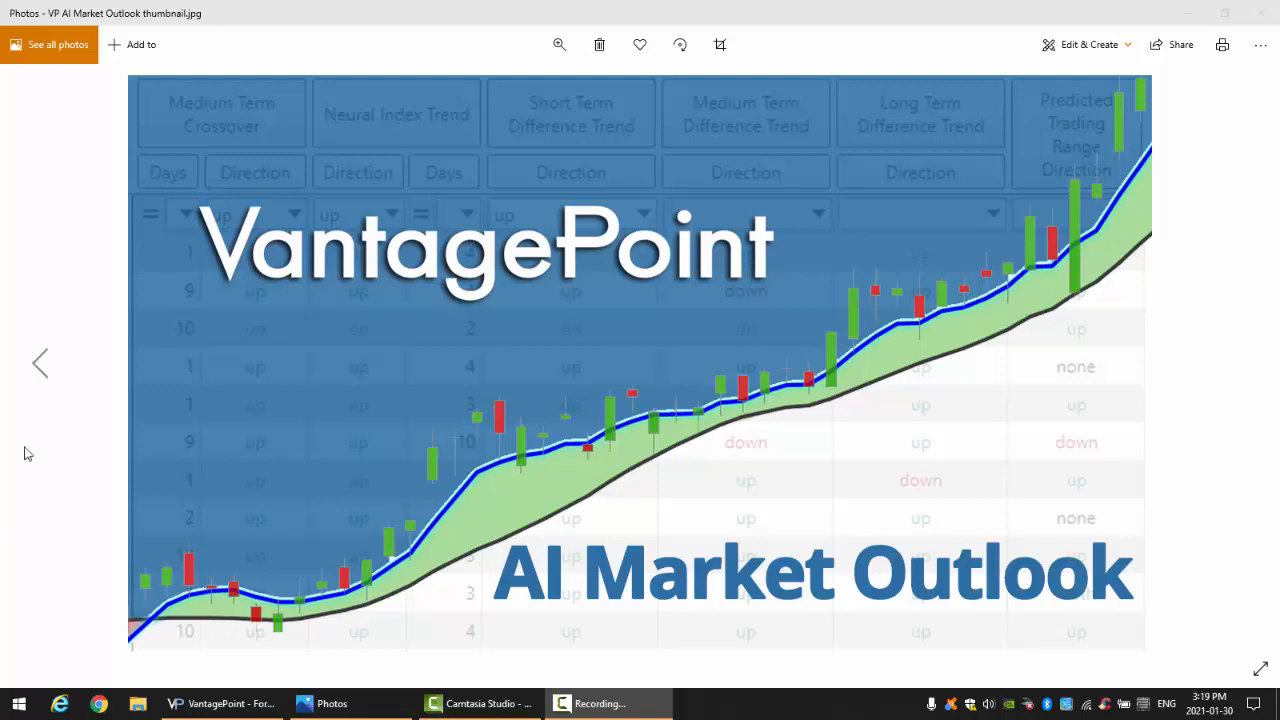
# - Switch from the Photos title image to the VantagePoint Forex Majors workspace
pyautogui.click(212, 704)
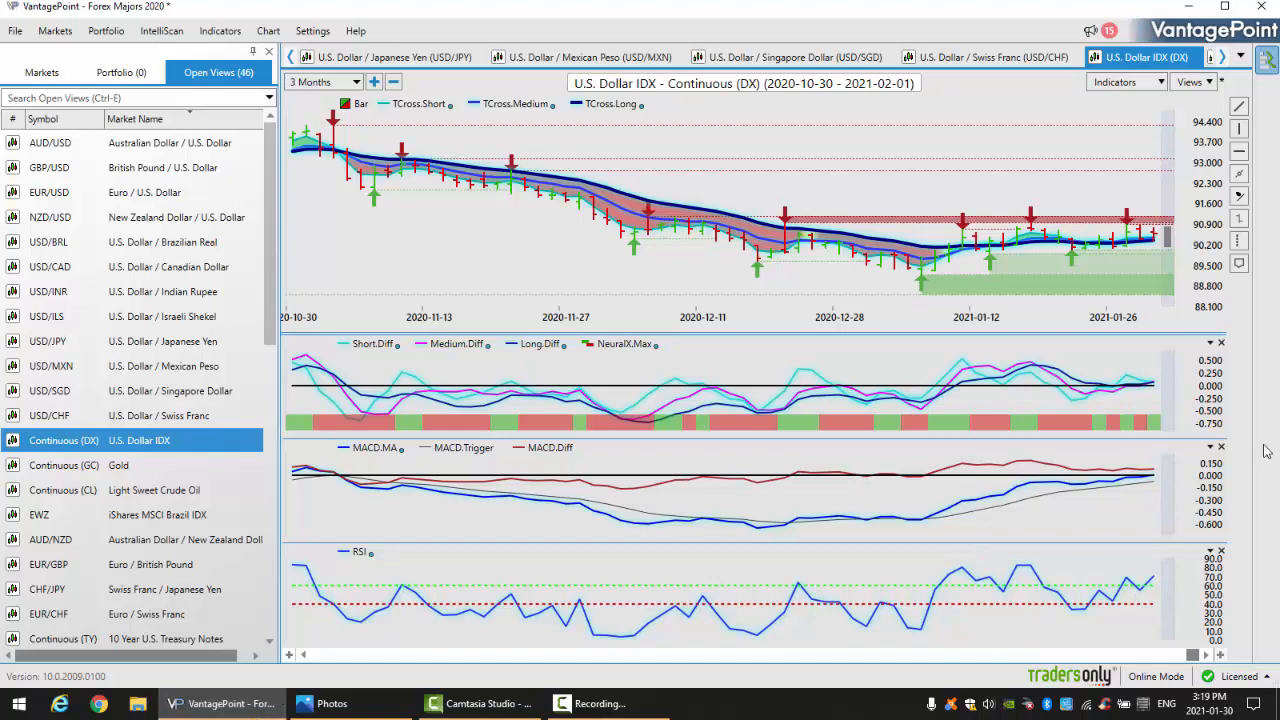
pyautogui.moveTo(1156, 250)
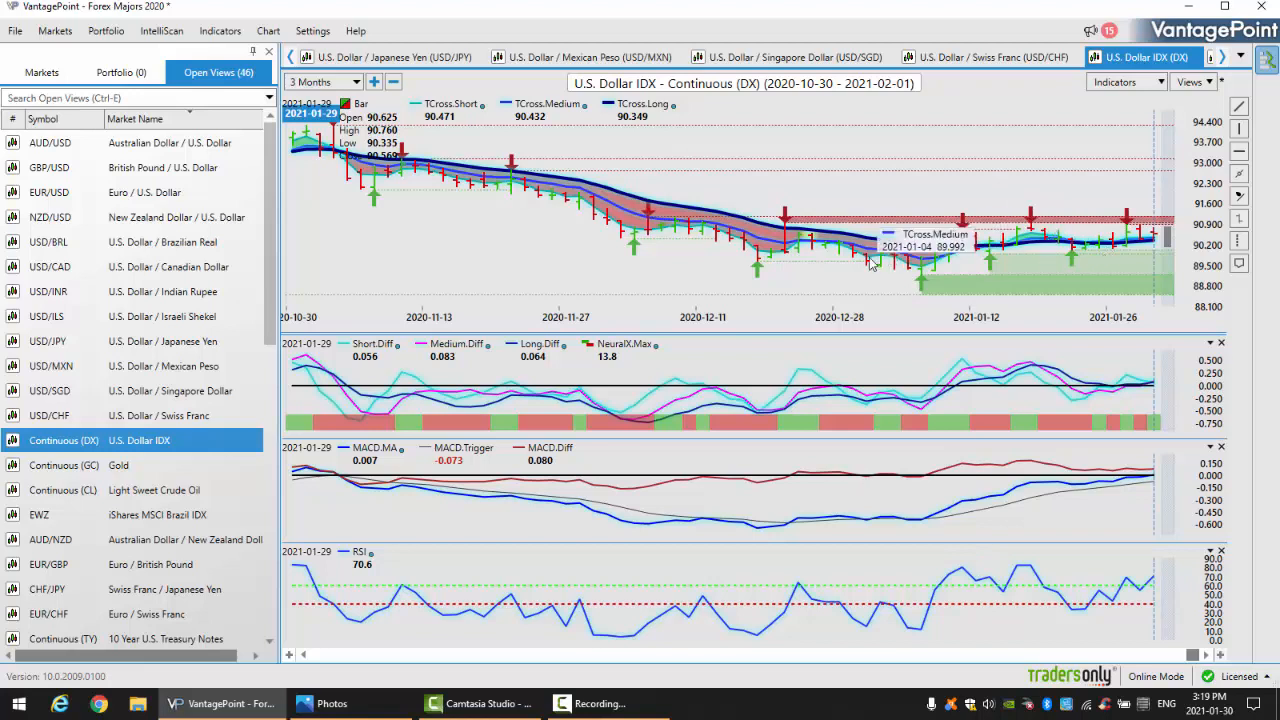
pyautogui.moveTo(1032, 238)
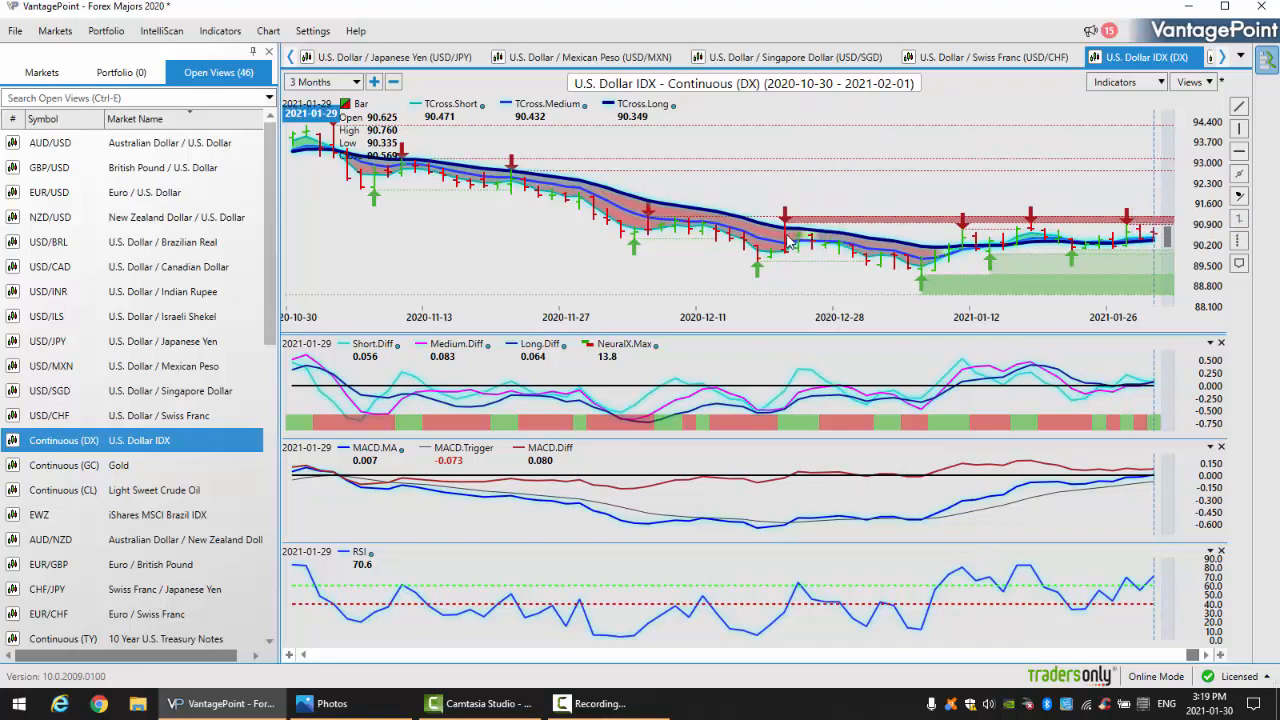
pyautogui.moveTo(780, 236)
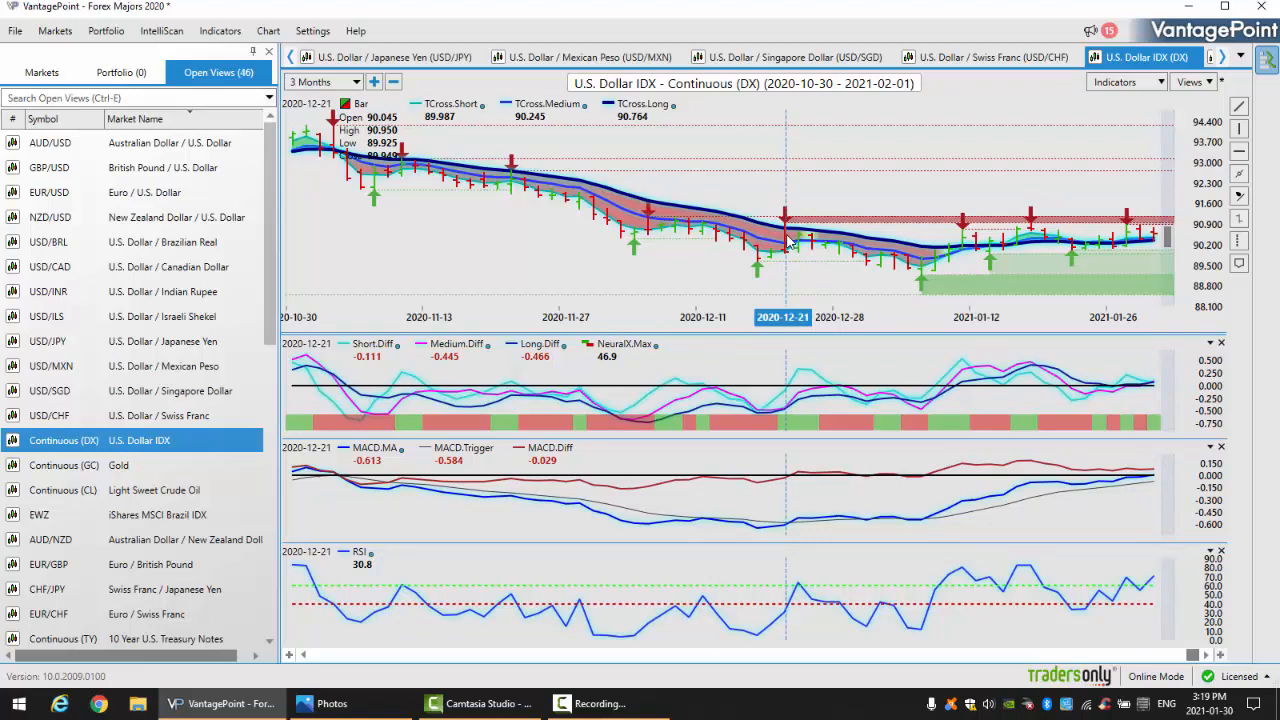
pyautogui.moveTo(948, 236)
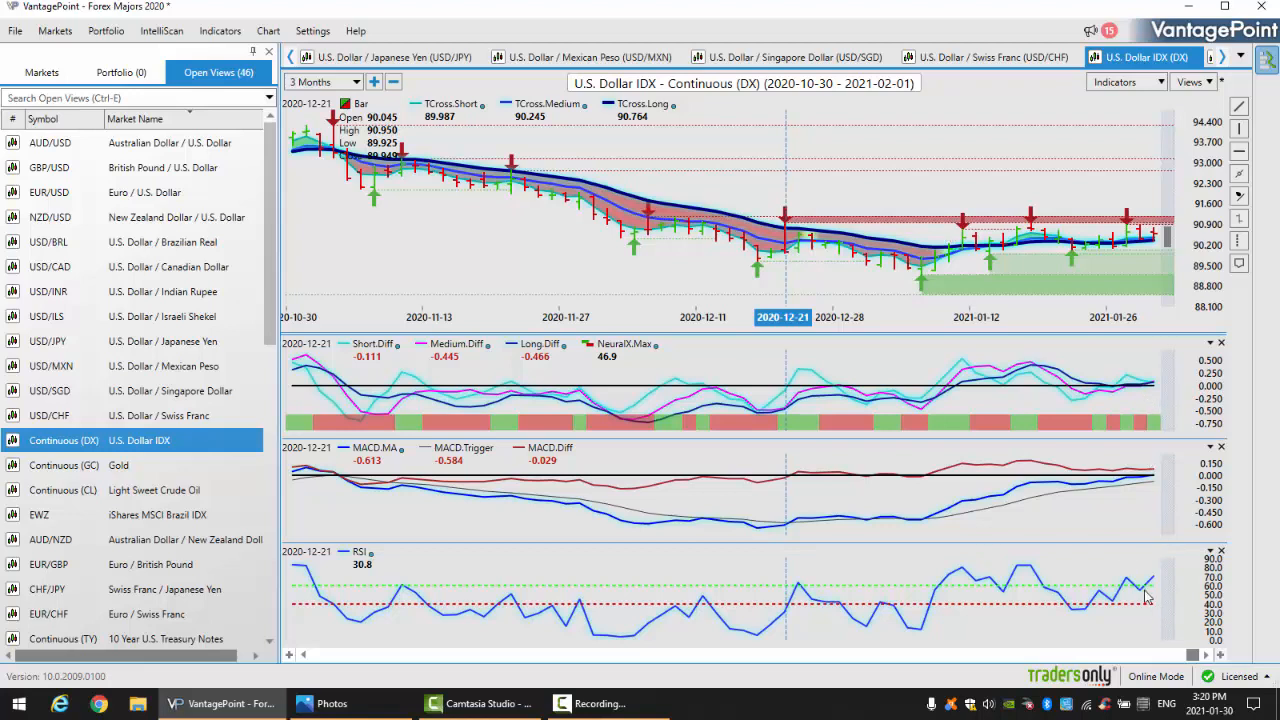
pyautogui.moveTo(1136, 384)
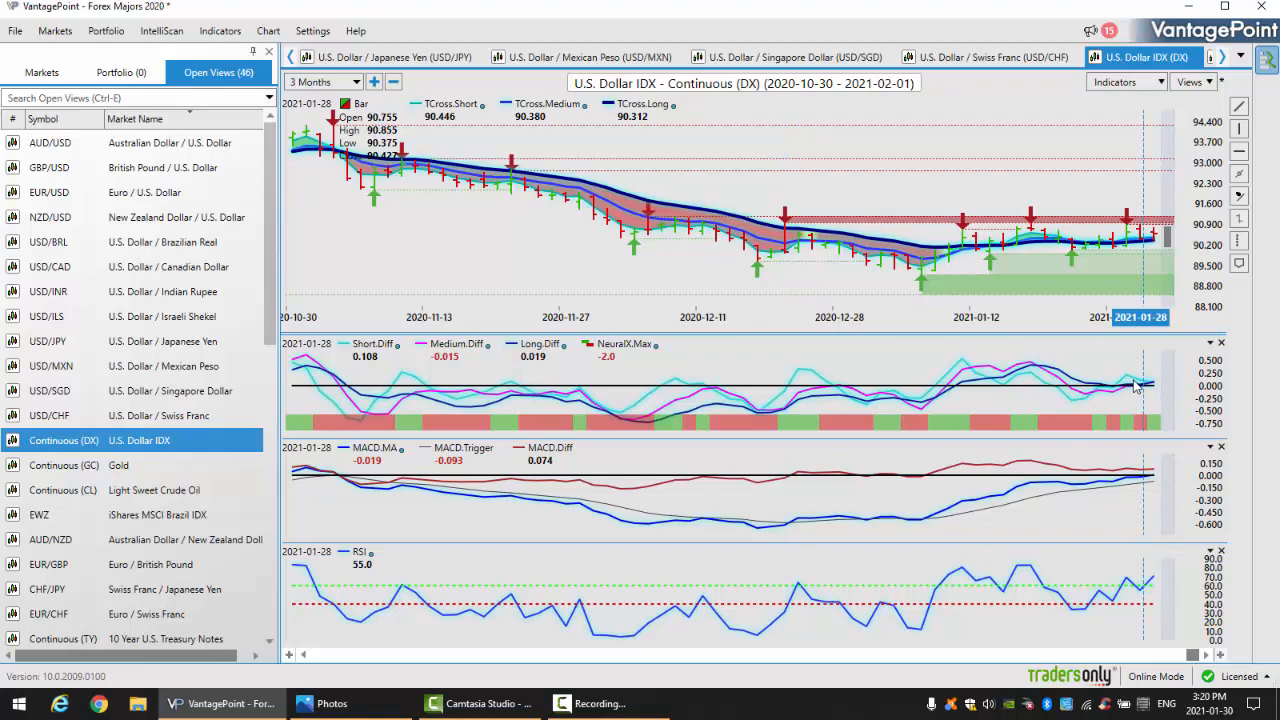
pyautogui.moveTo(1152, 436)
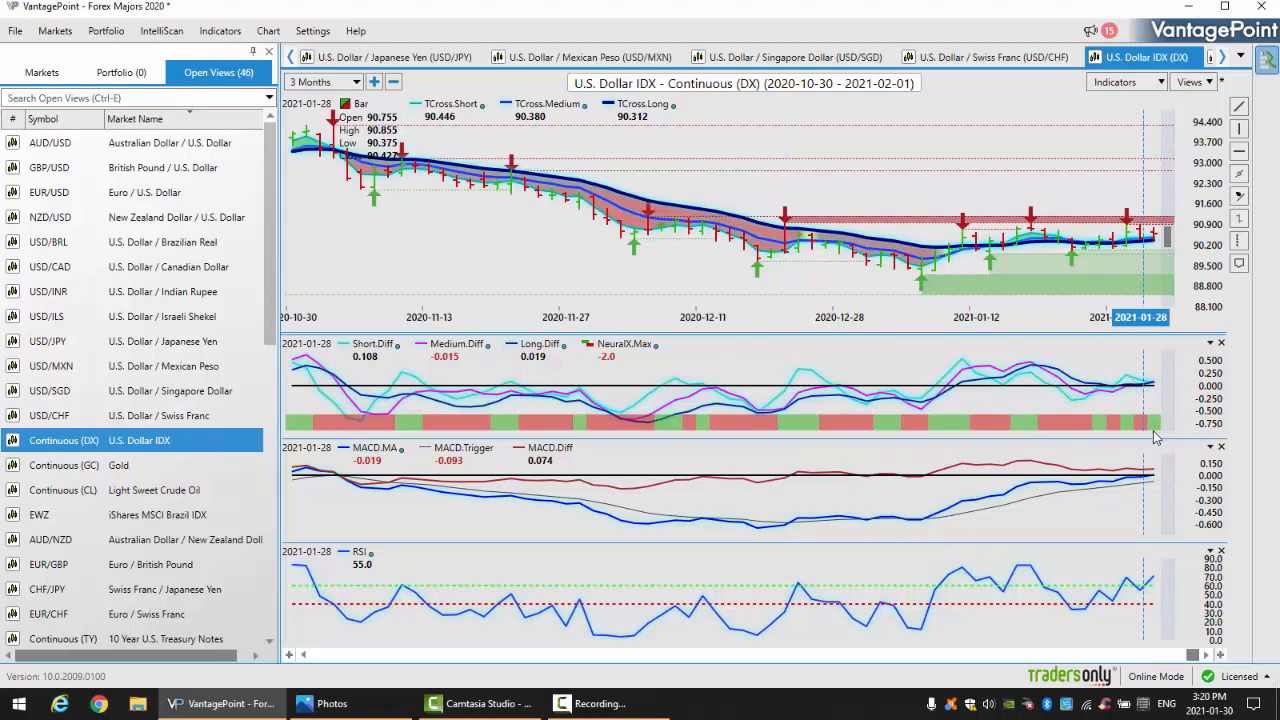
pyautogui.moveTo(854, 604)
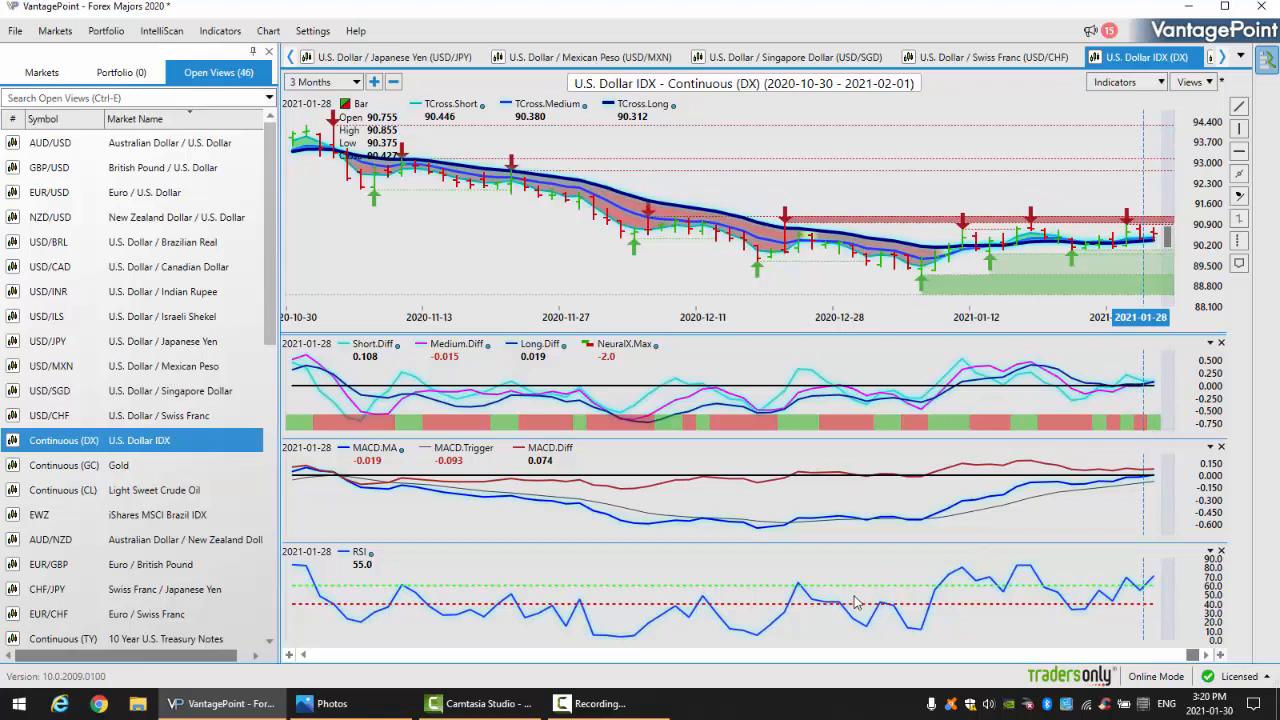
pyautogui.moveTo(998, 528)
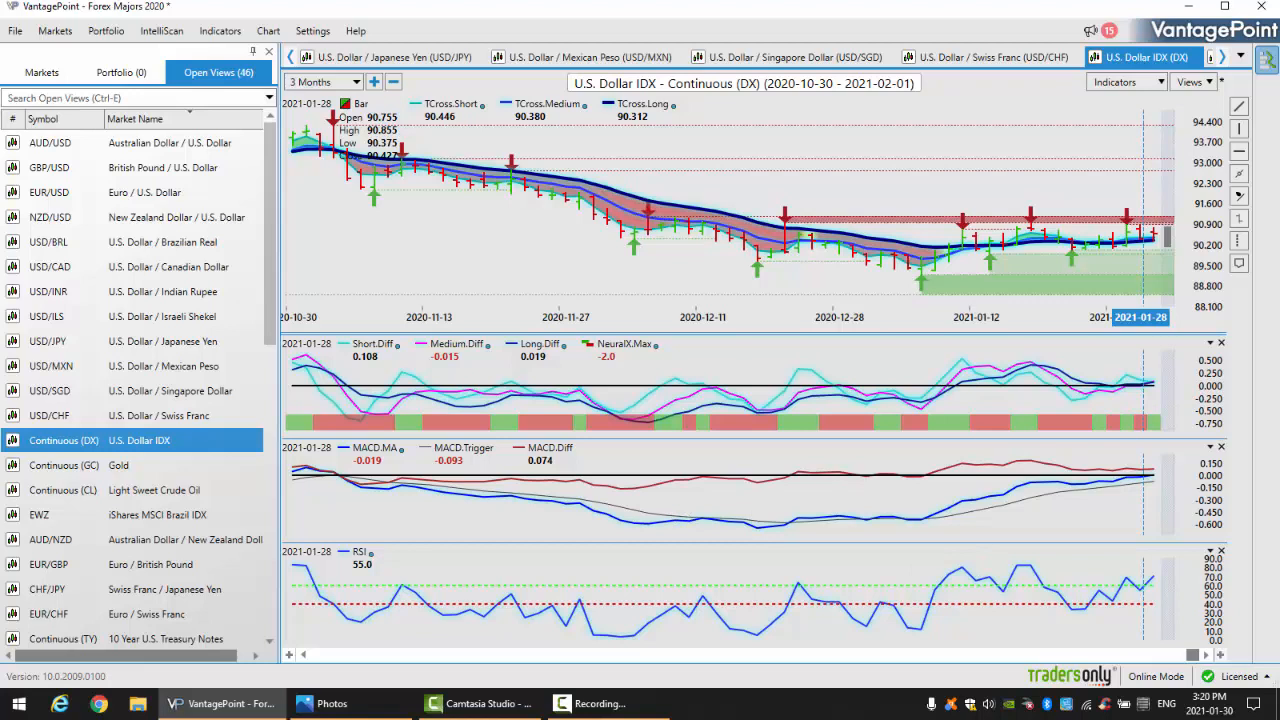
pyautogui.moveTo(1152, 250)
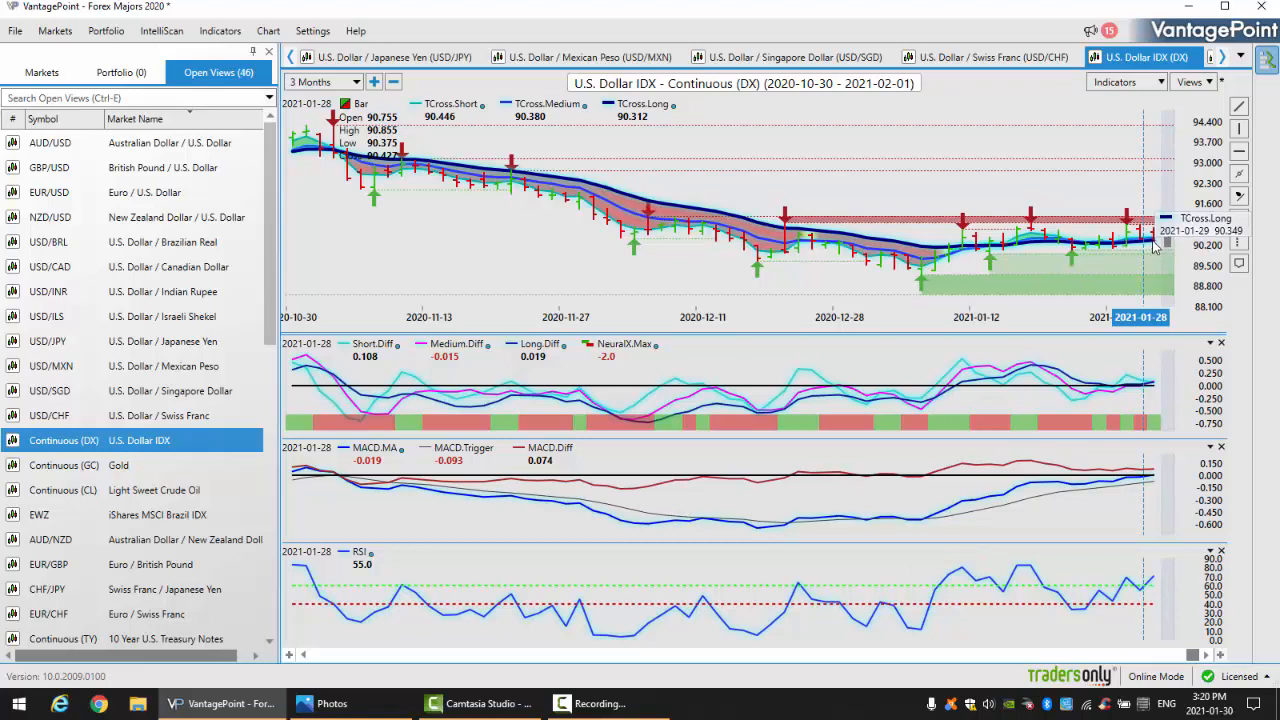
pyautogui.moveTo(1150, 244)
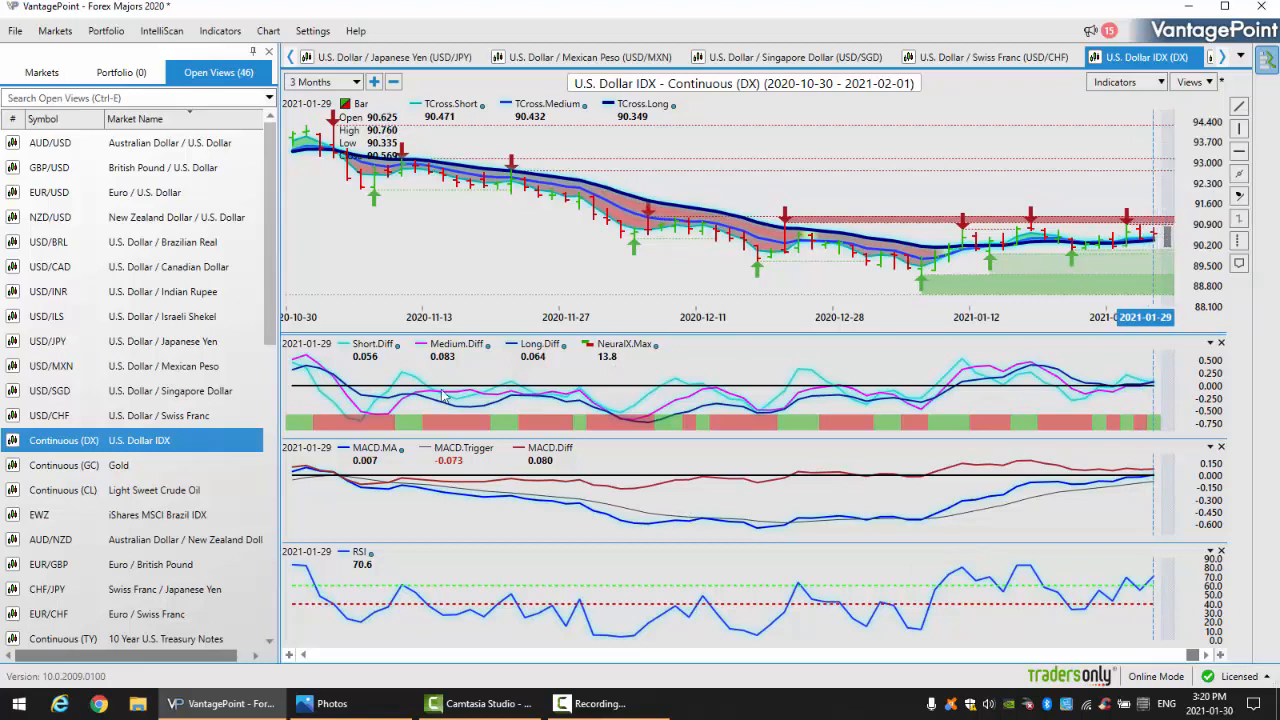
# - Show the continuous Gold three-month chart with its indicator panels
pyautogui.click(64, 464)
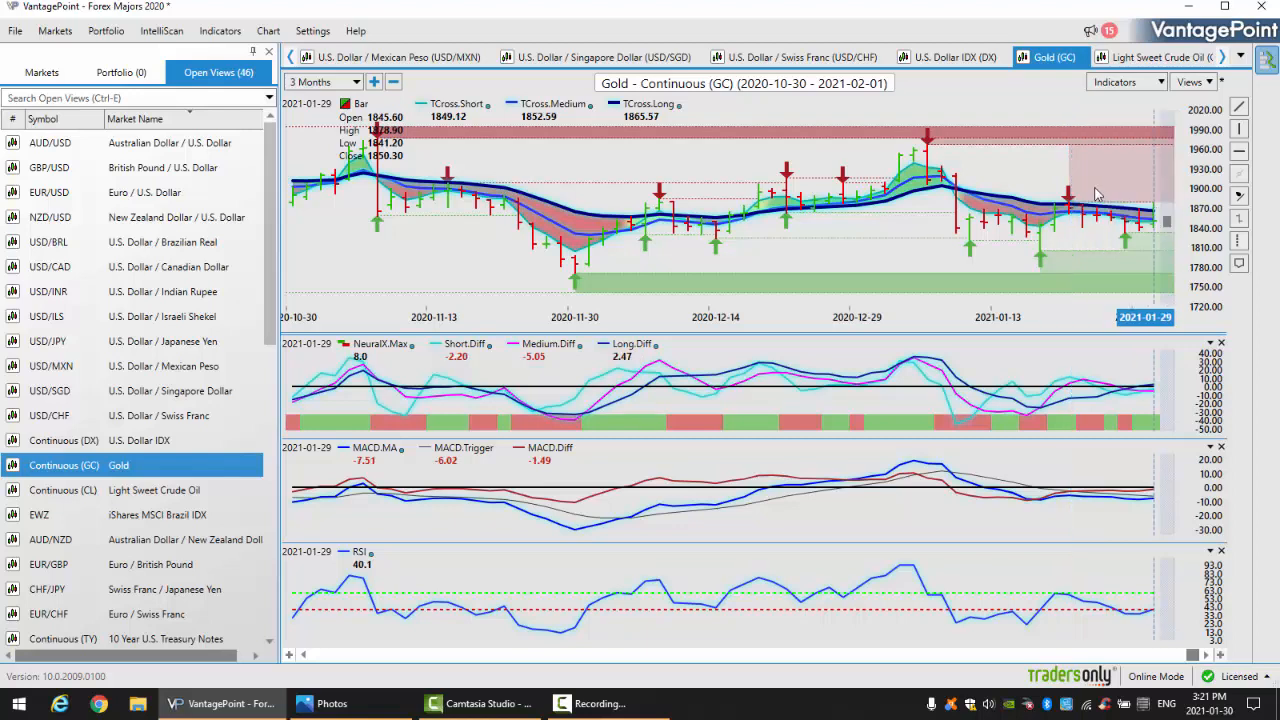
pyautogui.moveTo(1136, 192)
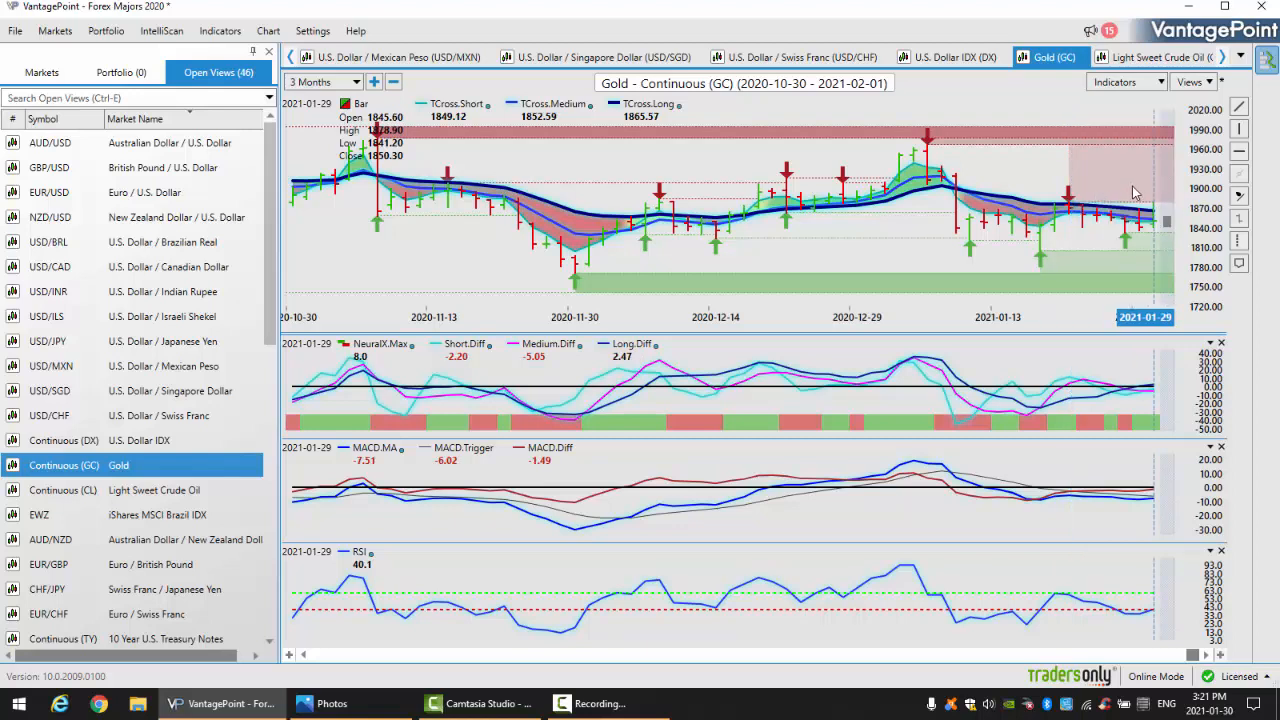
pyautogui.moveTo(1172, 192)
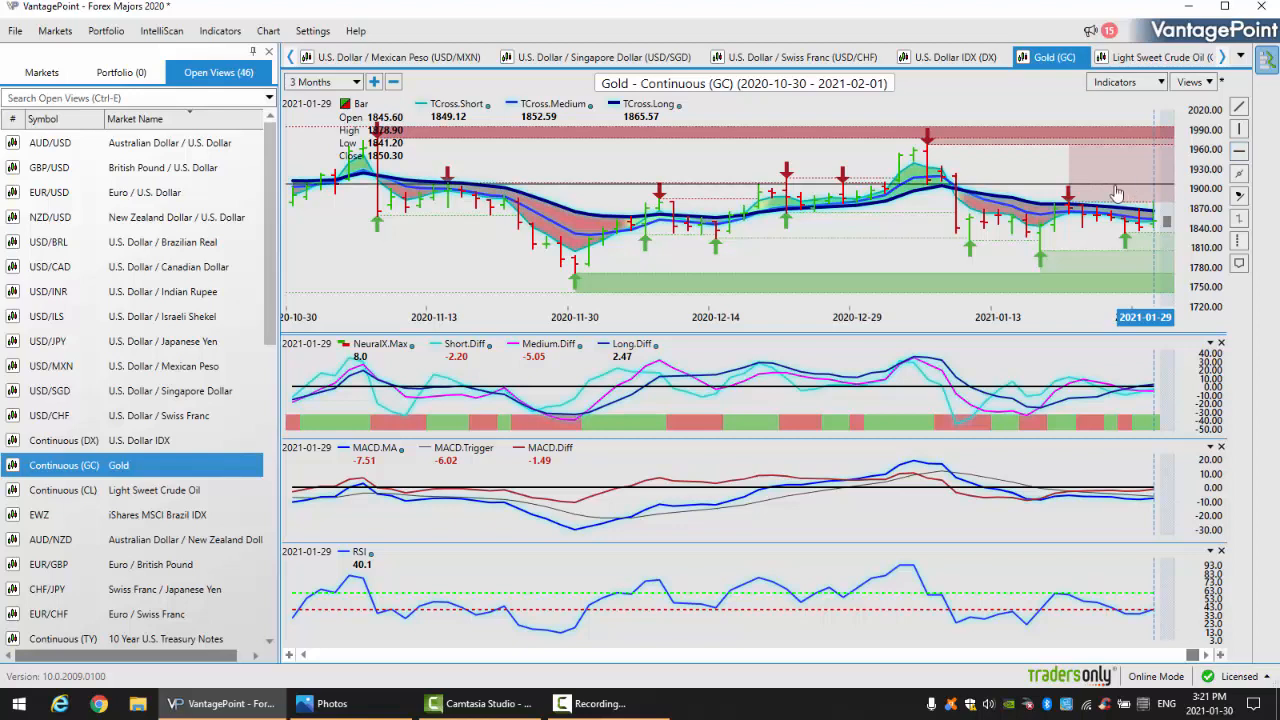
pyautogui.moveTo(1088, 222)
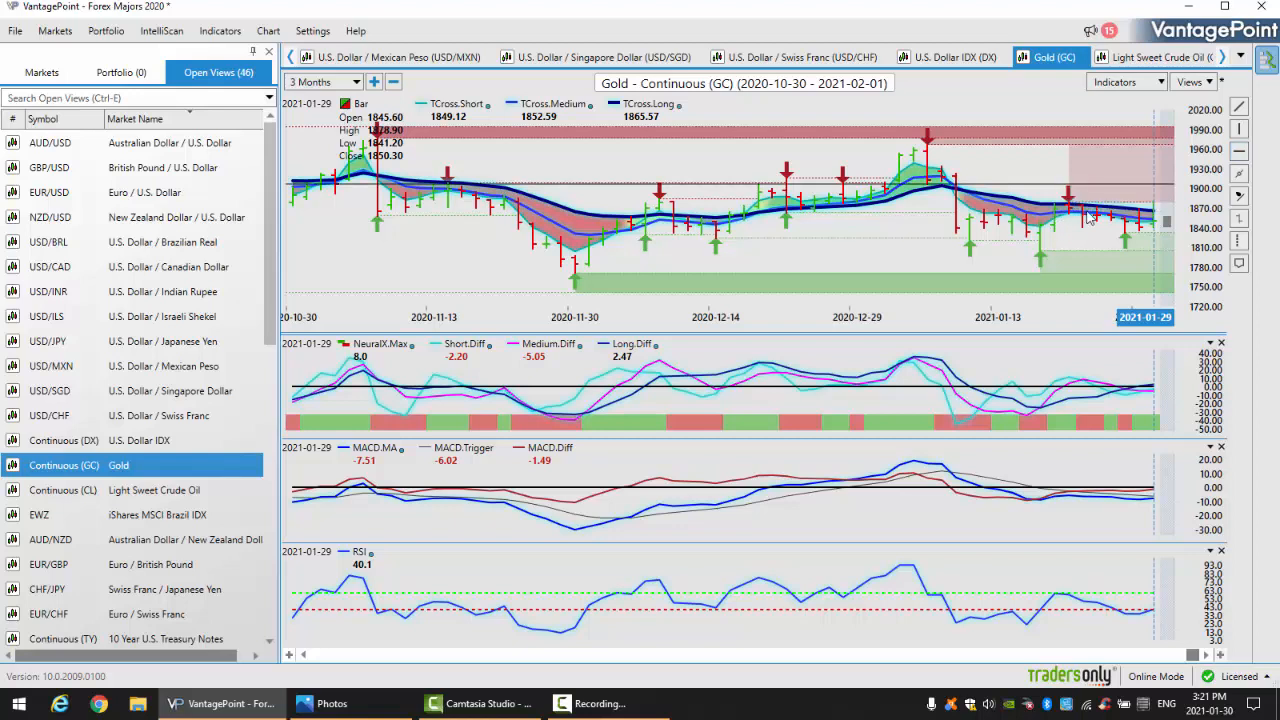
pyautogui.moveTo(700, 120)
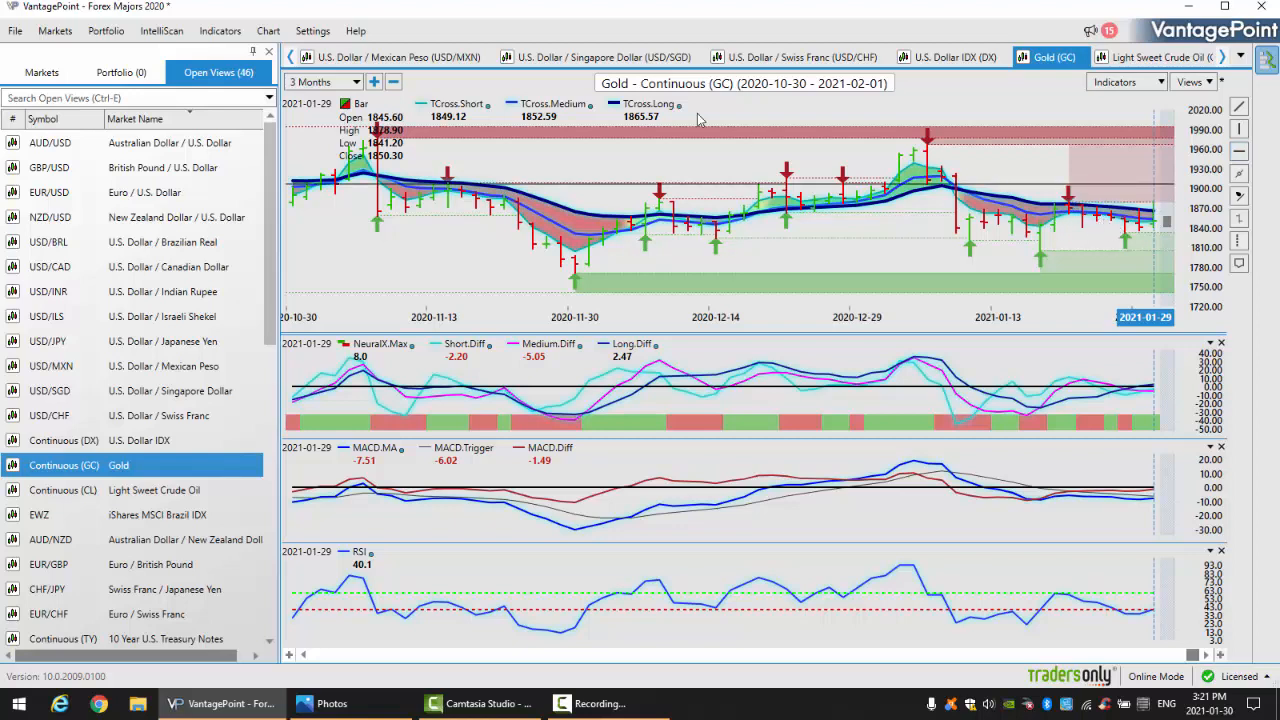
pyautogui.moveTo(638, 130)
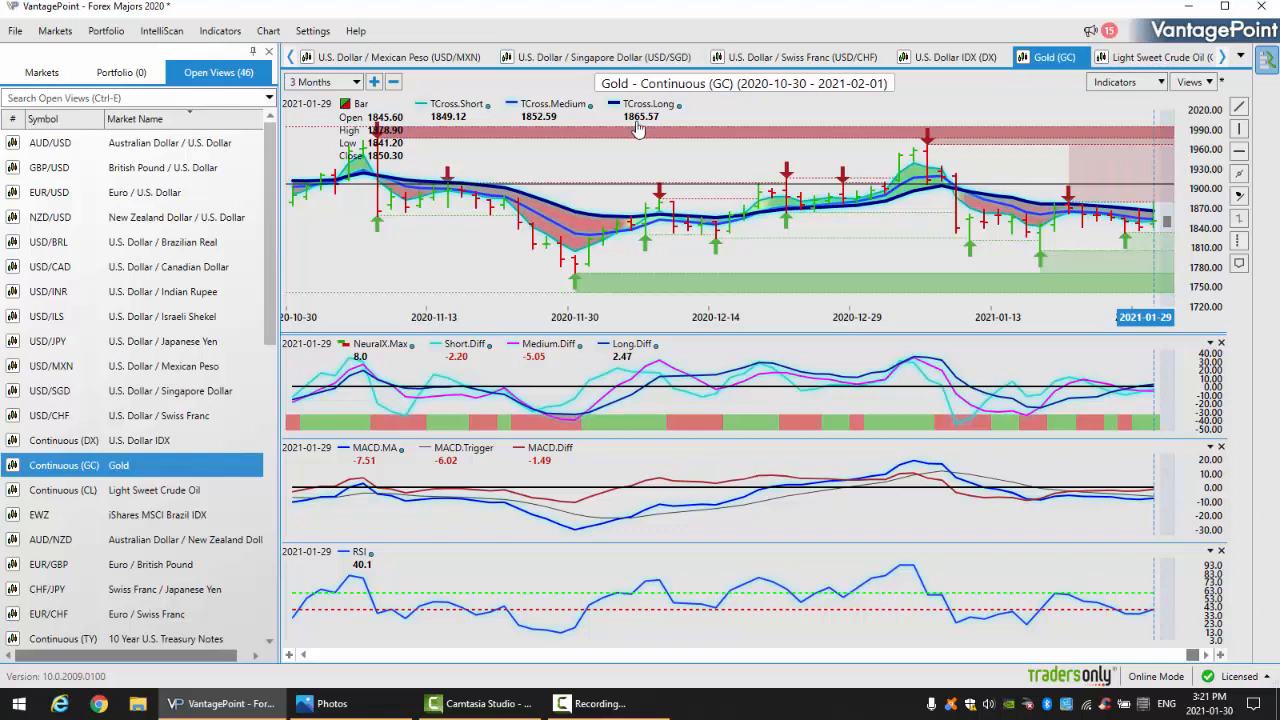
pyautogui.moveTo(652, 136)
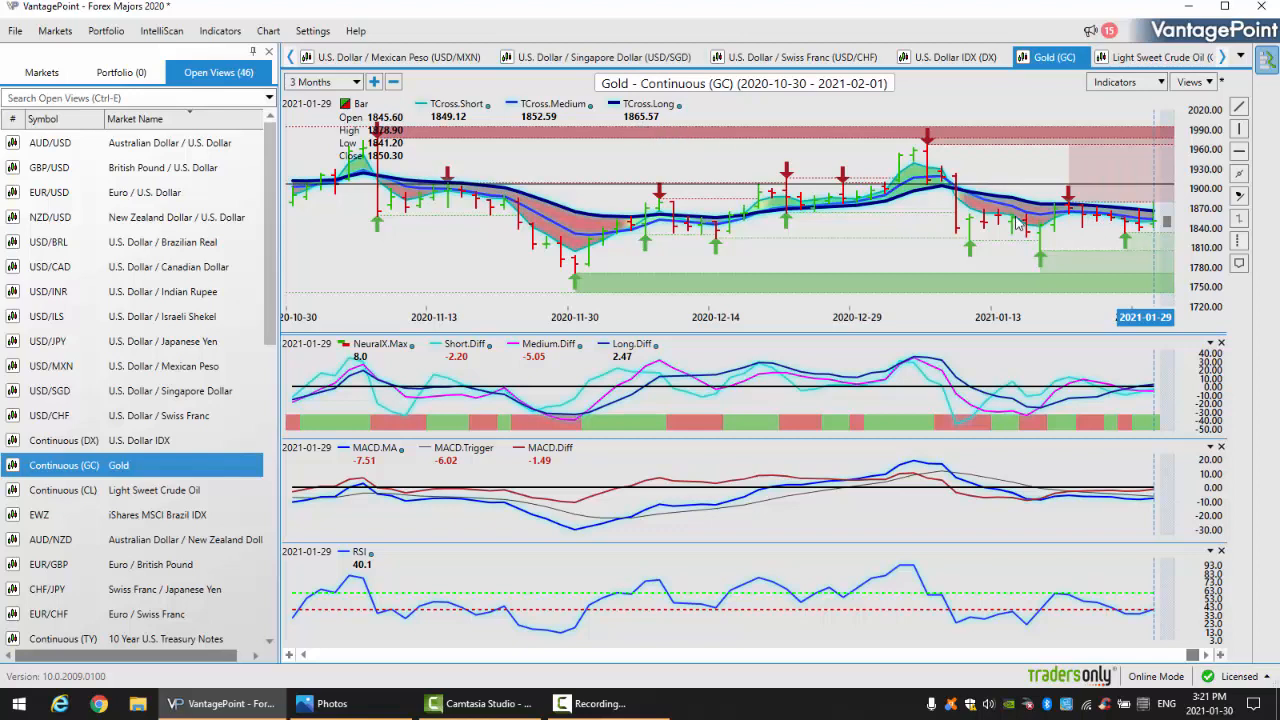
pyautogui.moveTo(1140, 400)
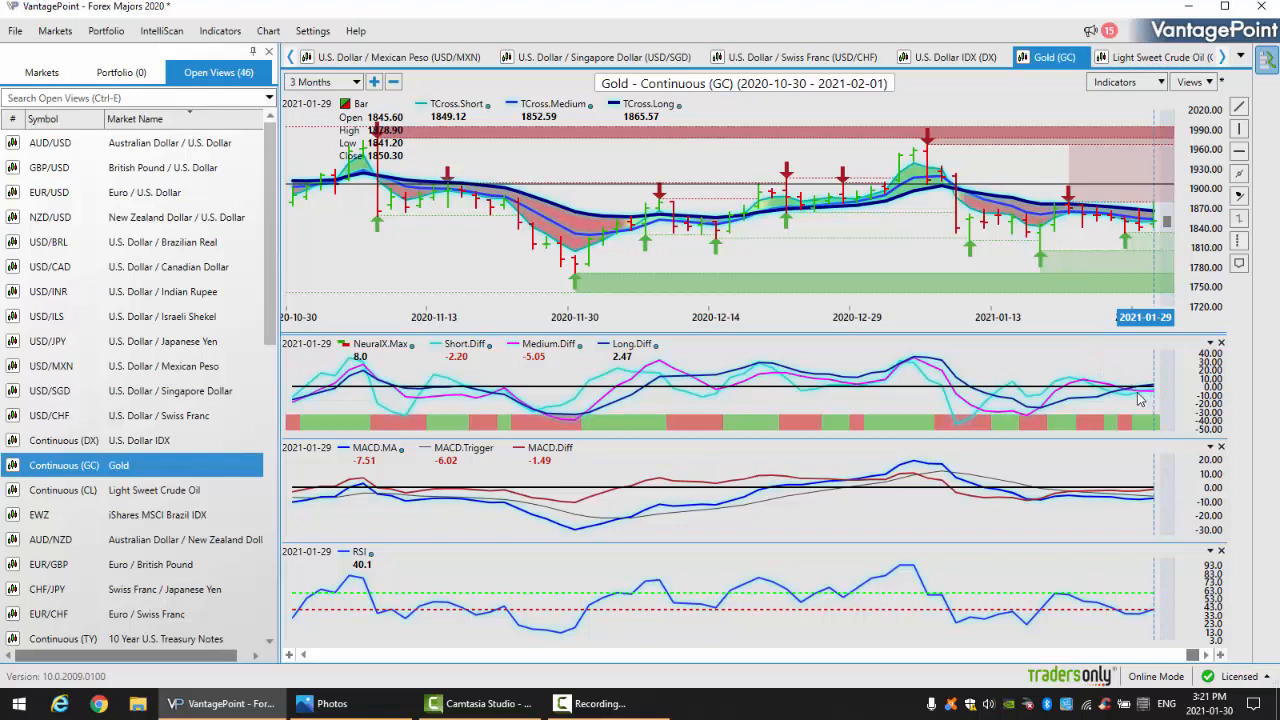
pyautogui.moveTo(1128, 392)
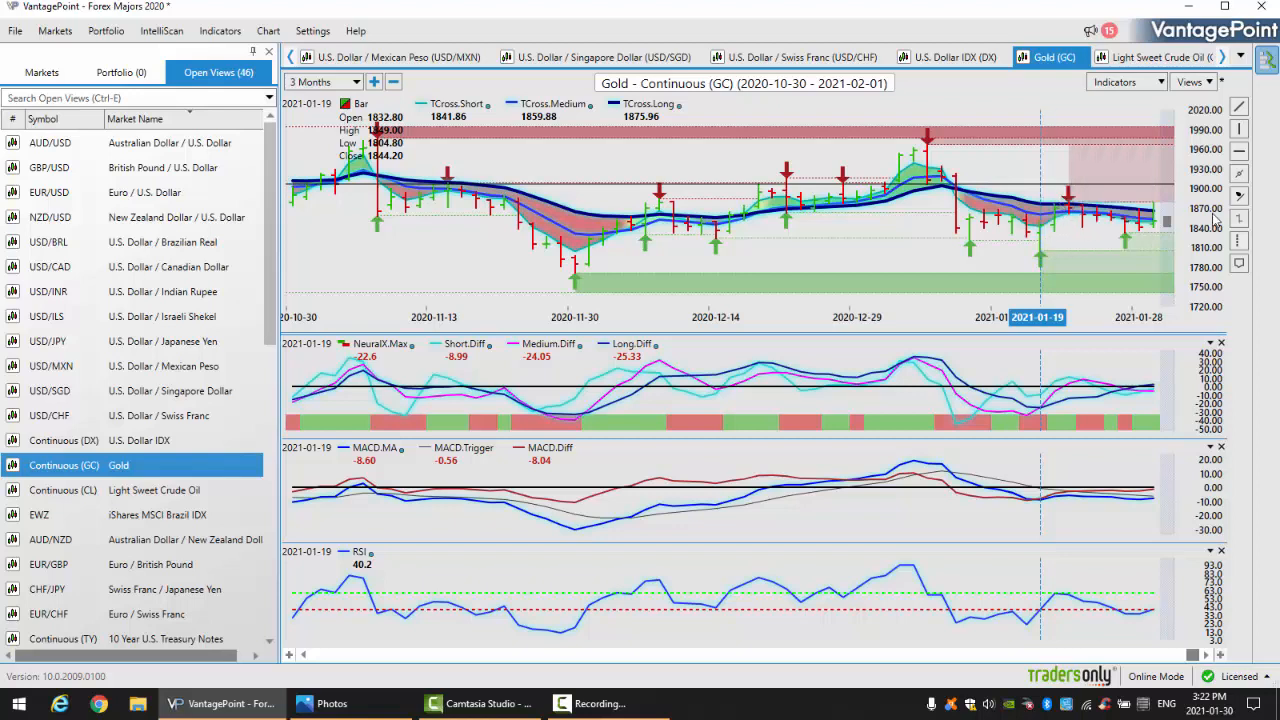
pyautogui.moveTo(138, 440)
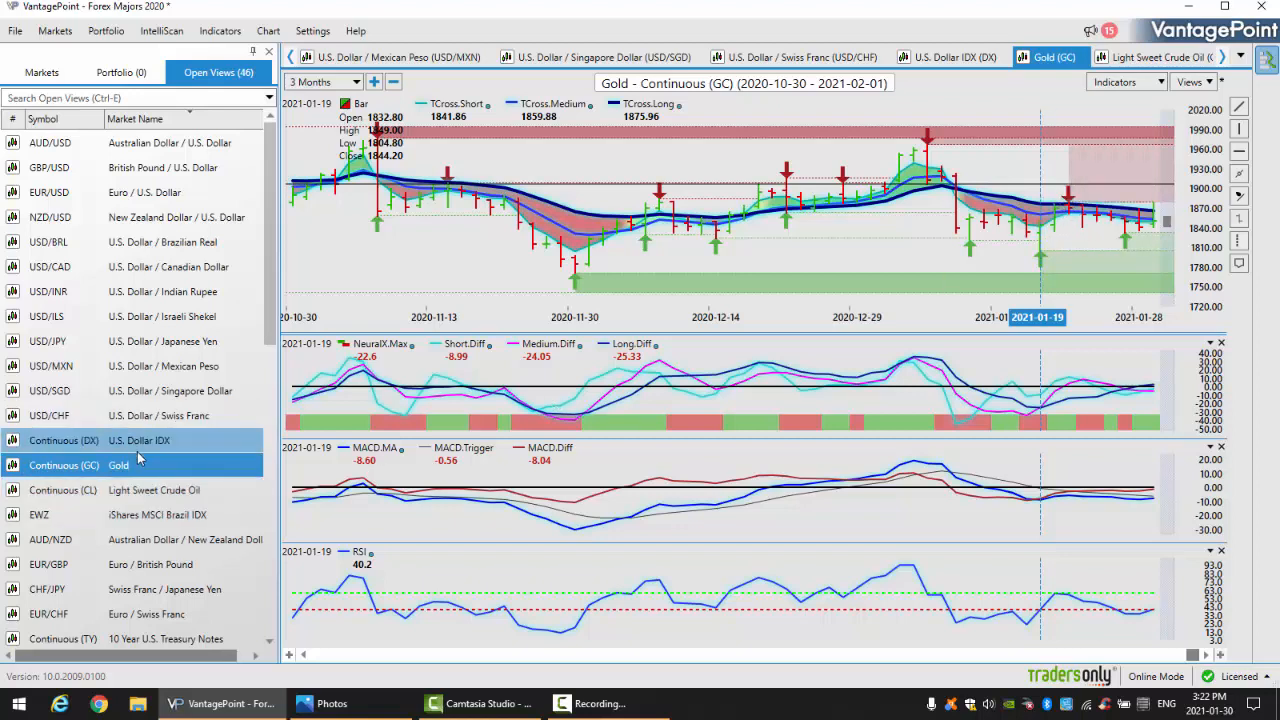
# - Review the U.S. Dollar Index over a 1 Year span, then set the range back to 3 Months
pyautogui.click(64, 440)
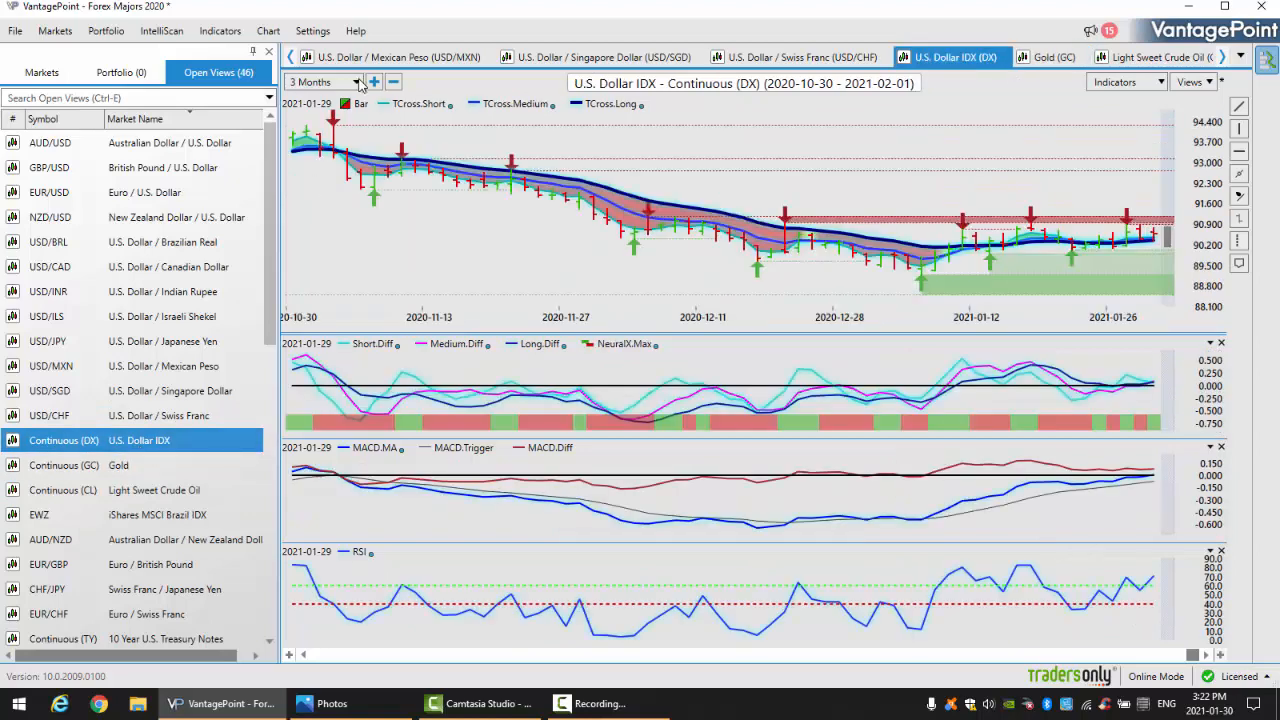
pyautogui.click(352, 82)
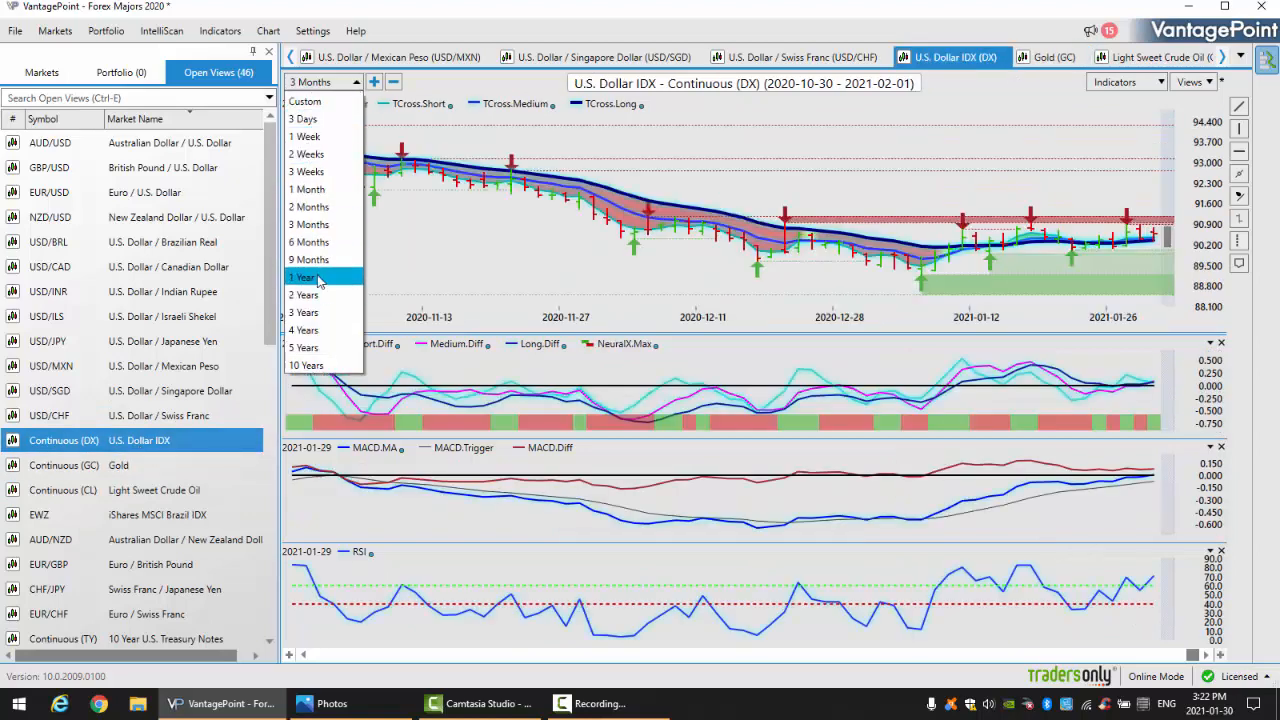
pyautogui.click(300, 276)
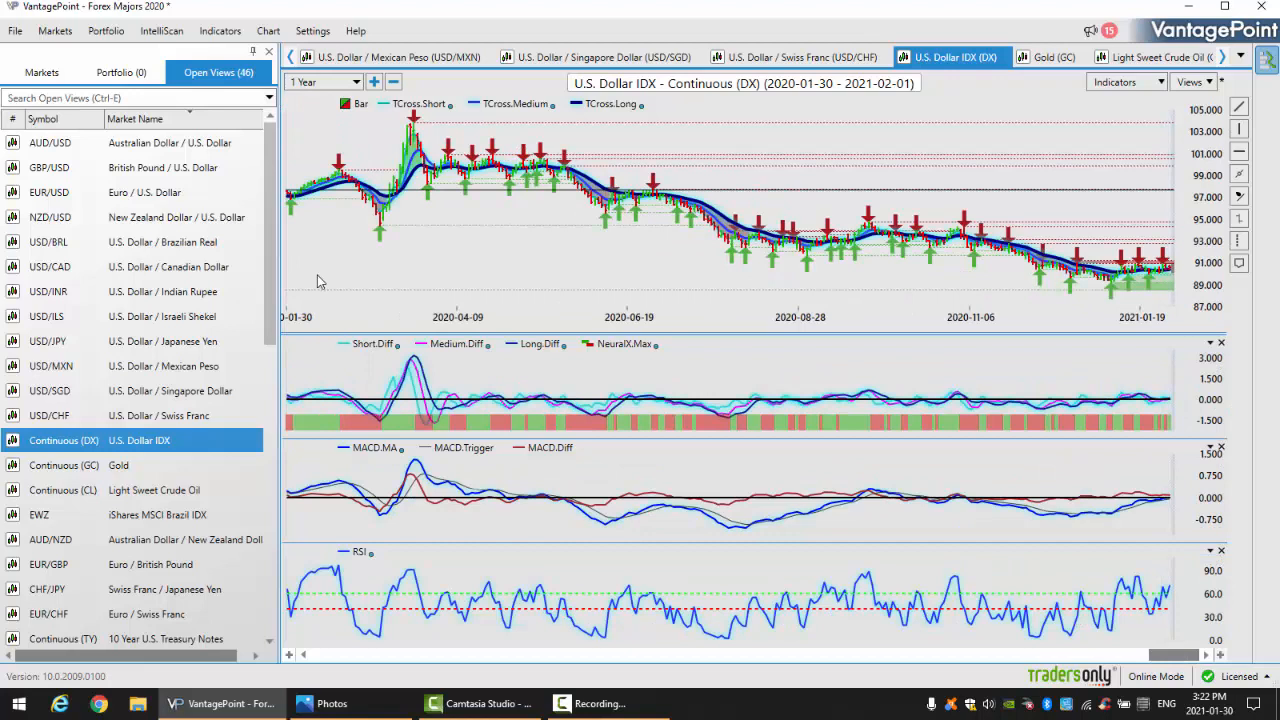
pyautogui.moveTo(344, 192)
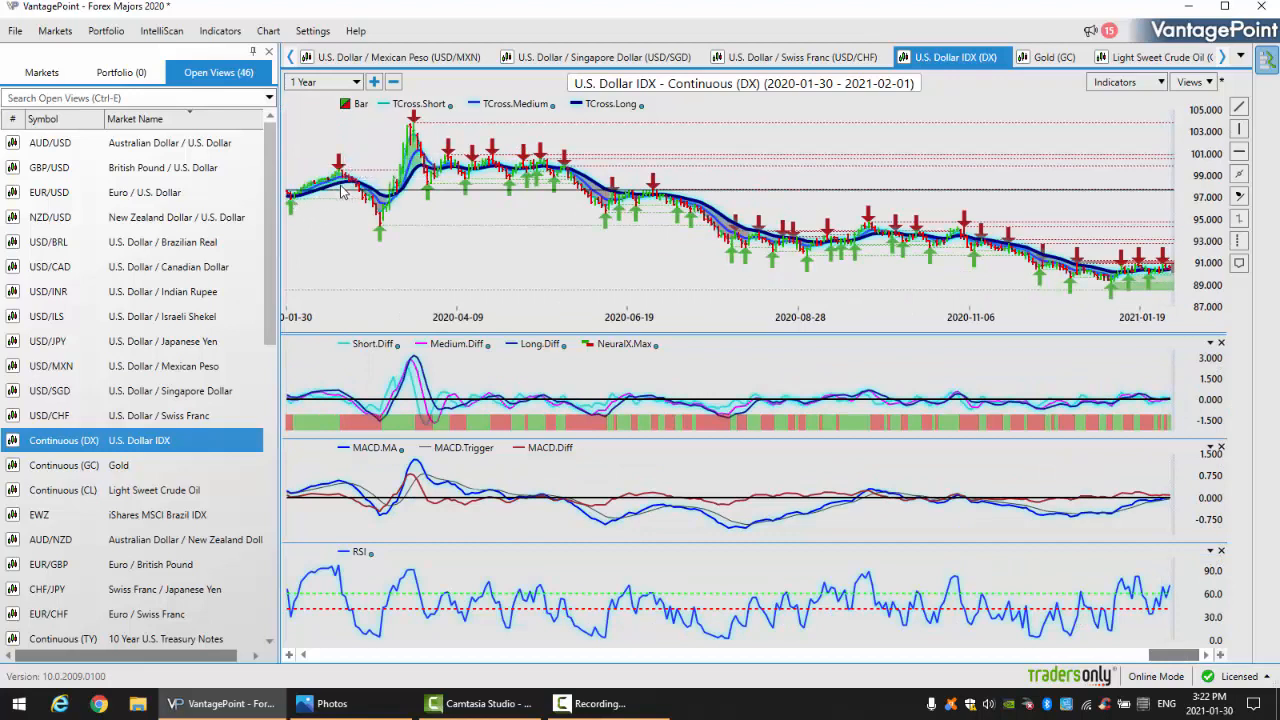
pyautogui.moveTo(344, 190)
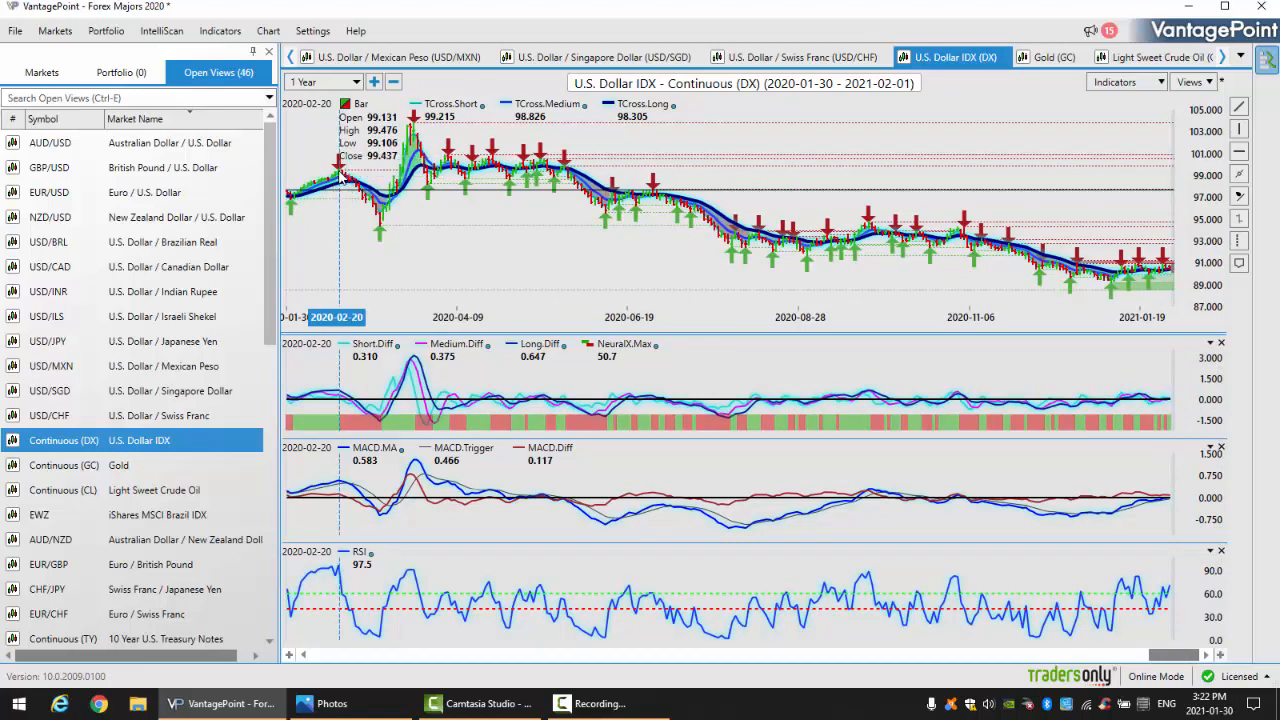
pyautogui.moveTo(348, 212)
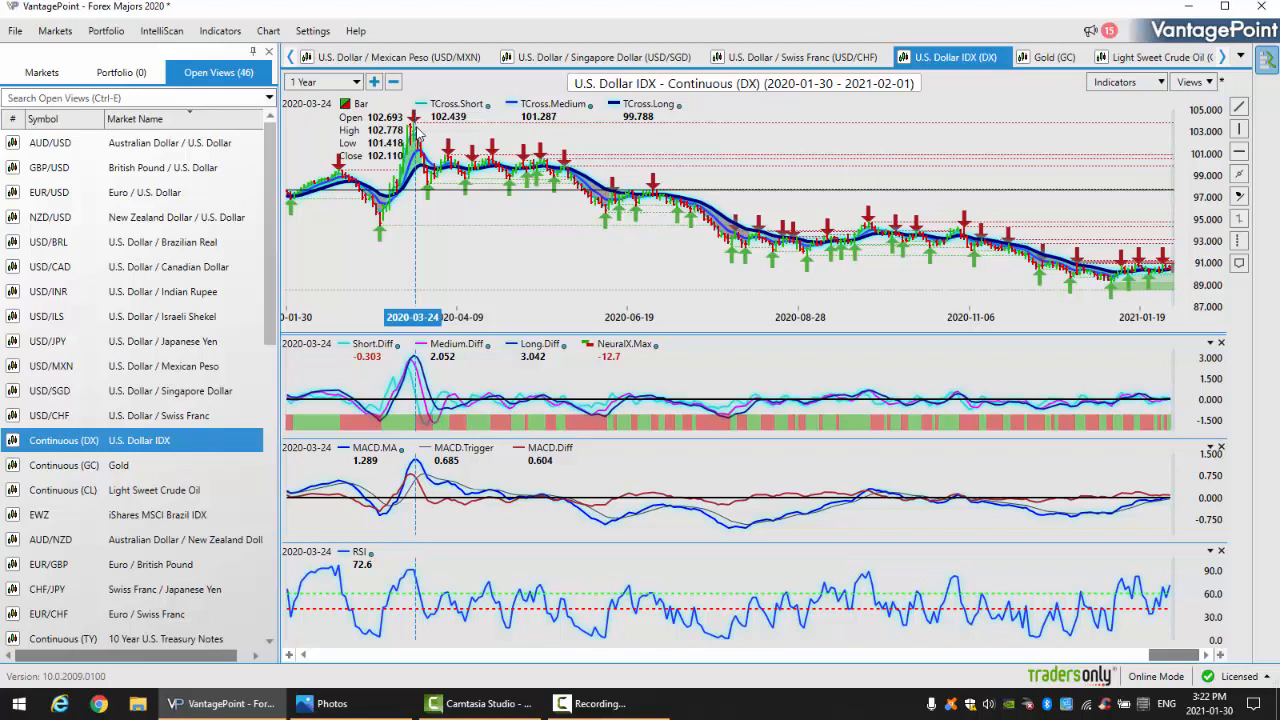
pyautogui.moveTo(744, 204)
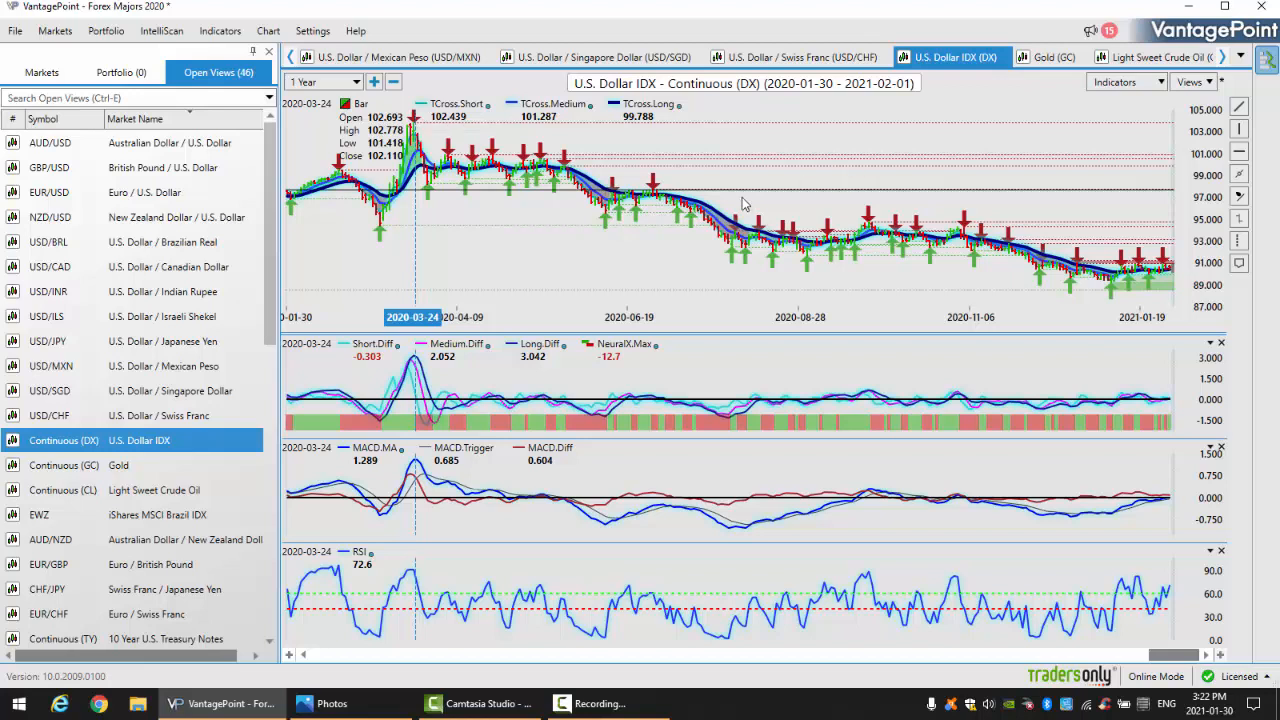
pyautogui.moveTo(996, 264)
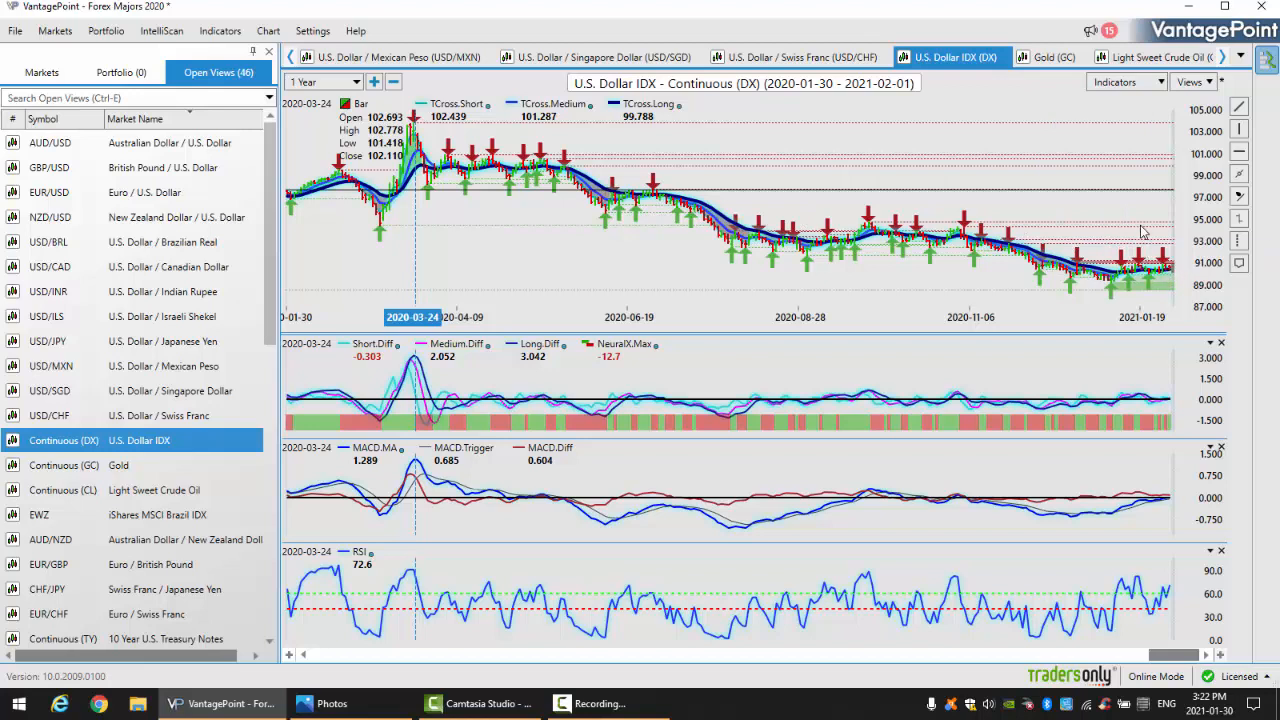
pyautogui.moveTo(356, 80)
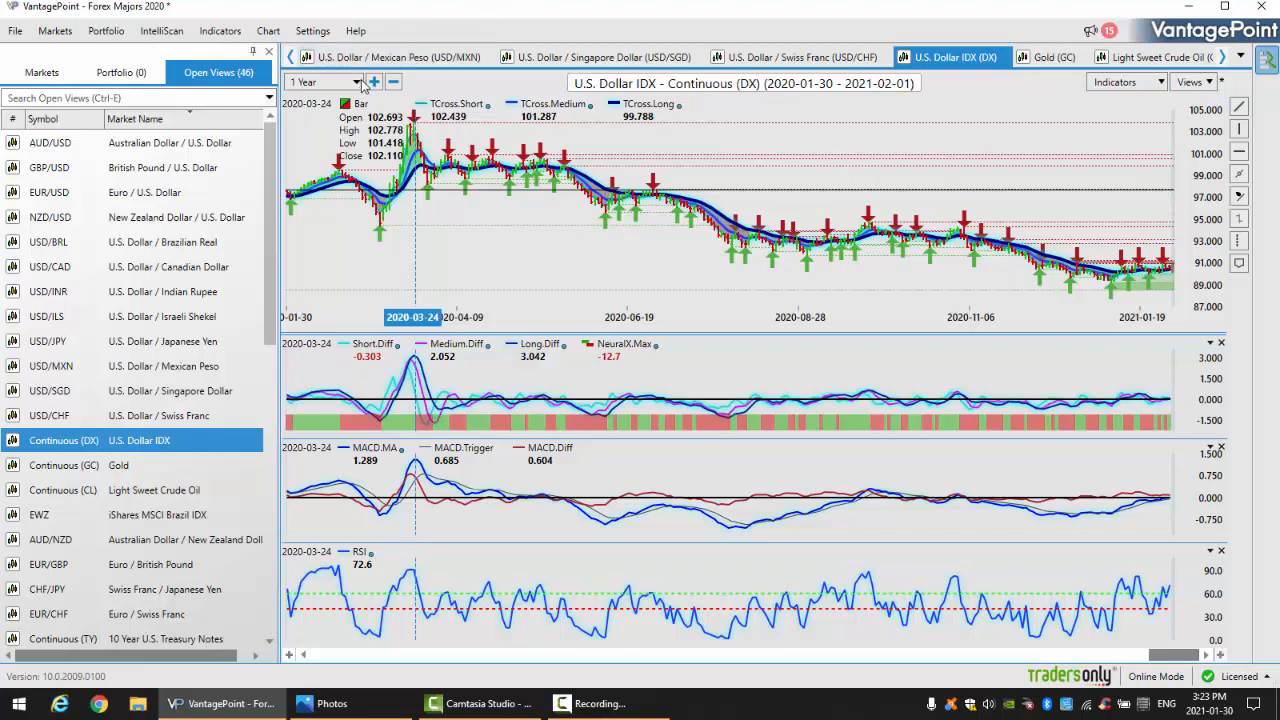
pyautogui.click(354, 80)
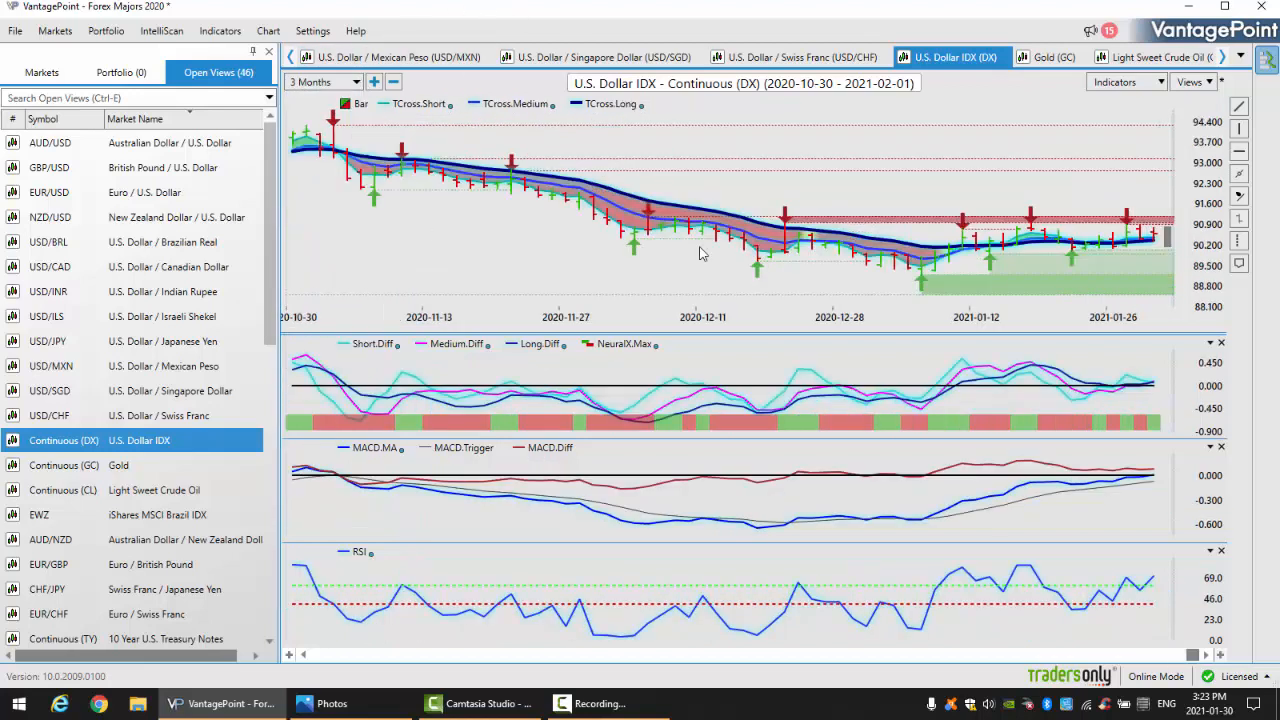
pyautogui.moveTo(832, 414)
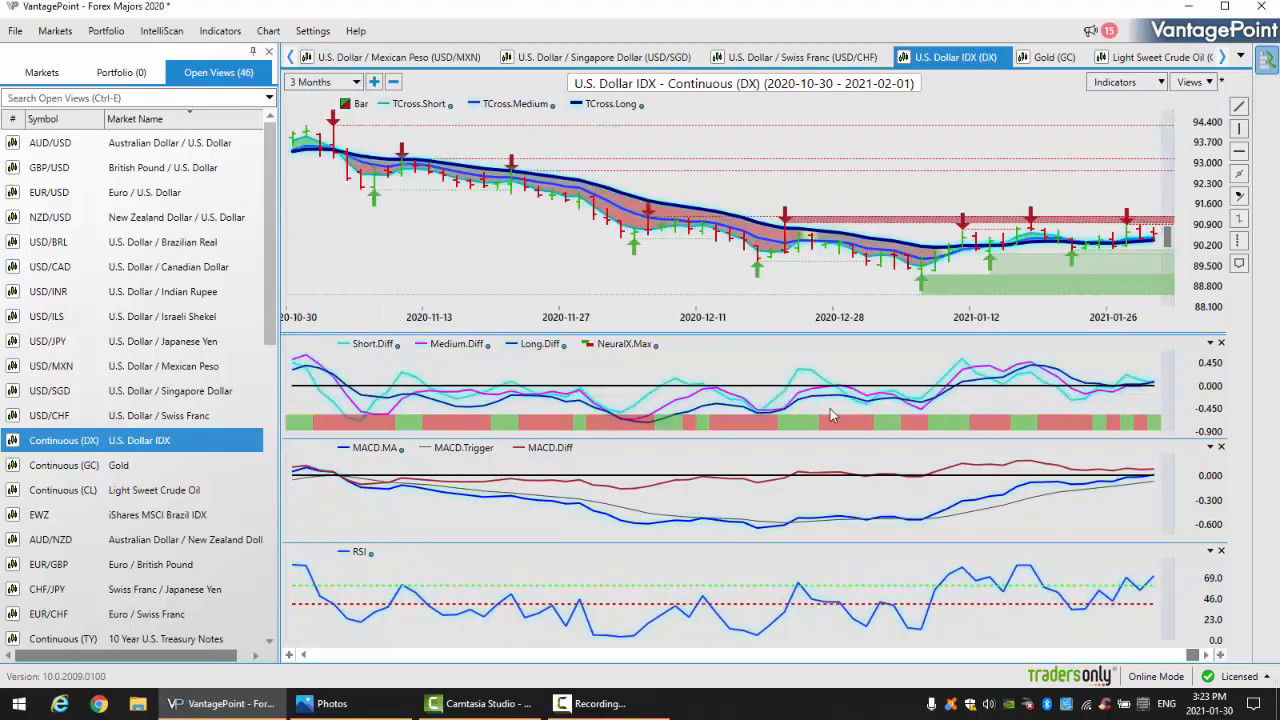
pyautogui.moveTo(144, 490)
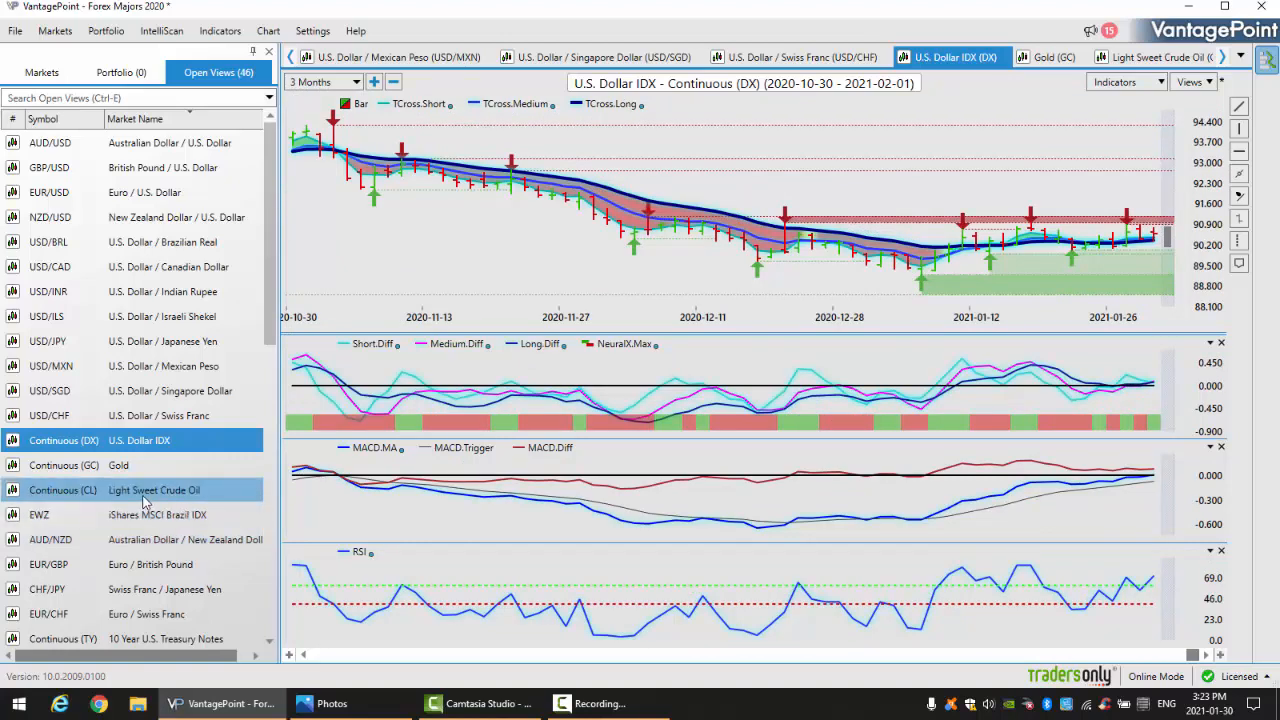
# - Show the continuous Light Sweet Crude Oil three-month chart from the Open Views list
pyautogui.click(64, 490)
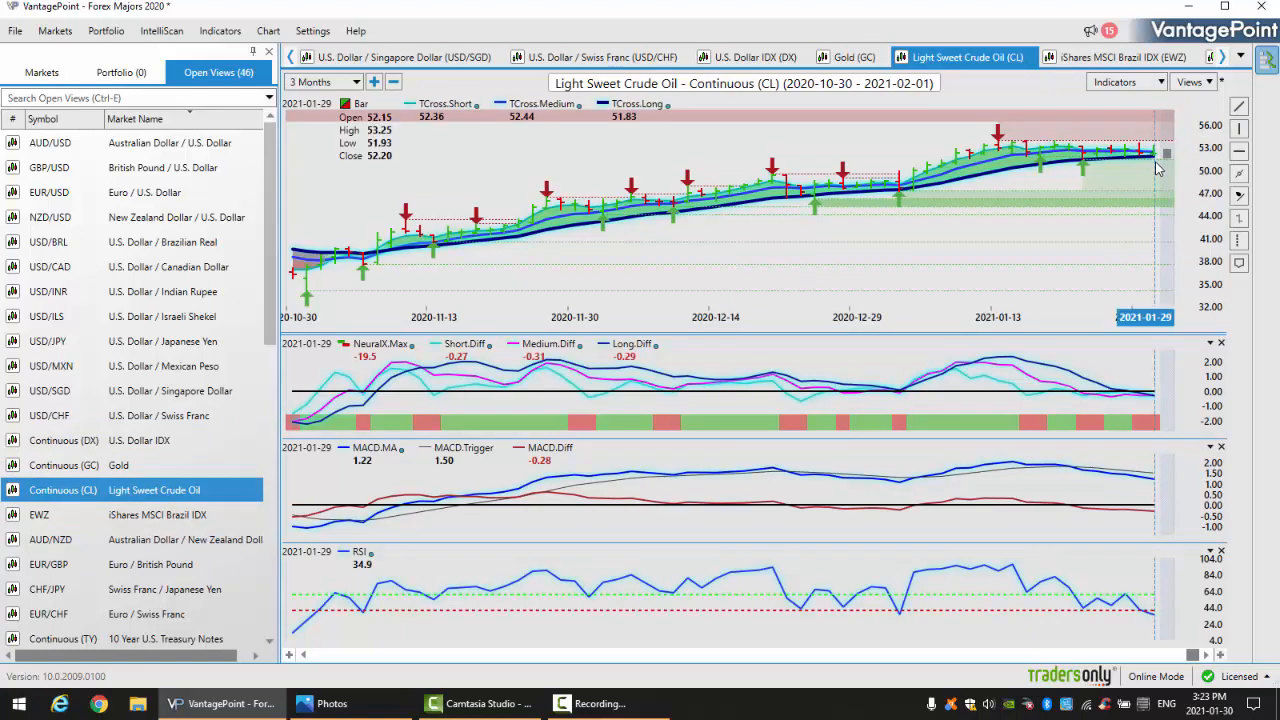
pyautogui.moveTo(1052, 140)
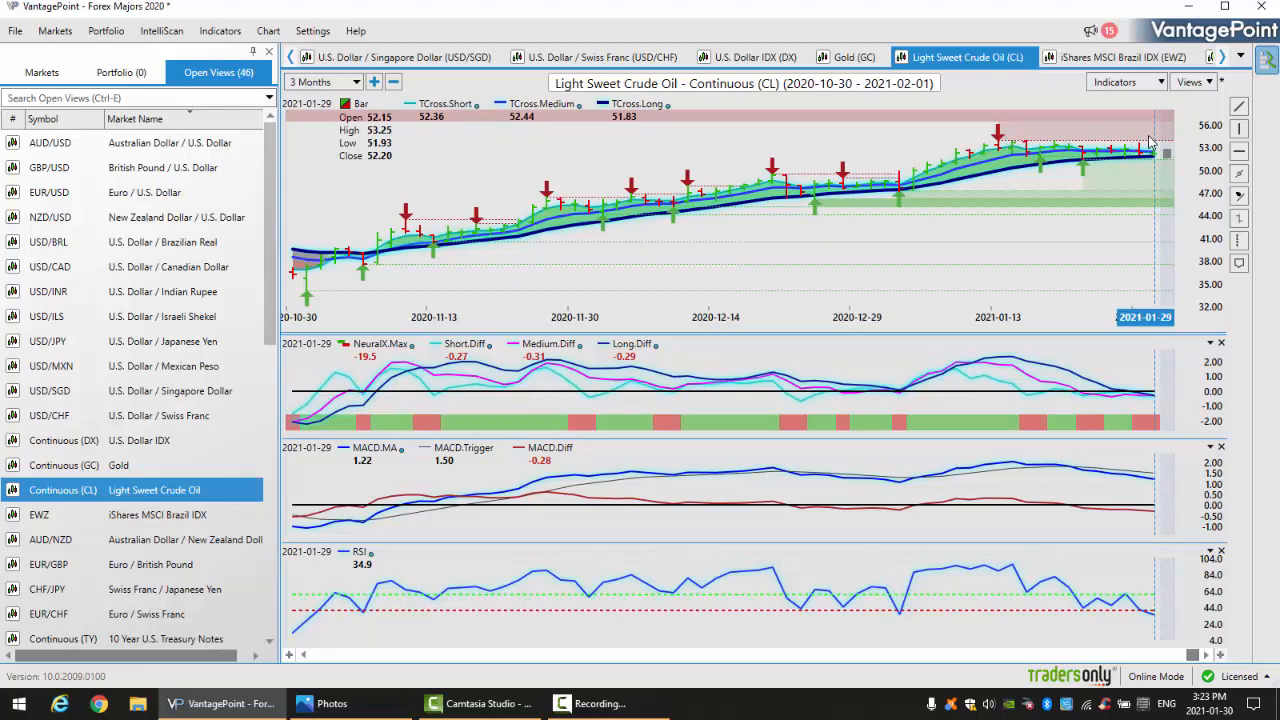
pyautogui.moveTo(1156, 168)
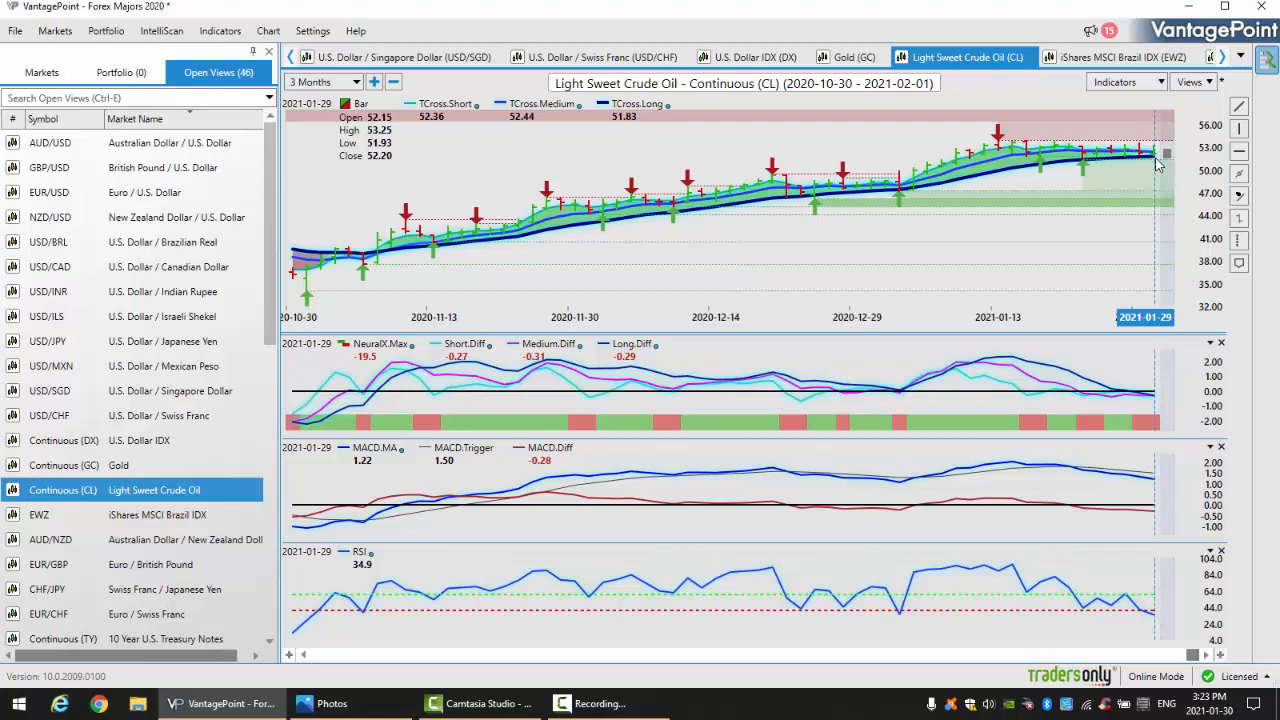
pyautogui.moveTo(1140, 426)
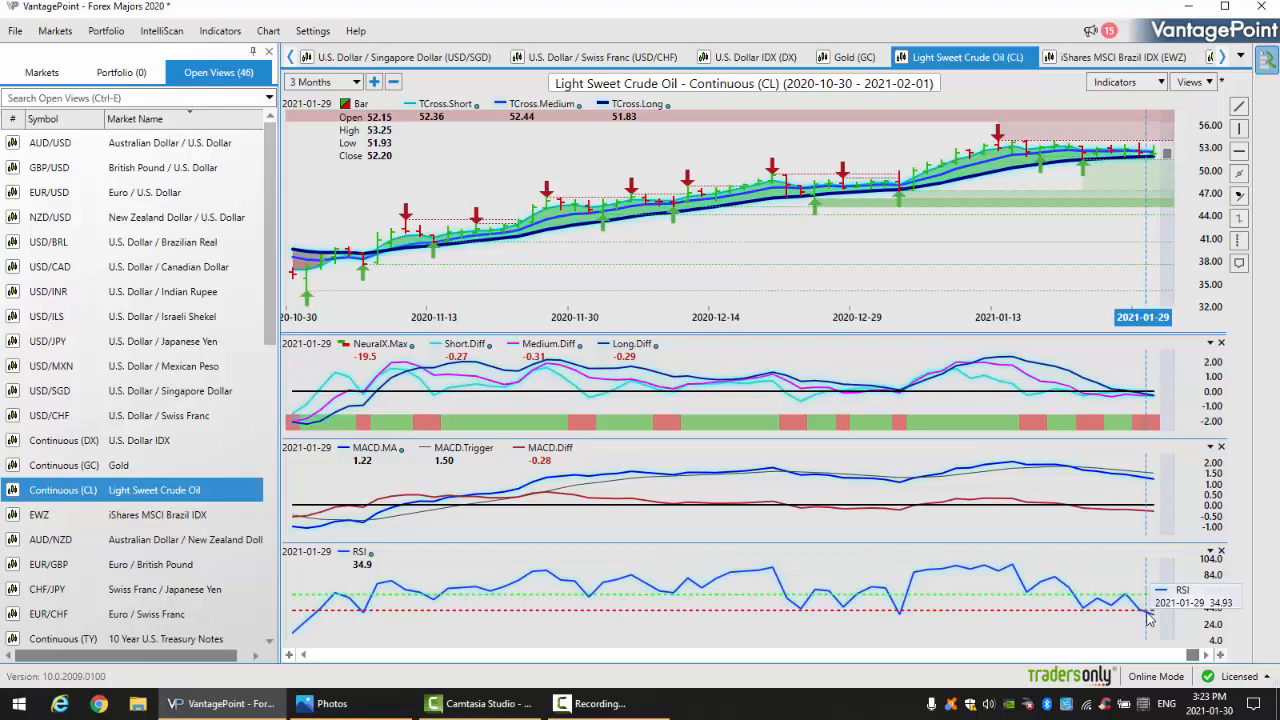
pyautogui.moveTo(304, 298)
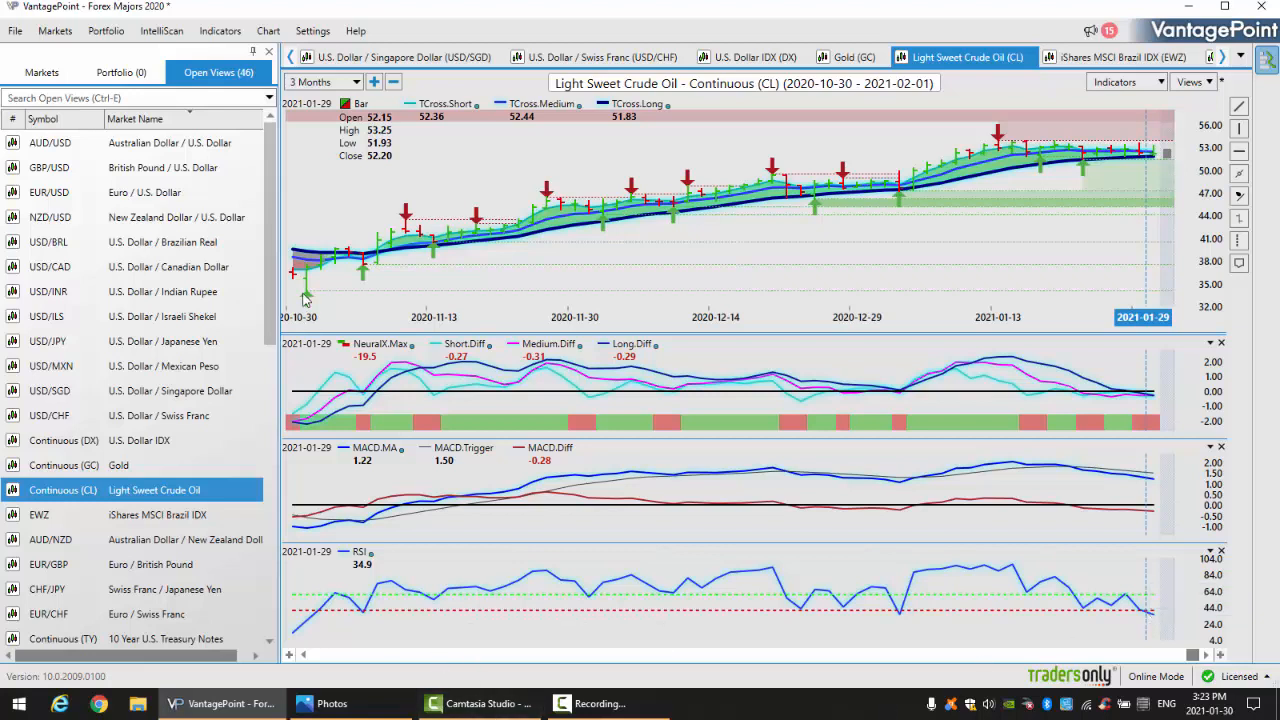
pyautogui.scroll(-3)
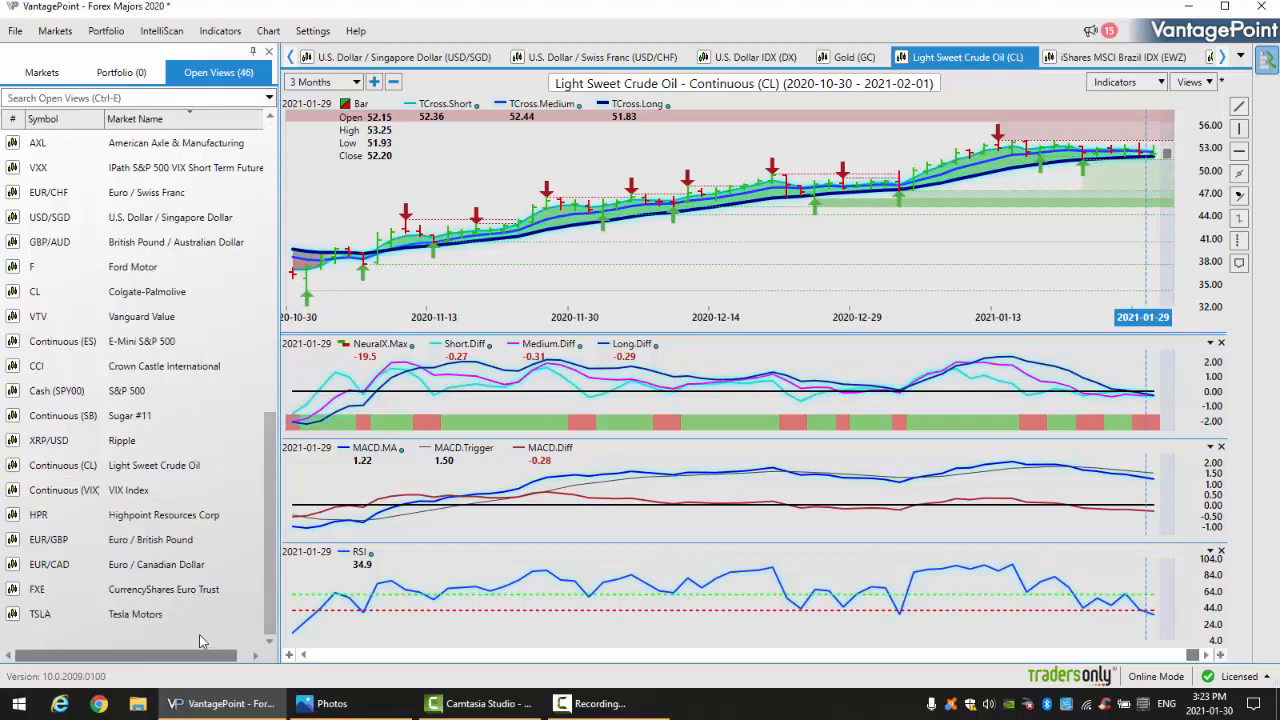
# - Show the S&P 500 cash (SPY00) three-month chart with TCross, NeuralIX, MACD and RSI panes
pyautogui.click(90, 390)
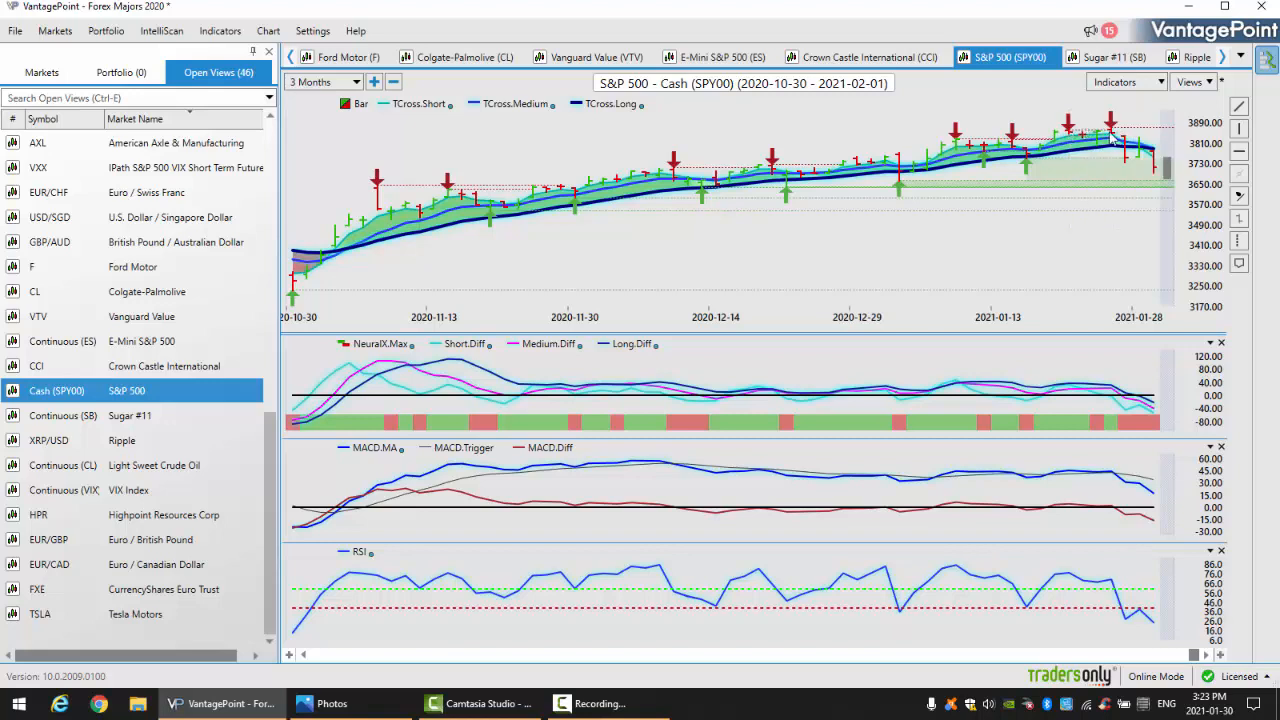
pyautogui.moveTo(1096, 176)
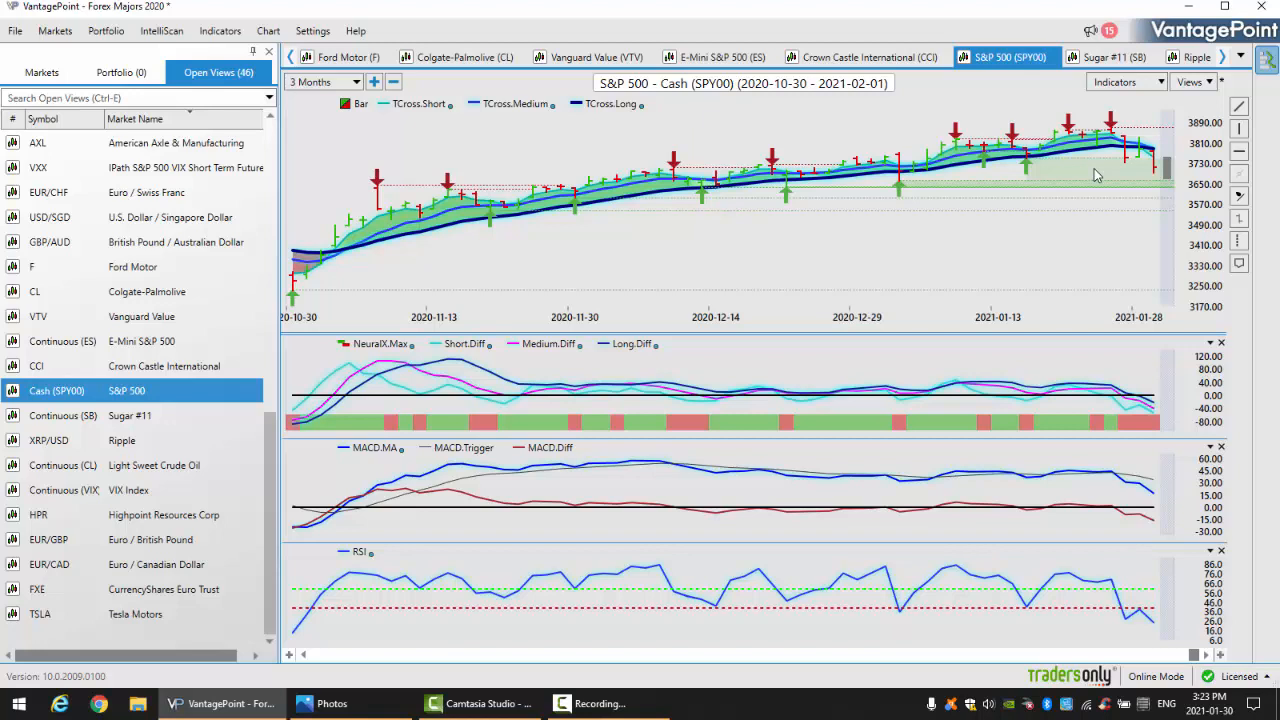
pyautogui.moveTo(1162, 122)
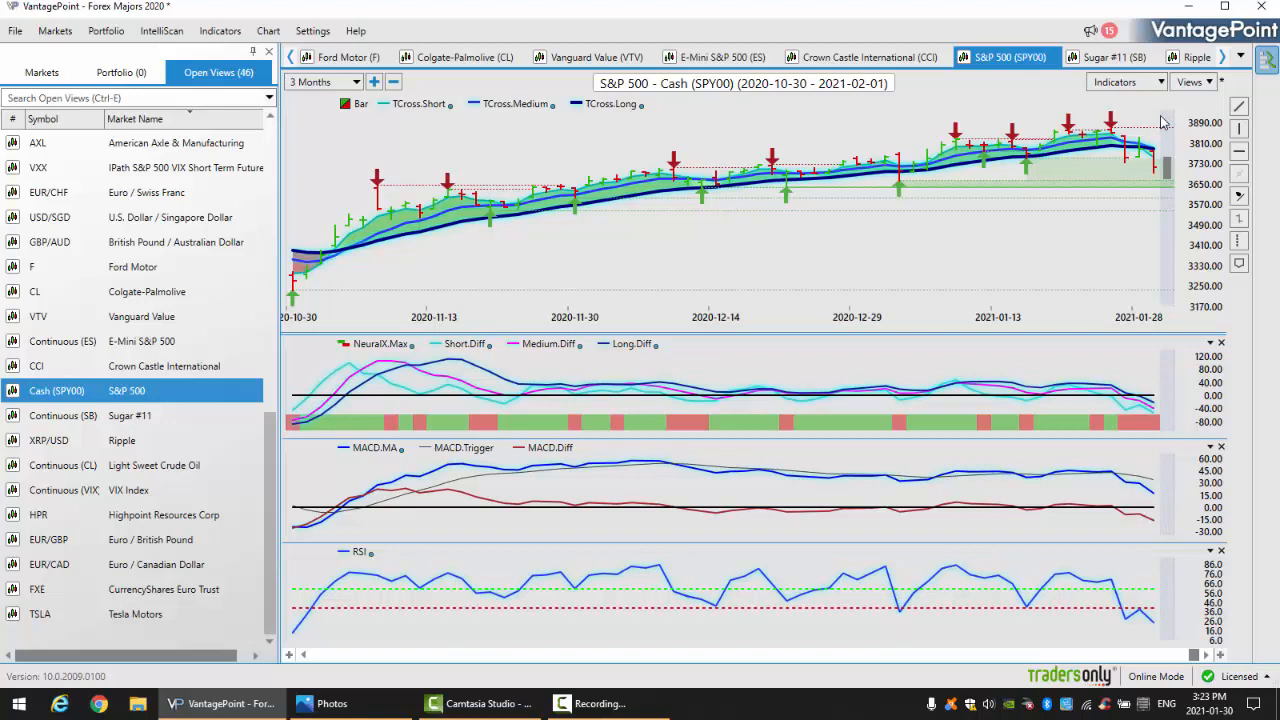
pyautogui.moveTo(1150, 178)
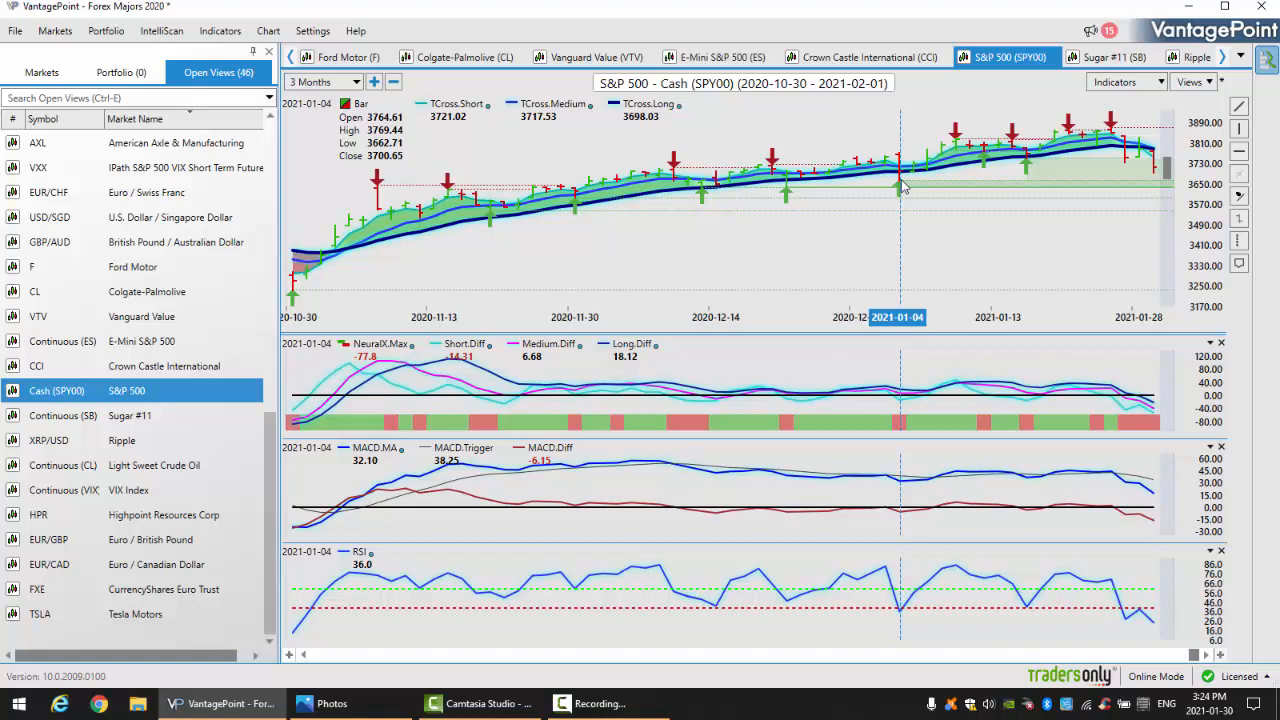
pyautogui.moveTo(716, 188)
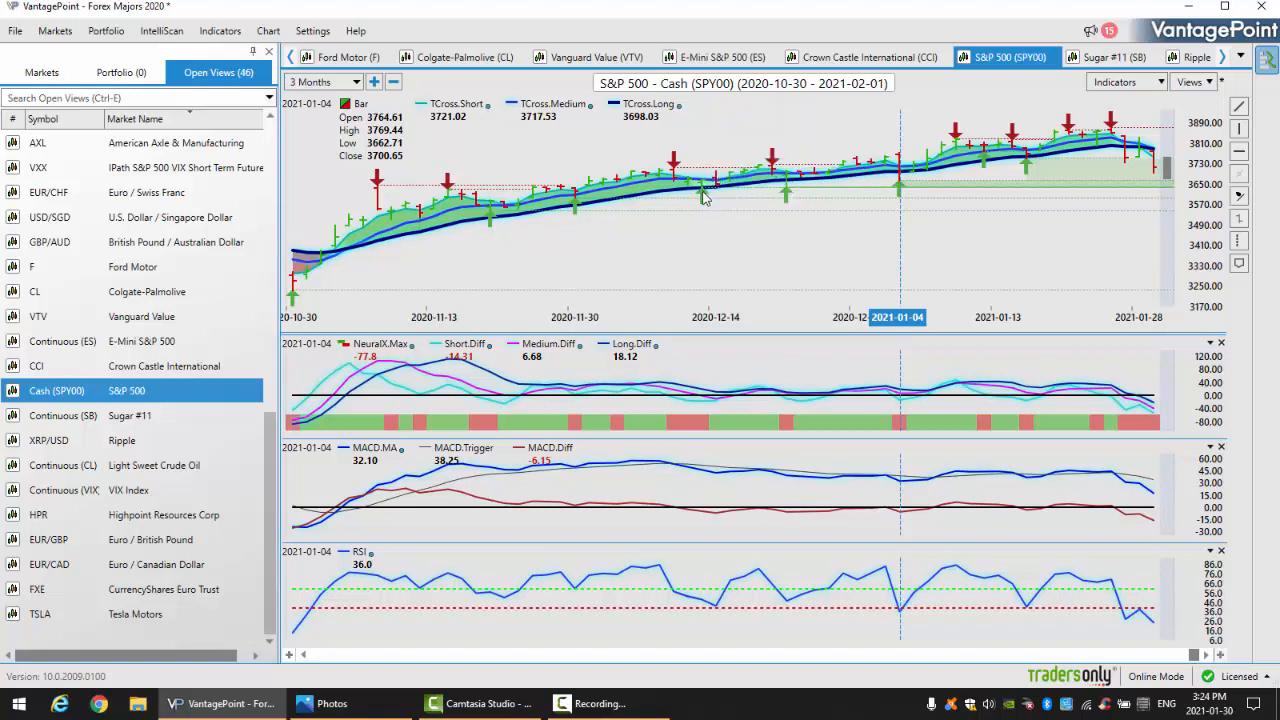
pyautogui.moveTo(702, 198)
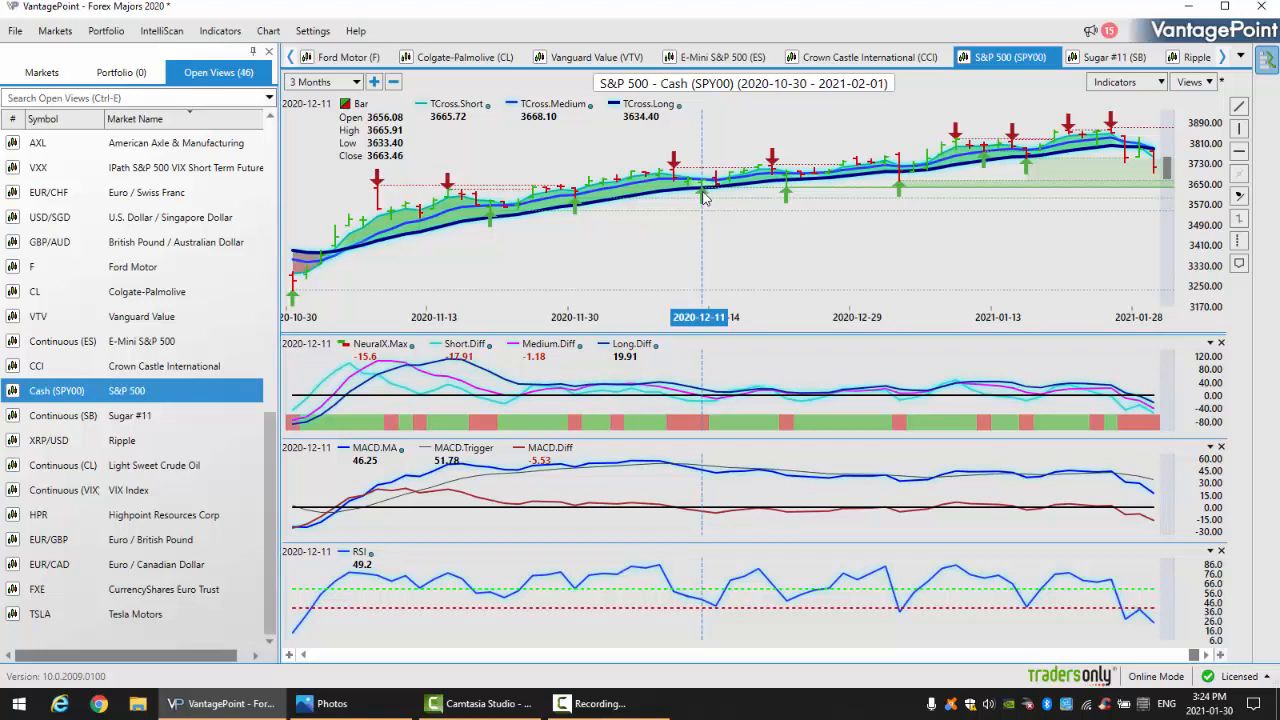
pyautogui.moveTo(902, 188)
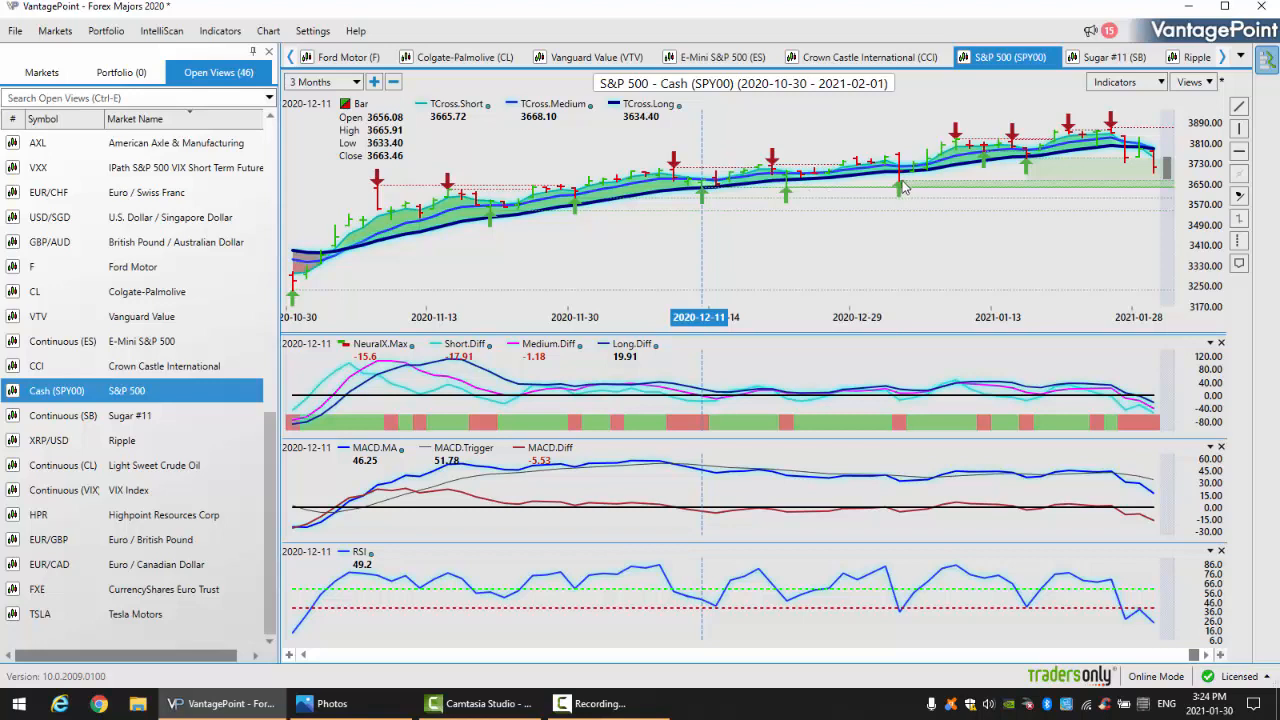
pyautogui.moveTo(704, 196)
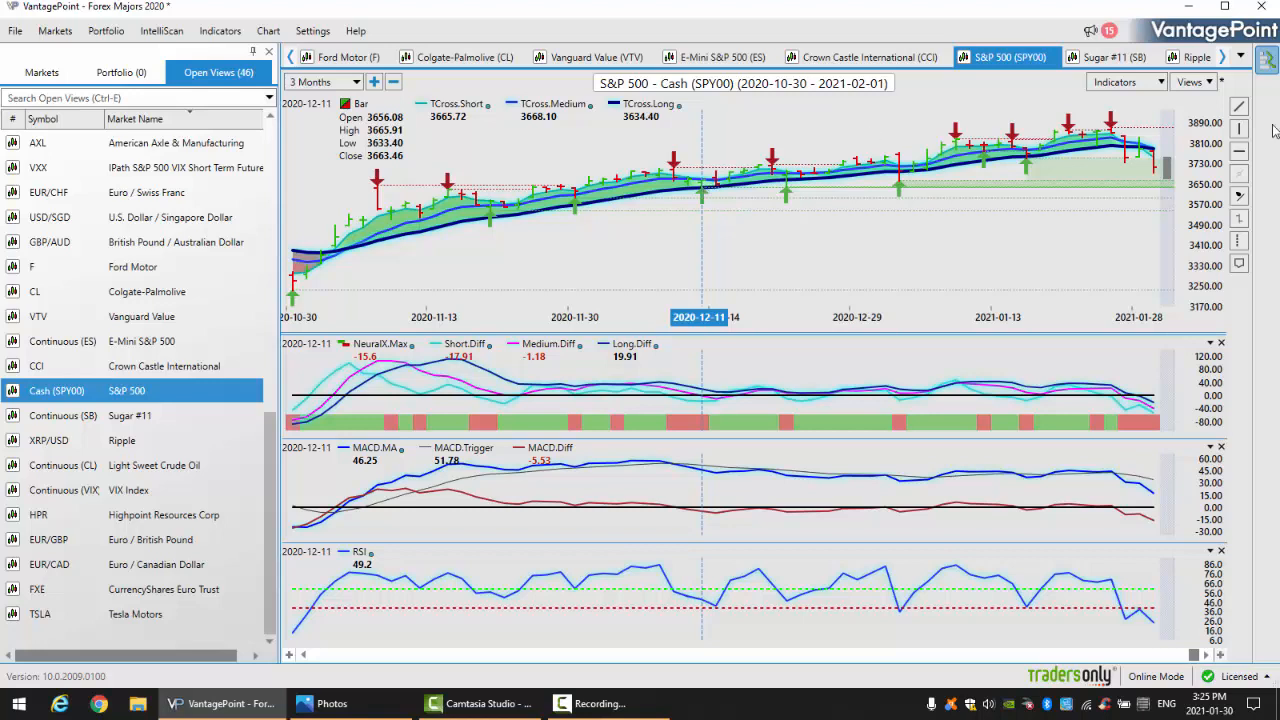
pyautogui.moveTo(1084, 184)
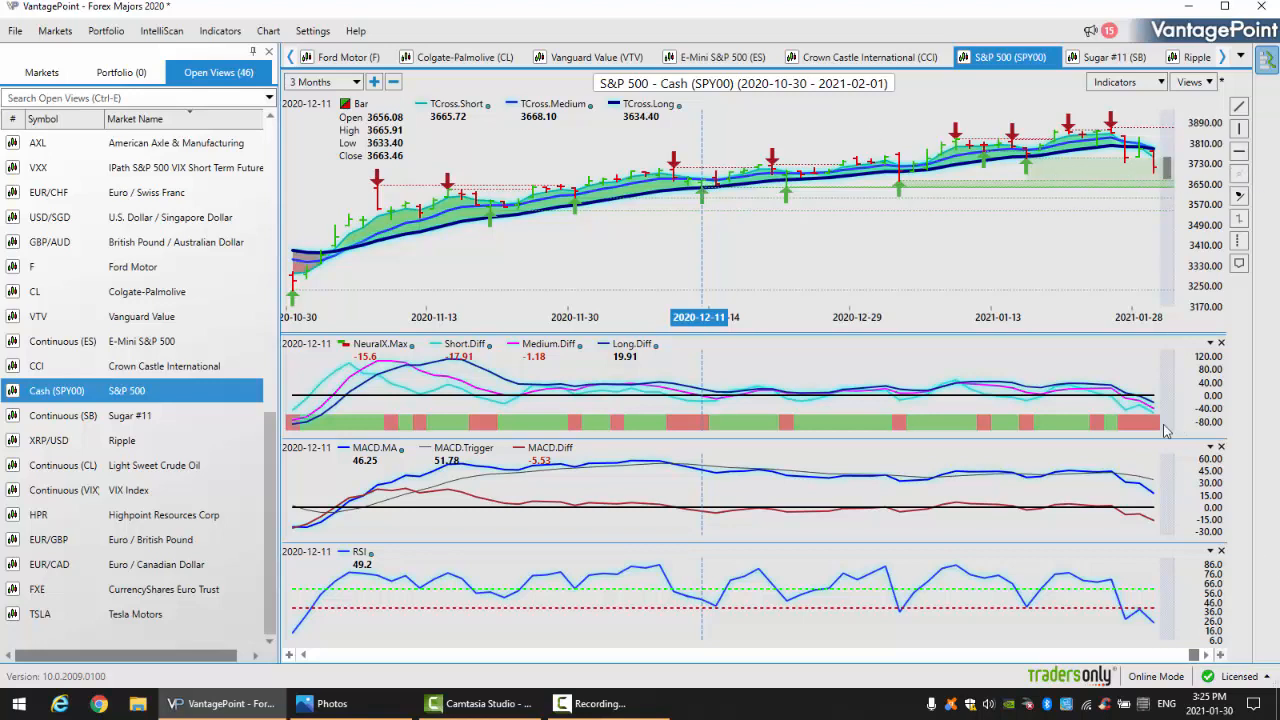
pyautogui.moveTo(1110, 150)
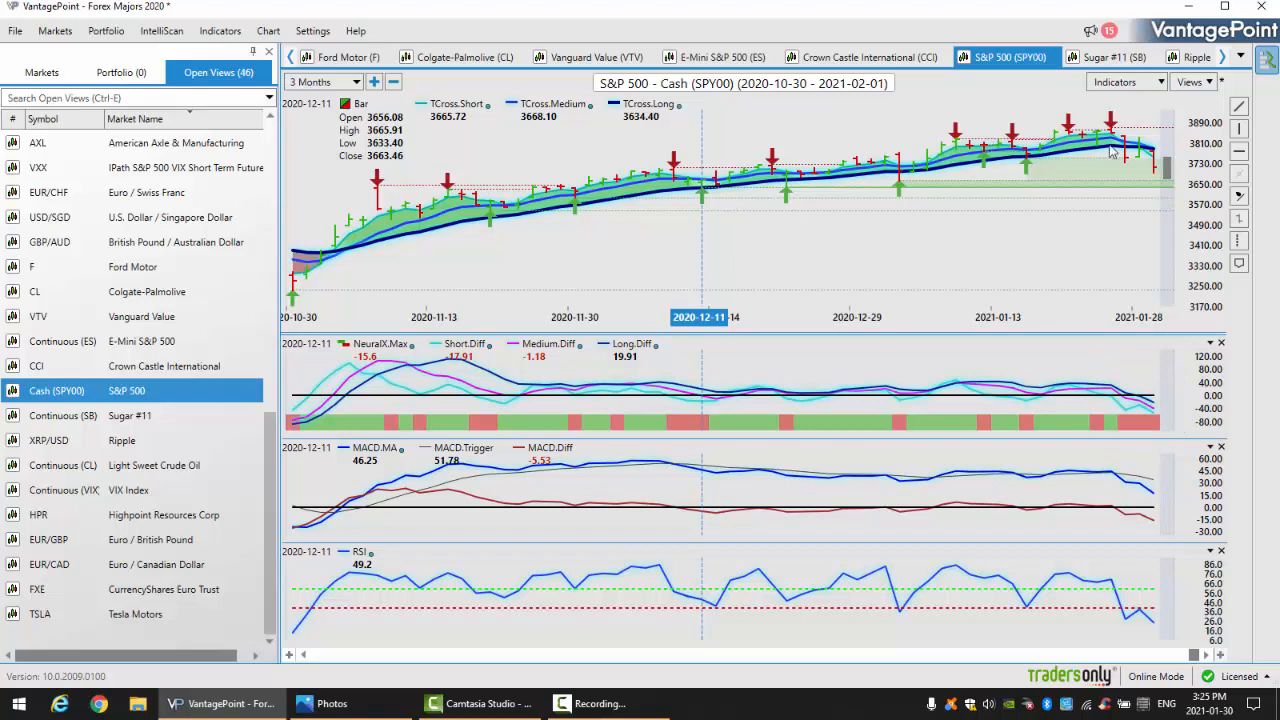
pyautogui.moveTo(988, 390)
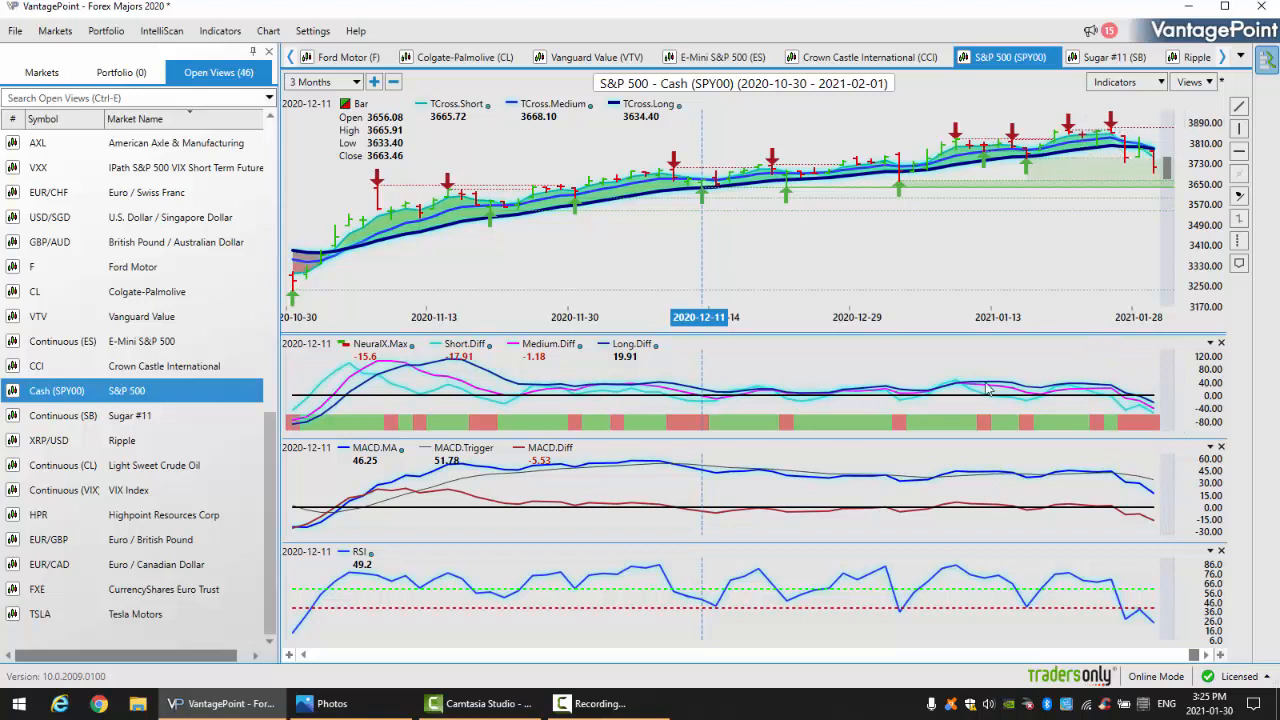
pyautogui.moveTo(964, 392)
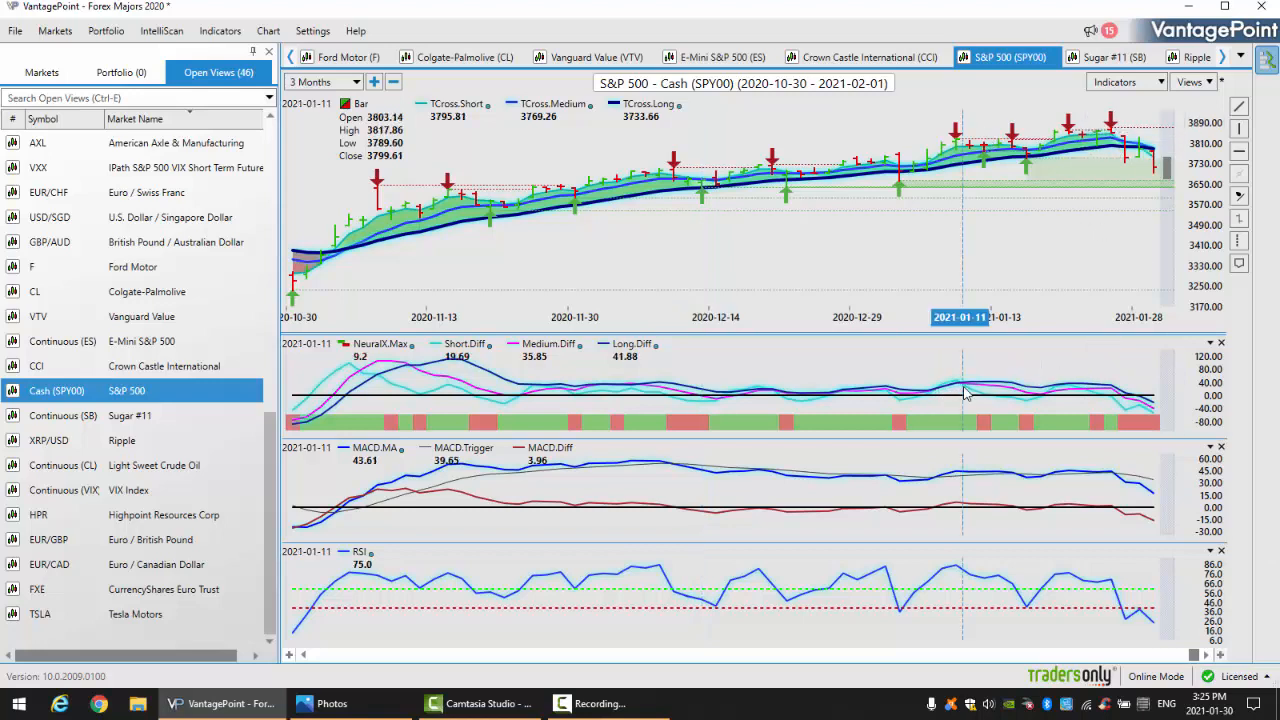
pyautogui.moveTo(968, 92)
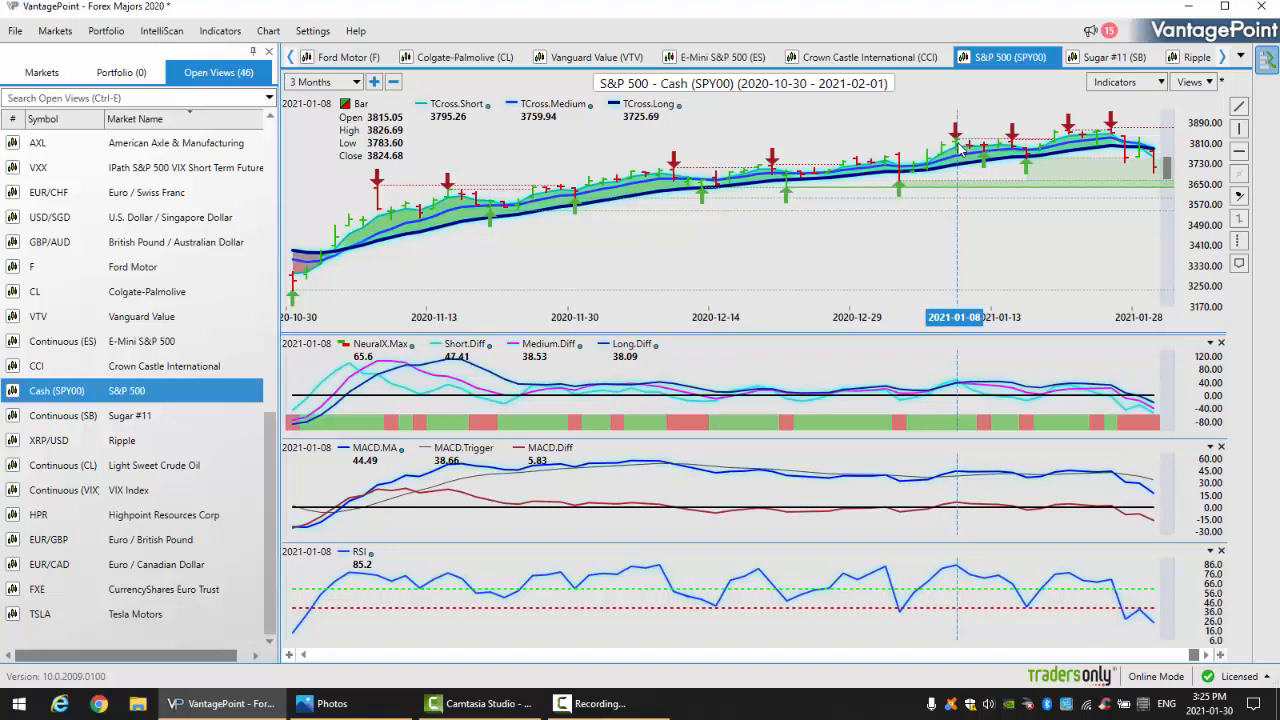
pyautogui.moveTo(984, 318)
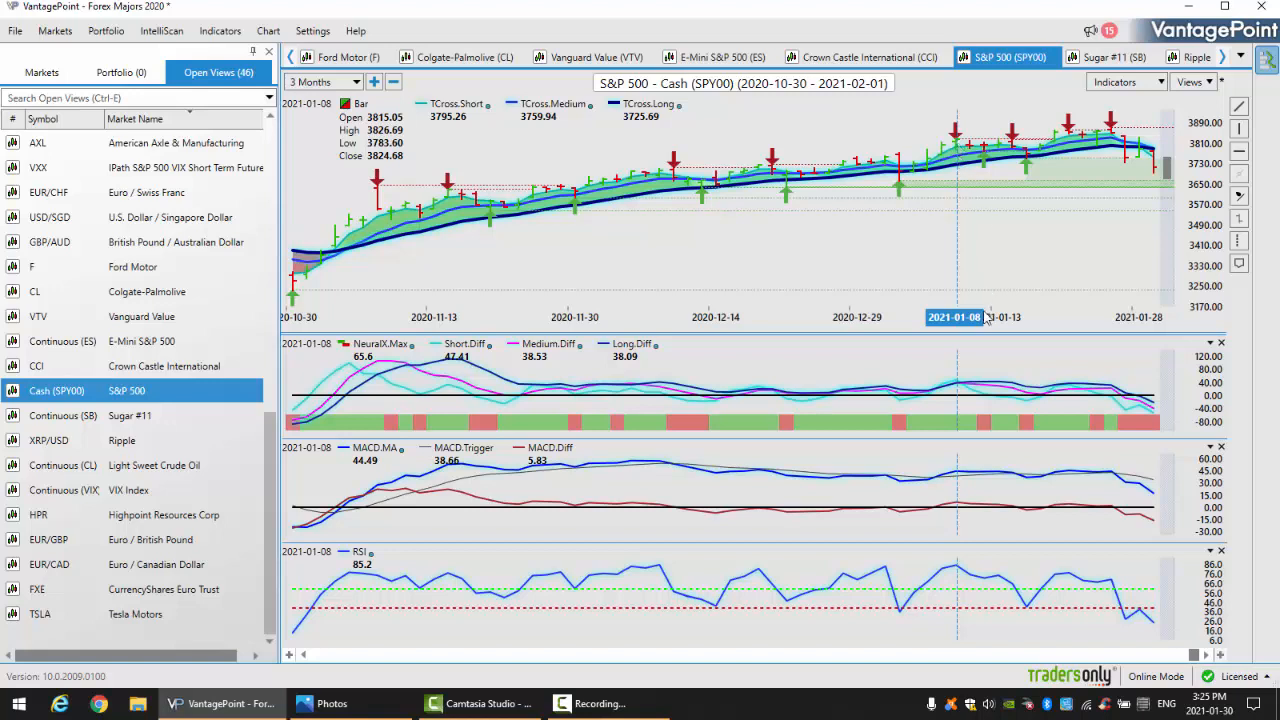
pyautogui.moveTo(960, 390)
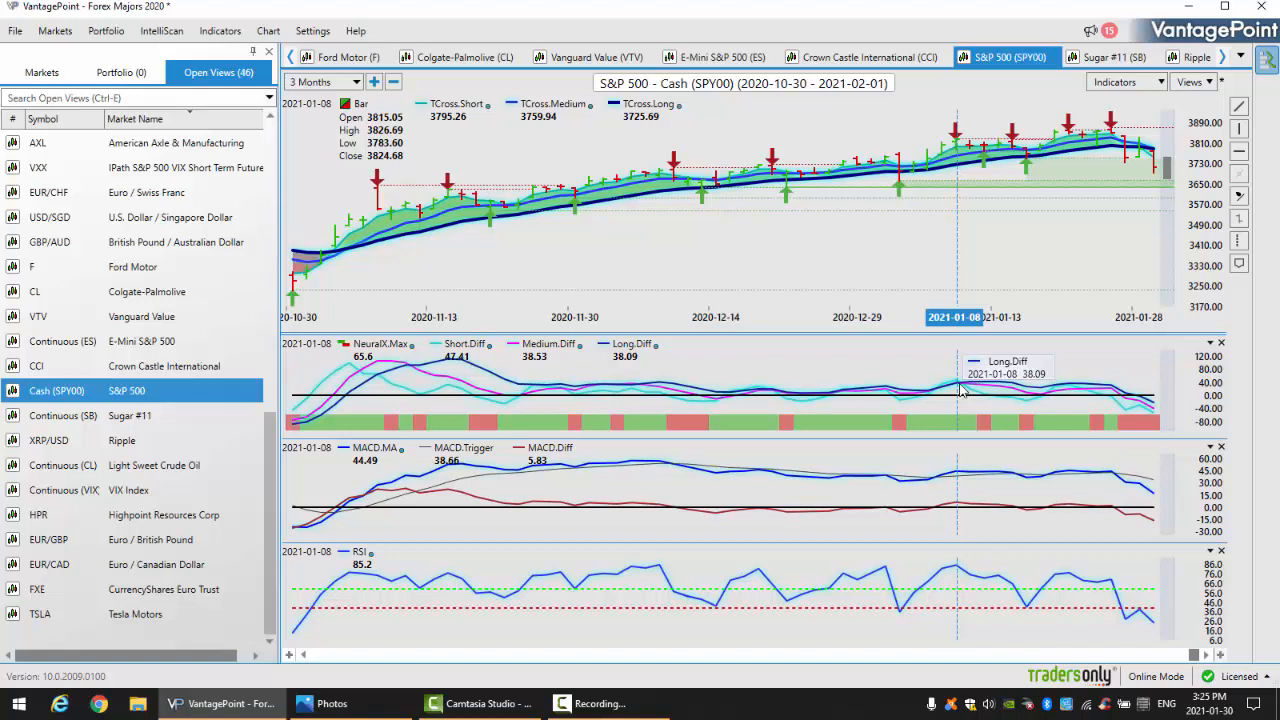
pyautogui.moveTo(998, 118)
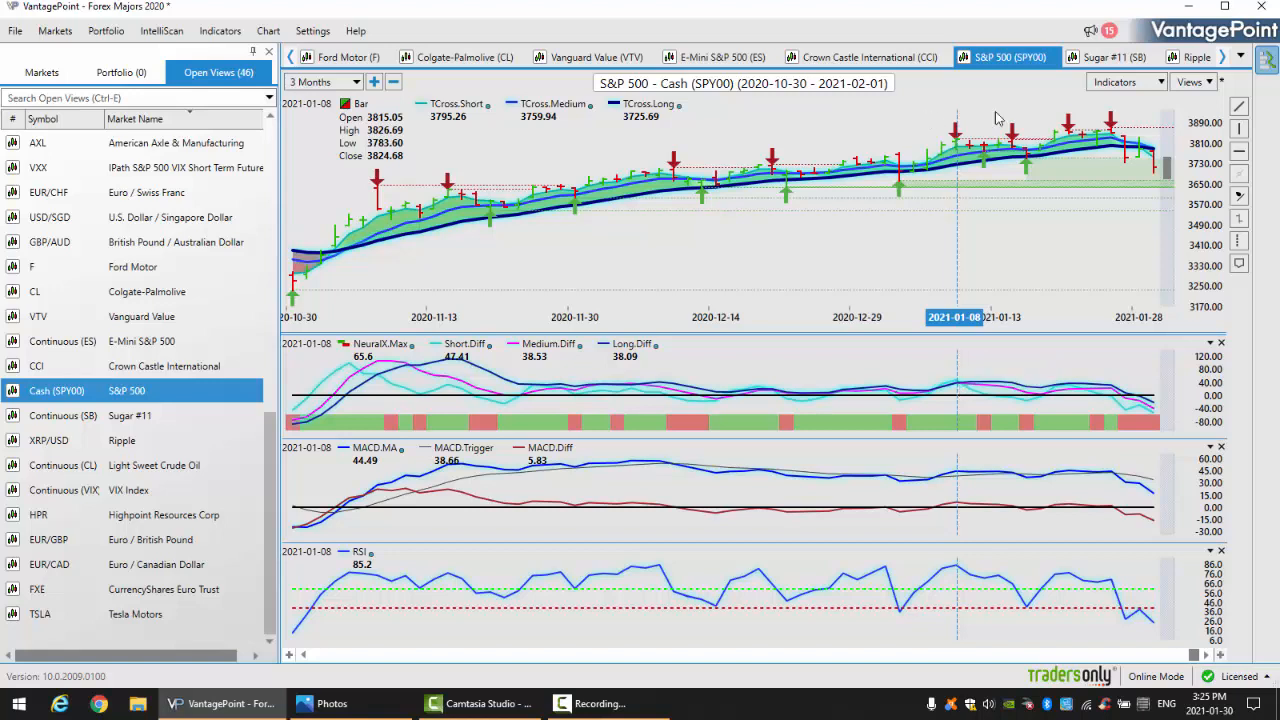
pyautogui.moveTo(980, 304)
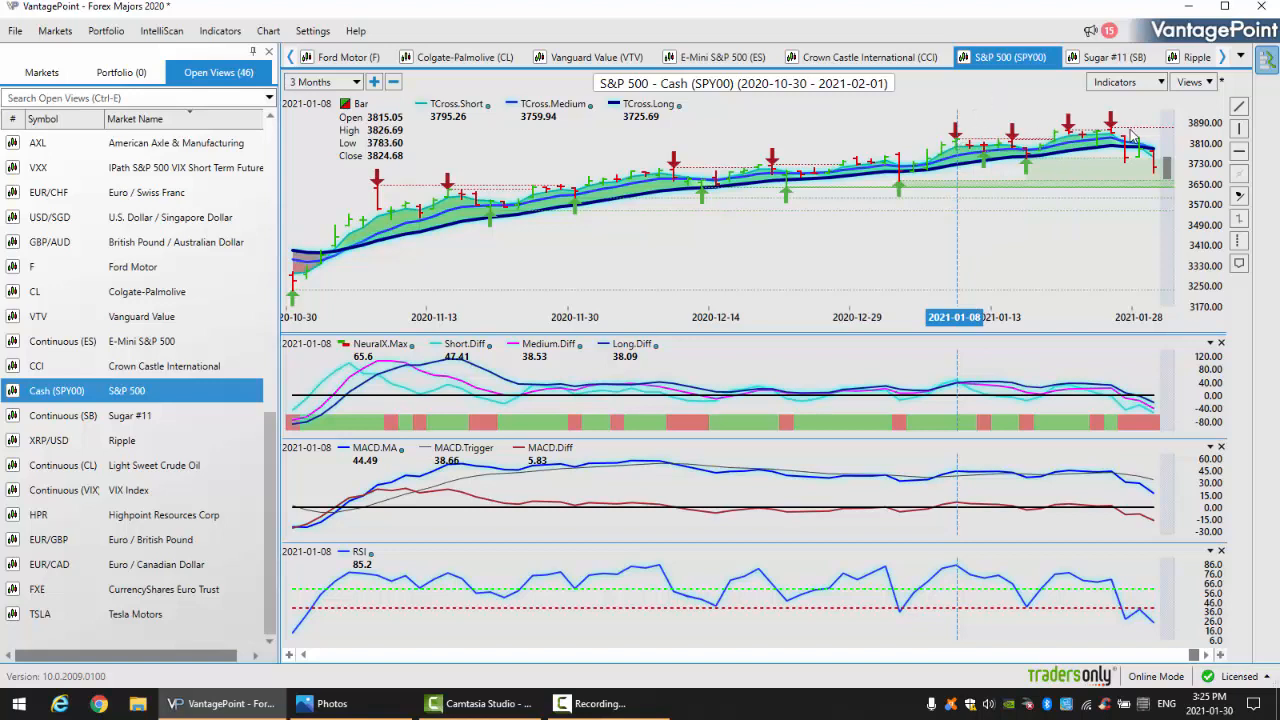
pyautogui.moveTo(1060, 156)
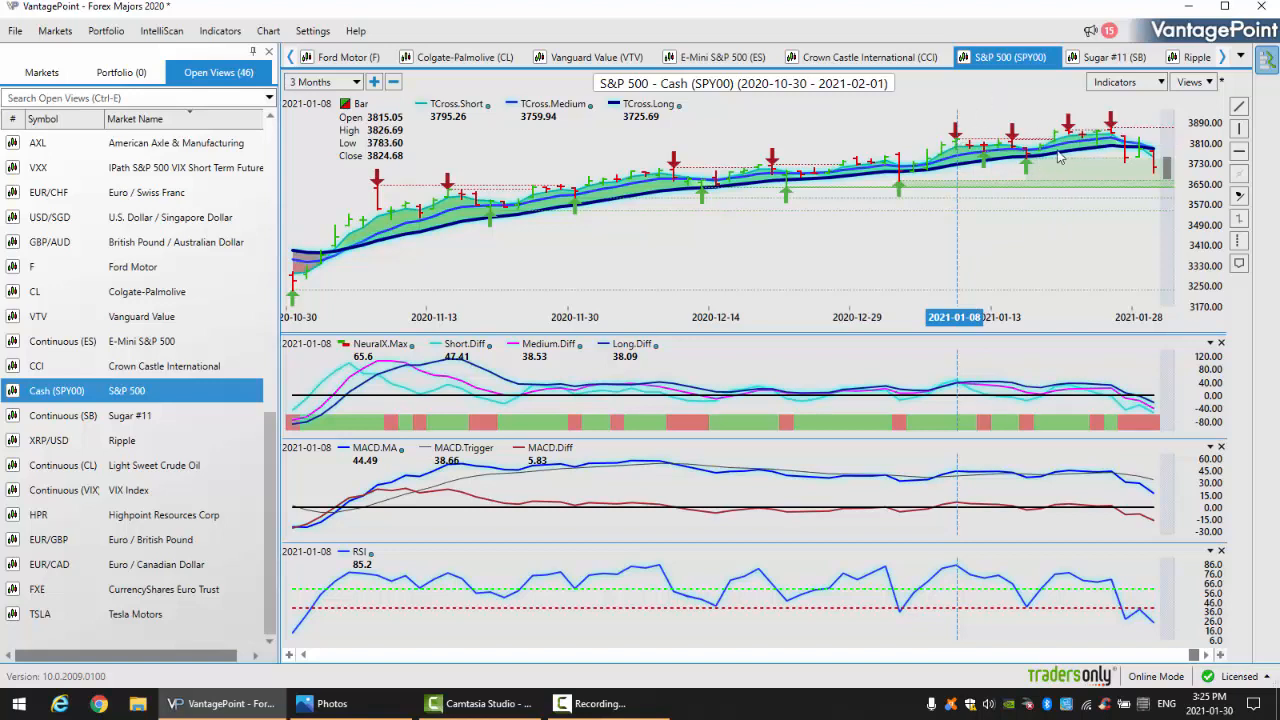
pyautogui.moveTo(1072, 158)
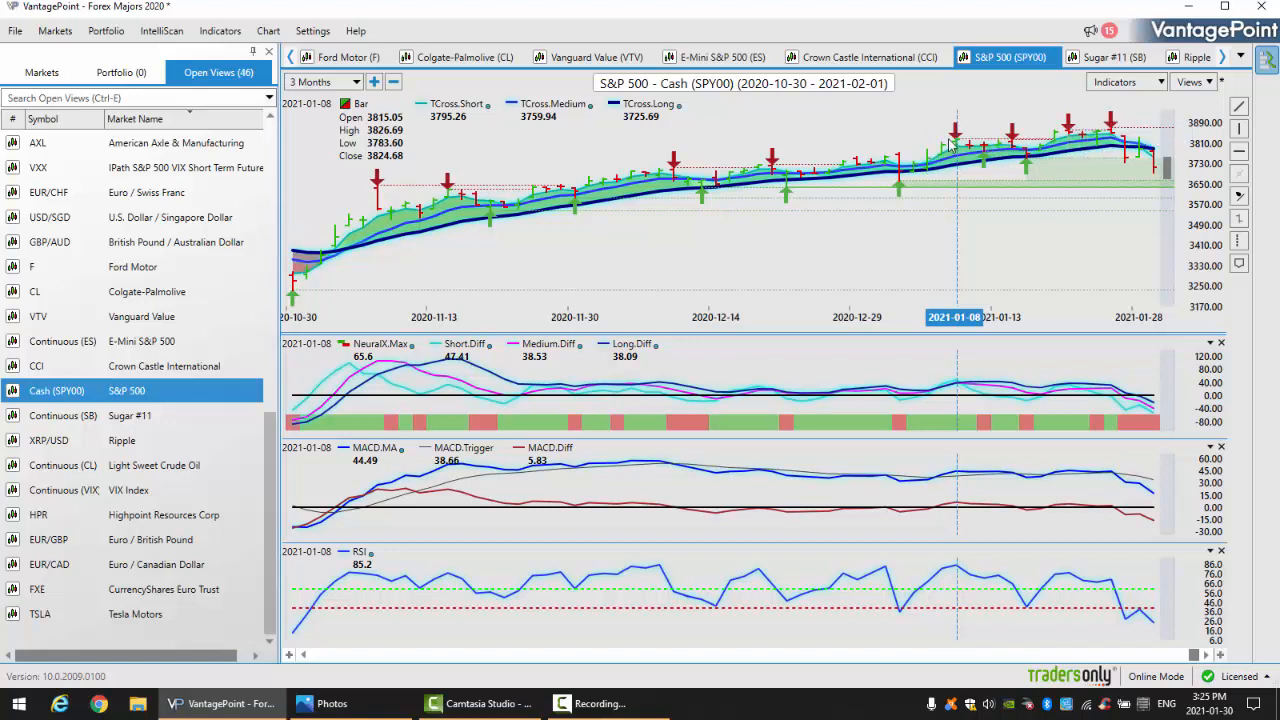
pyautogui.moveTo(1052, 120)
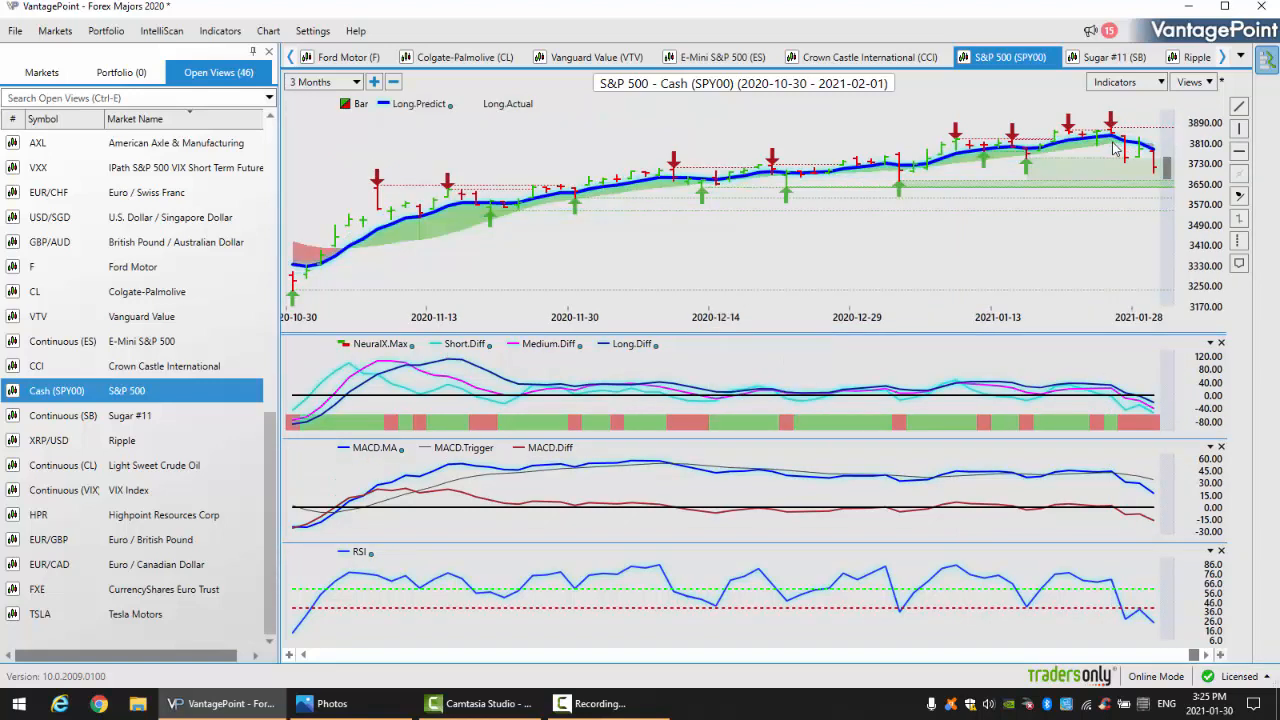
pyautogui.moveTo(1112, 148)
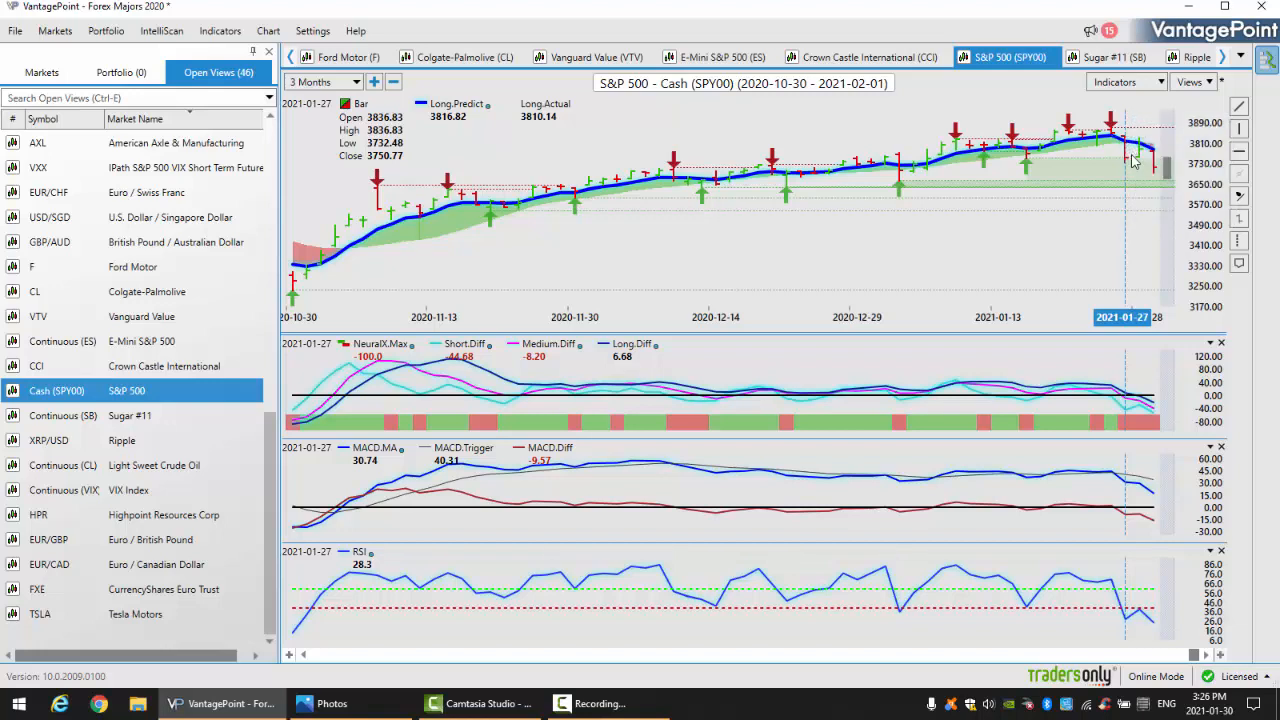
pyautogui.moveTo(1136, 572)
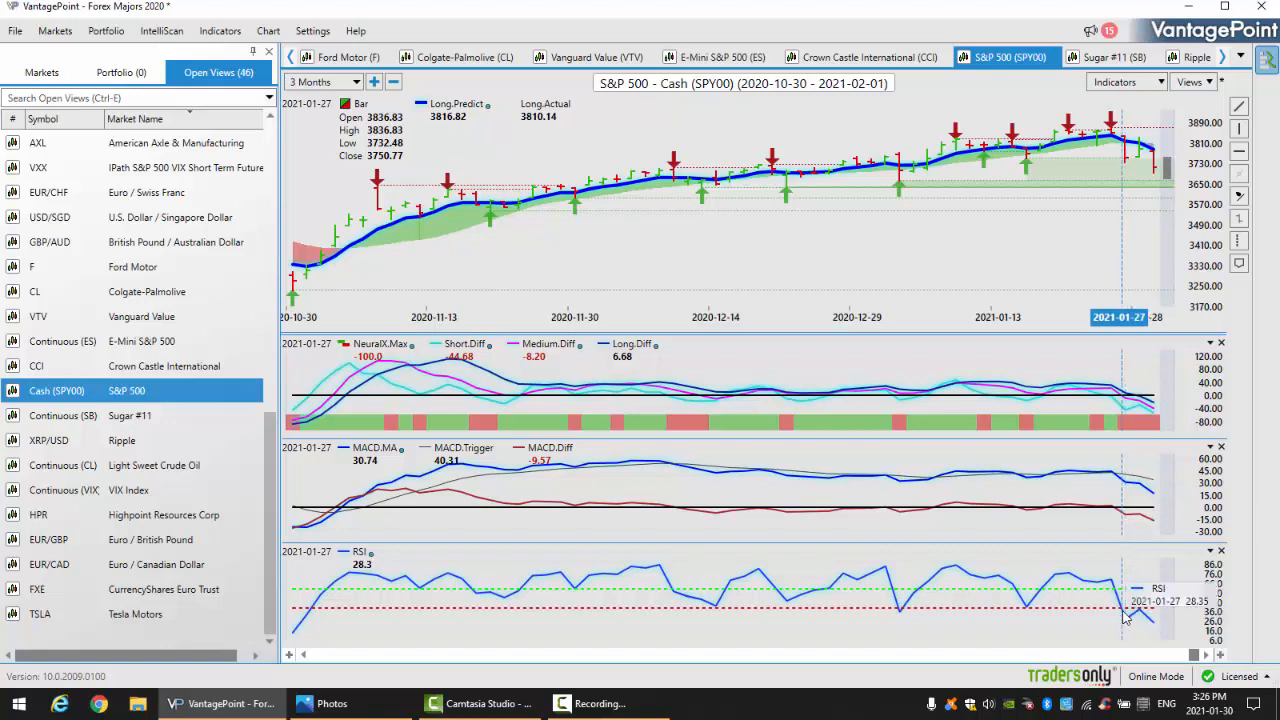
pyautogui.moveTo(1128, 612)
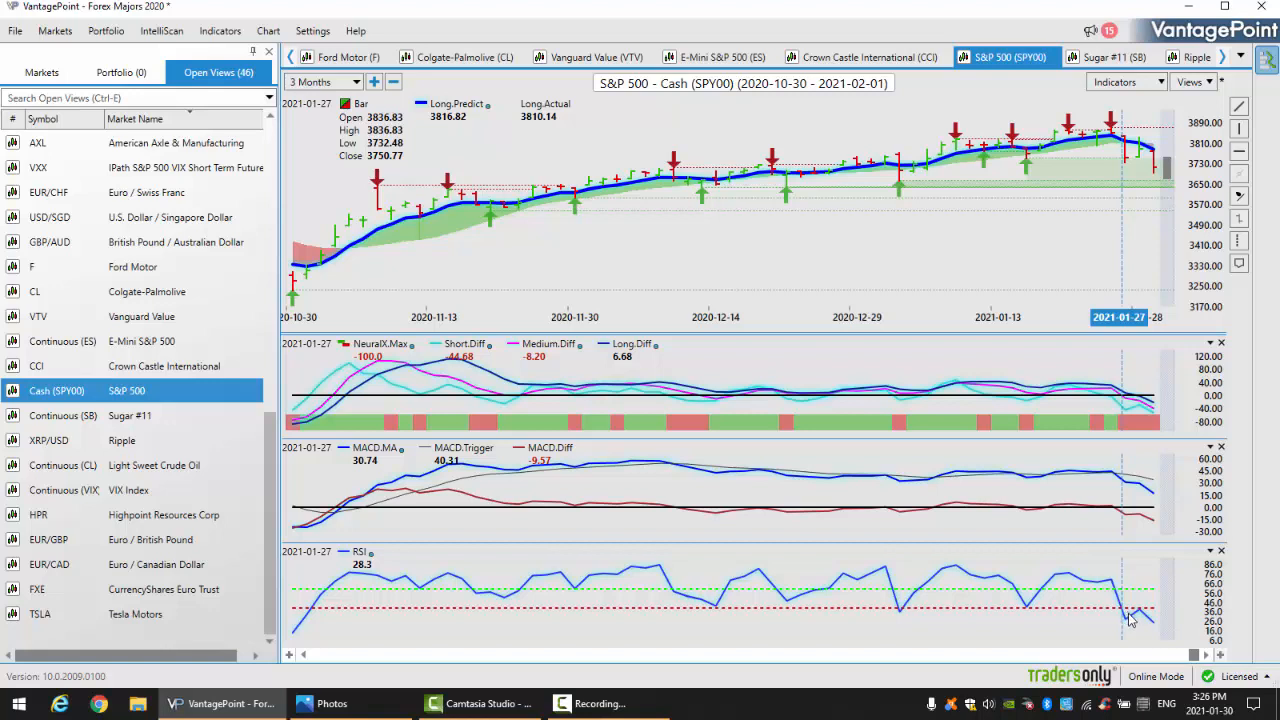
pyautogui.moveTo(1128, 150)
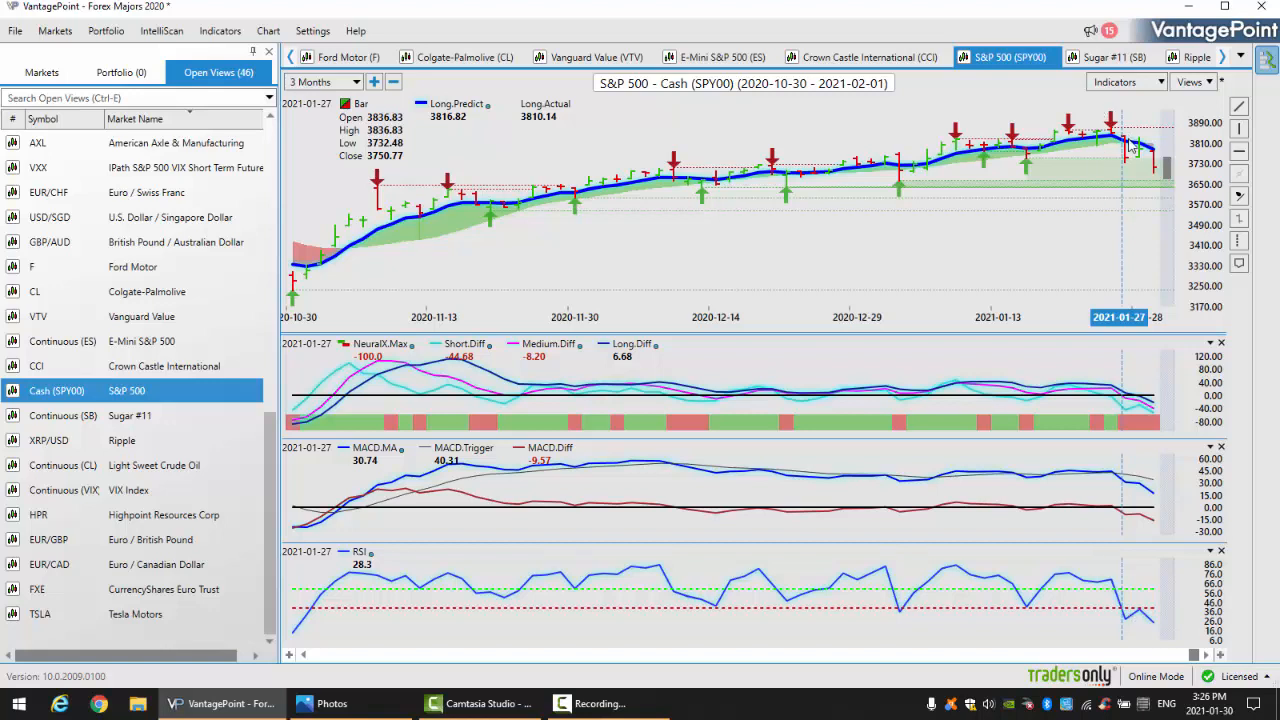
pyautogui.moveTo(1124, 150)
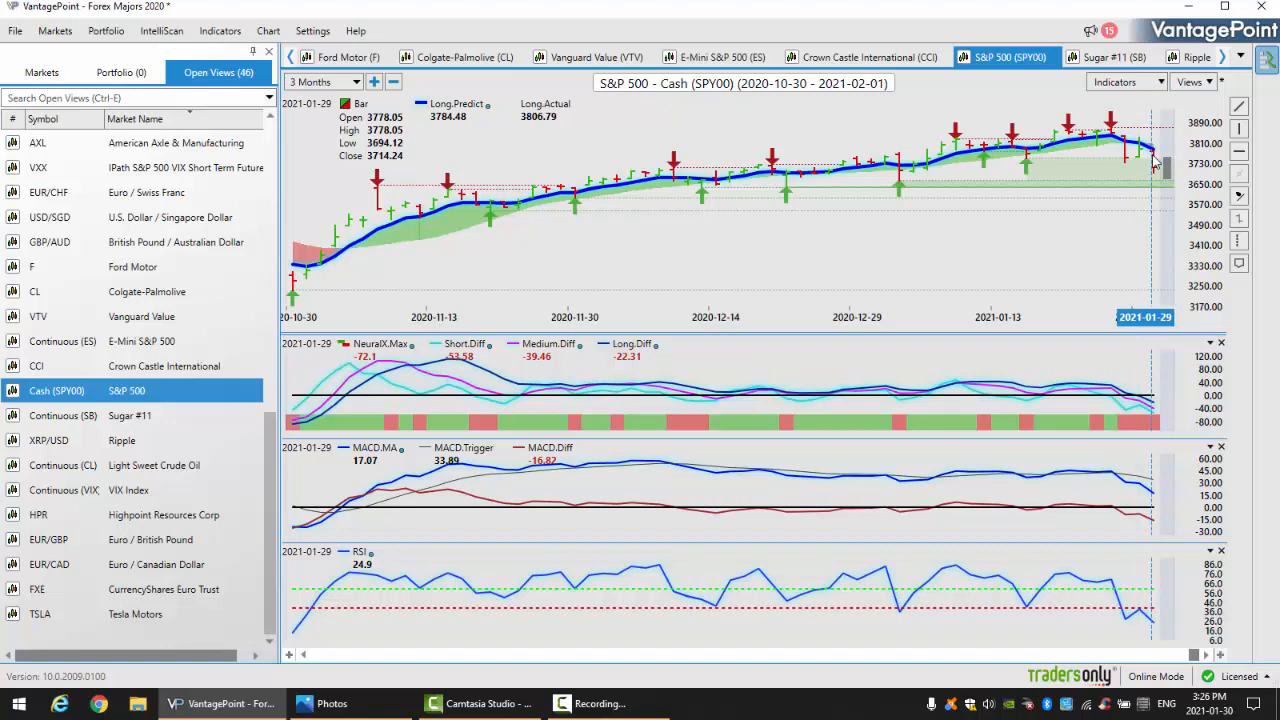
pyautogui.moveTo(992, 412)
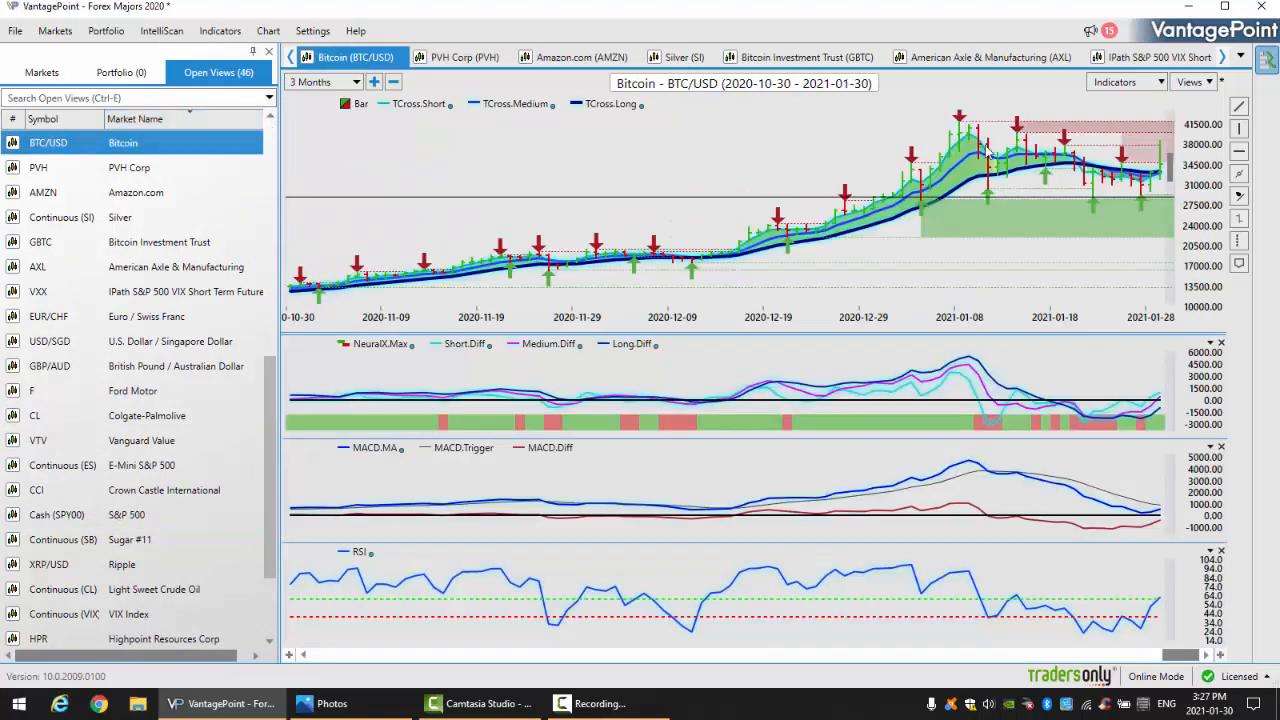
pyautogui.moveTo(1162, 236)
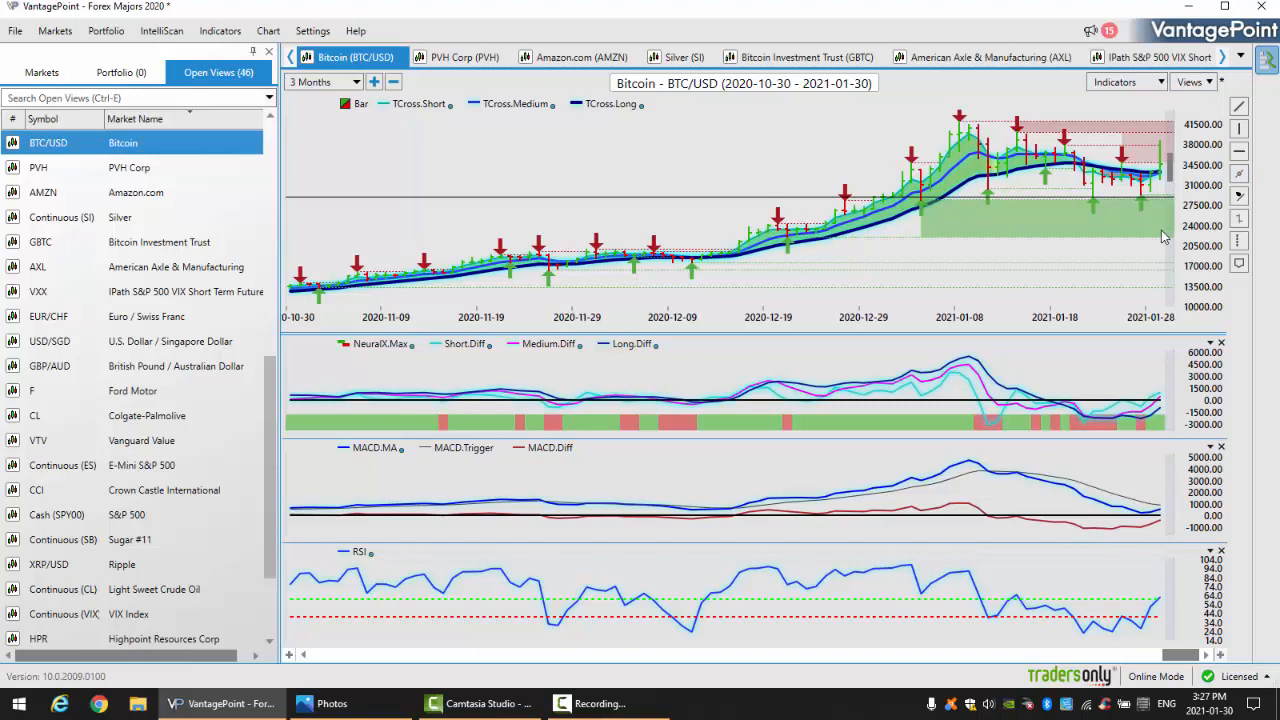
pyautogui.moveTo(1156, 224)
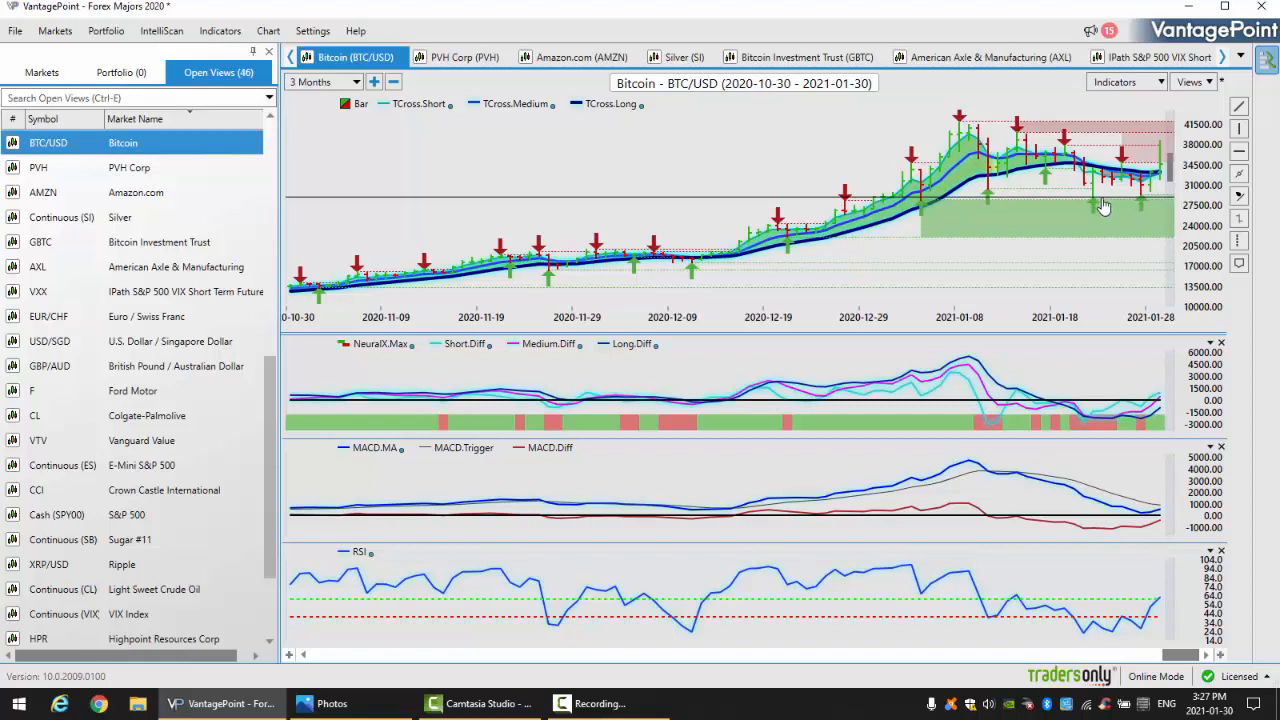
pyautogui.moveTo(1004, 206)
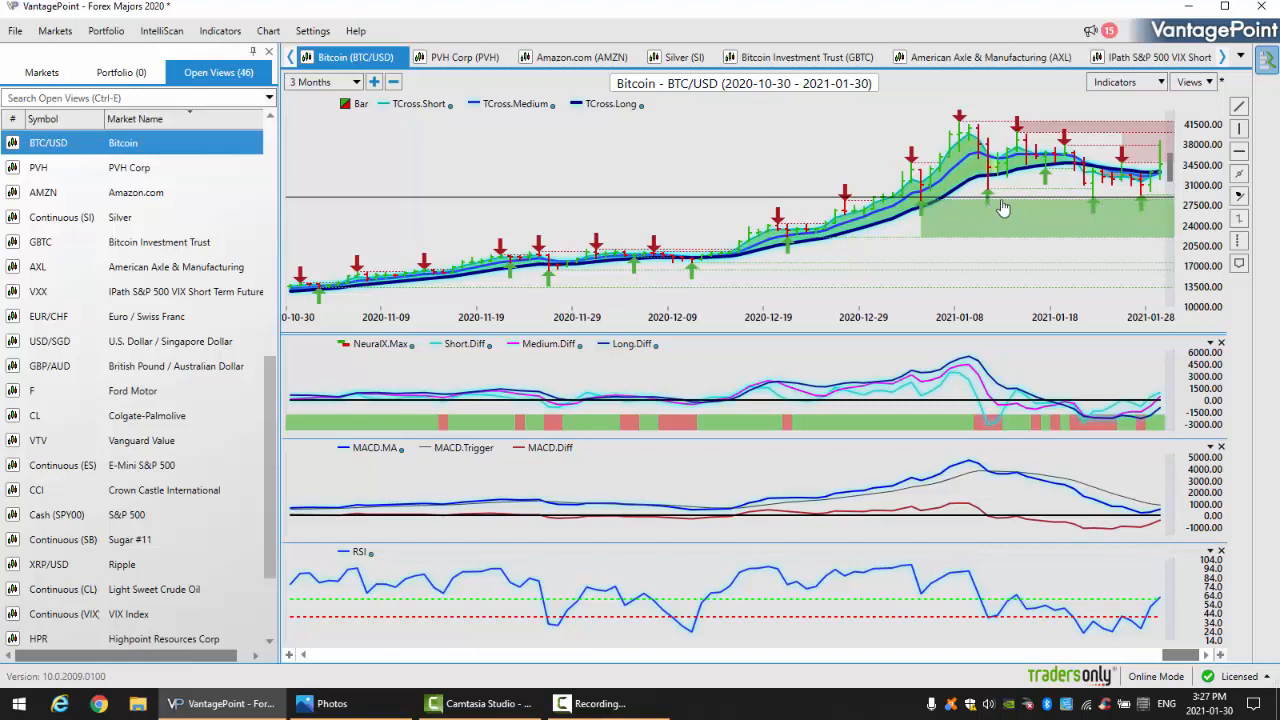
pyautogui.moveTo(1140, 208)
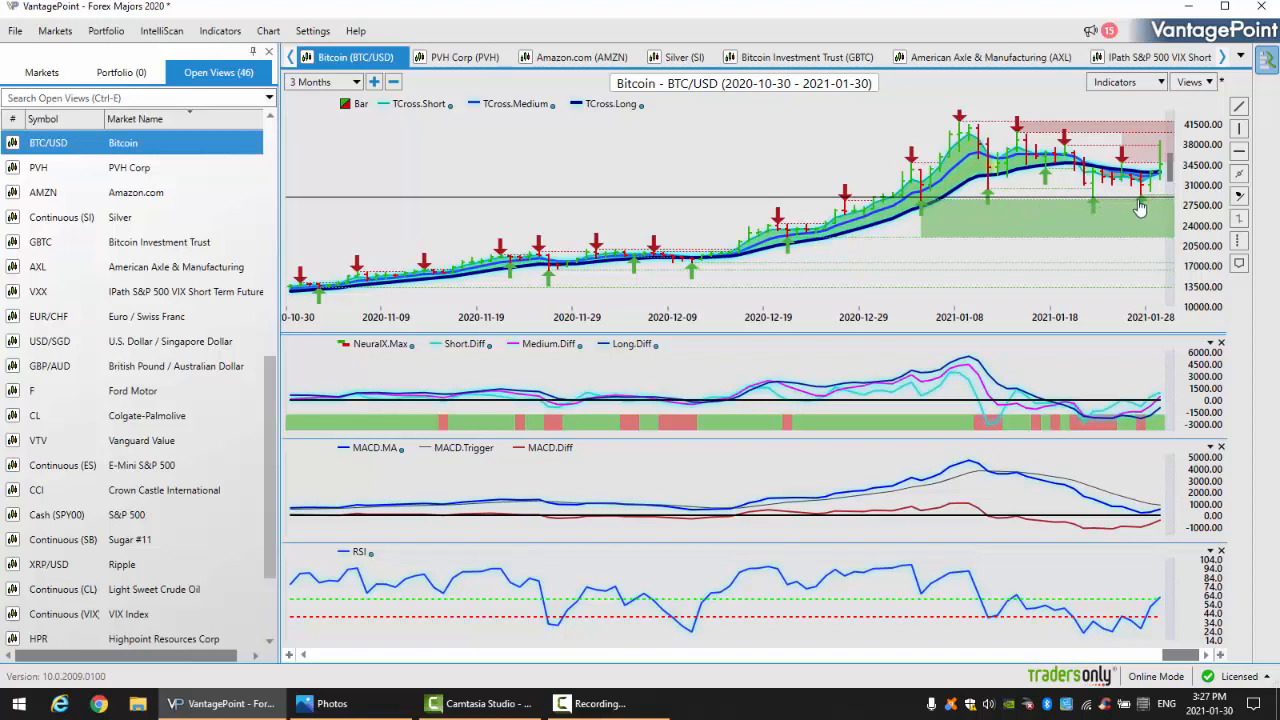
pyautogui.moveTo(1160, 184)
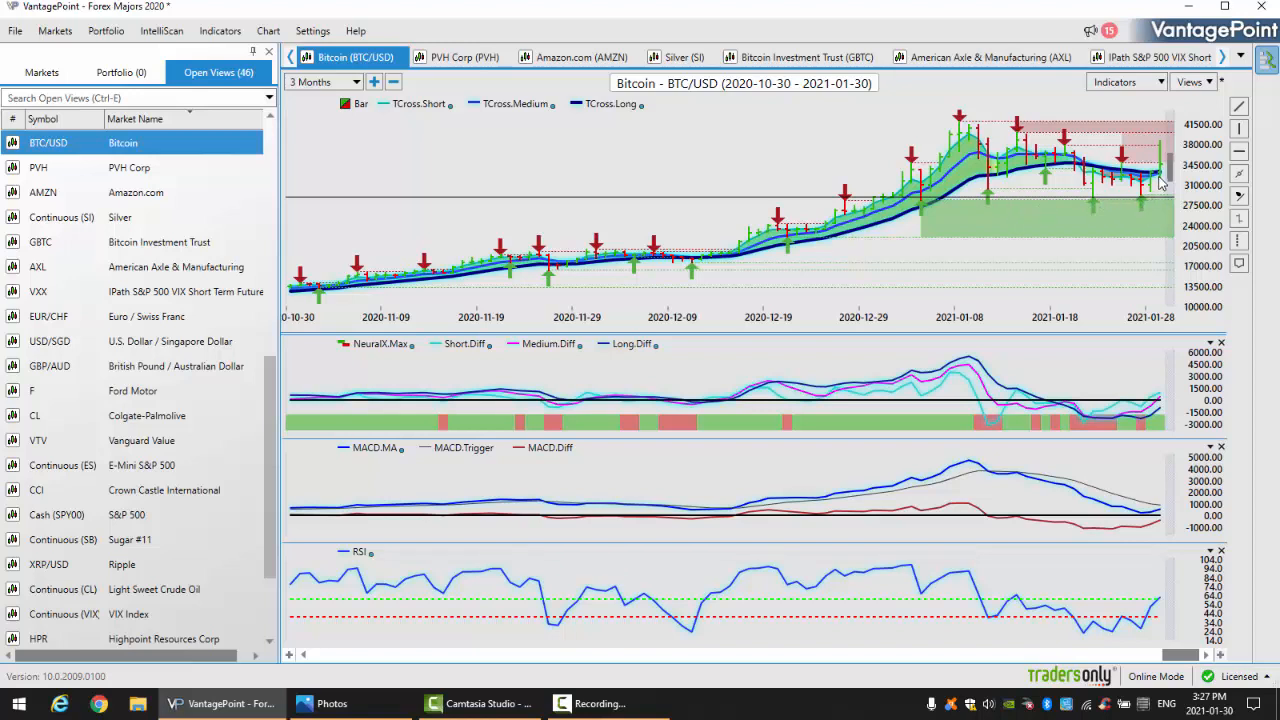
pyautogui.moveTo(1150, 180)
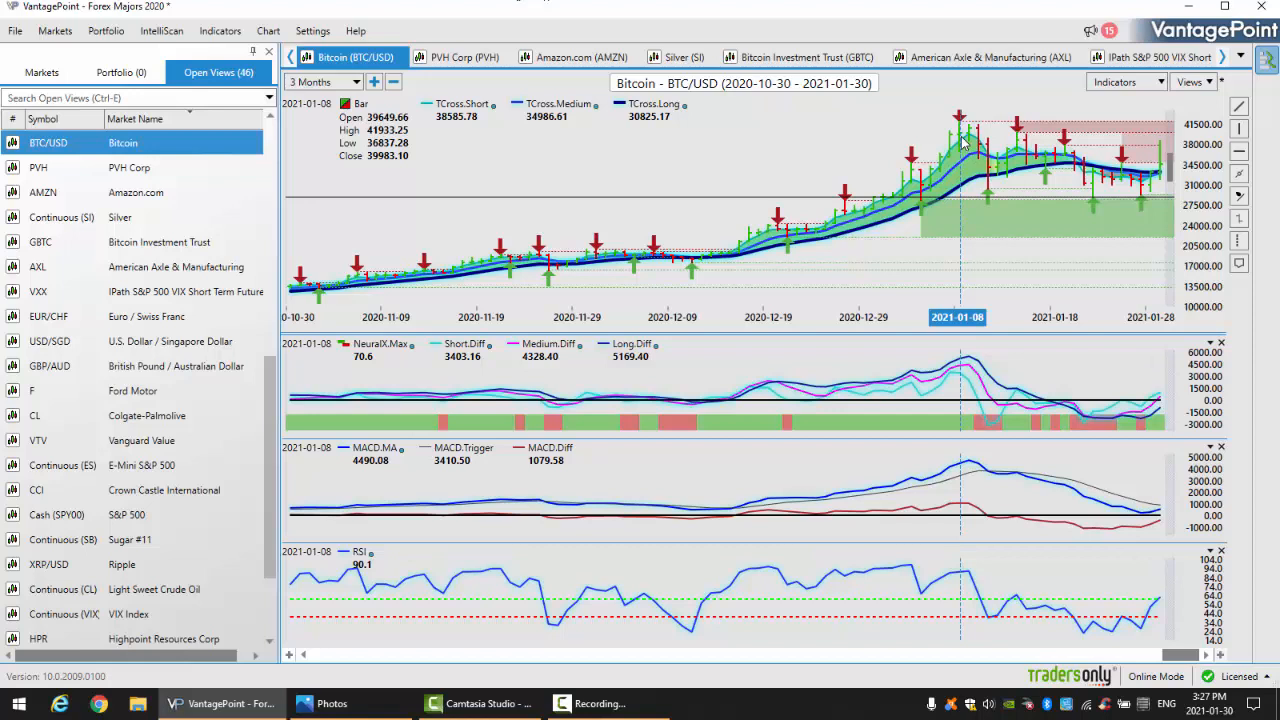
pyautogui.moveTo(1096, 210)
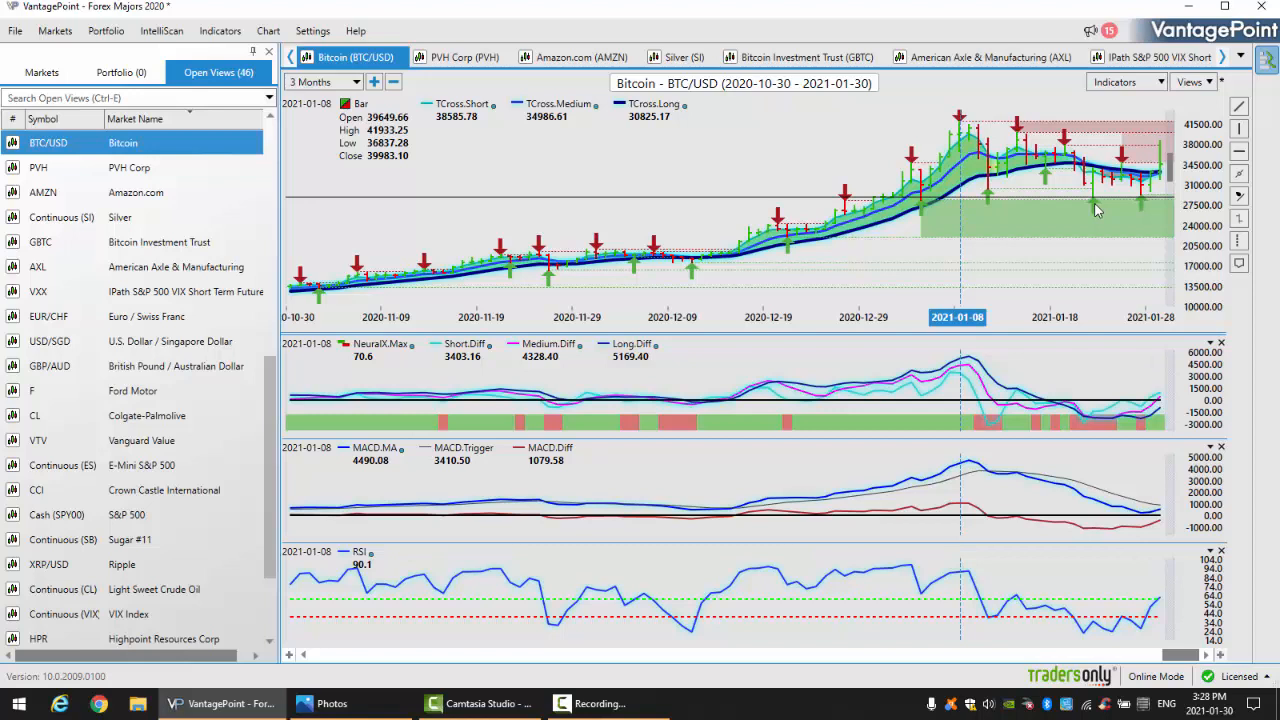
pyautogui.moveTo(1192, 438)
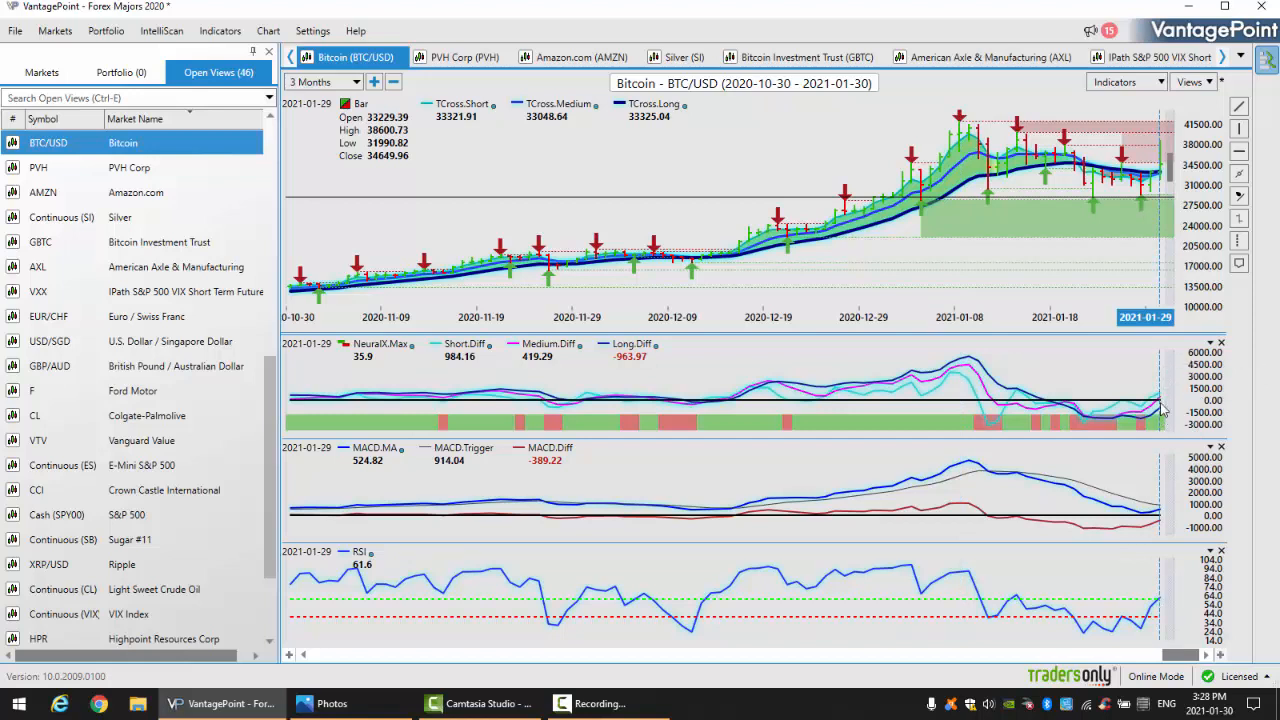
pyautogui.moveTo(1164, 608)
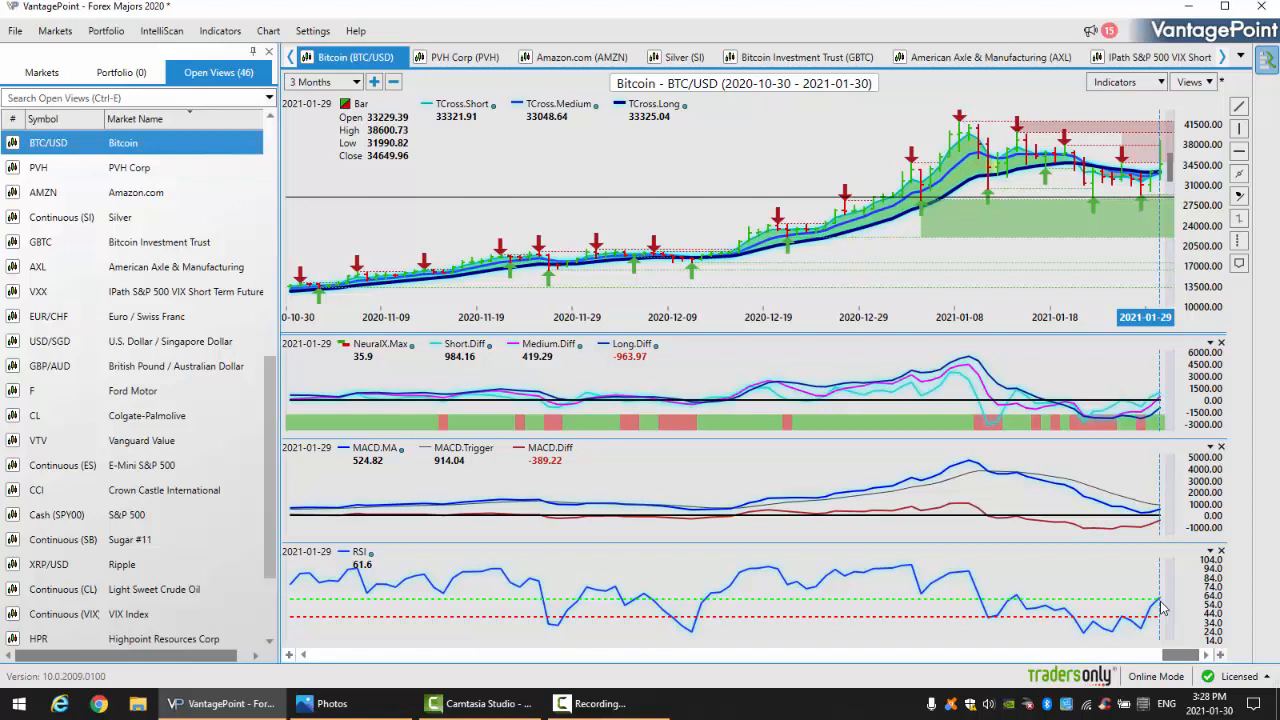
pyautogui.moveTo(1128, 284)
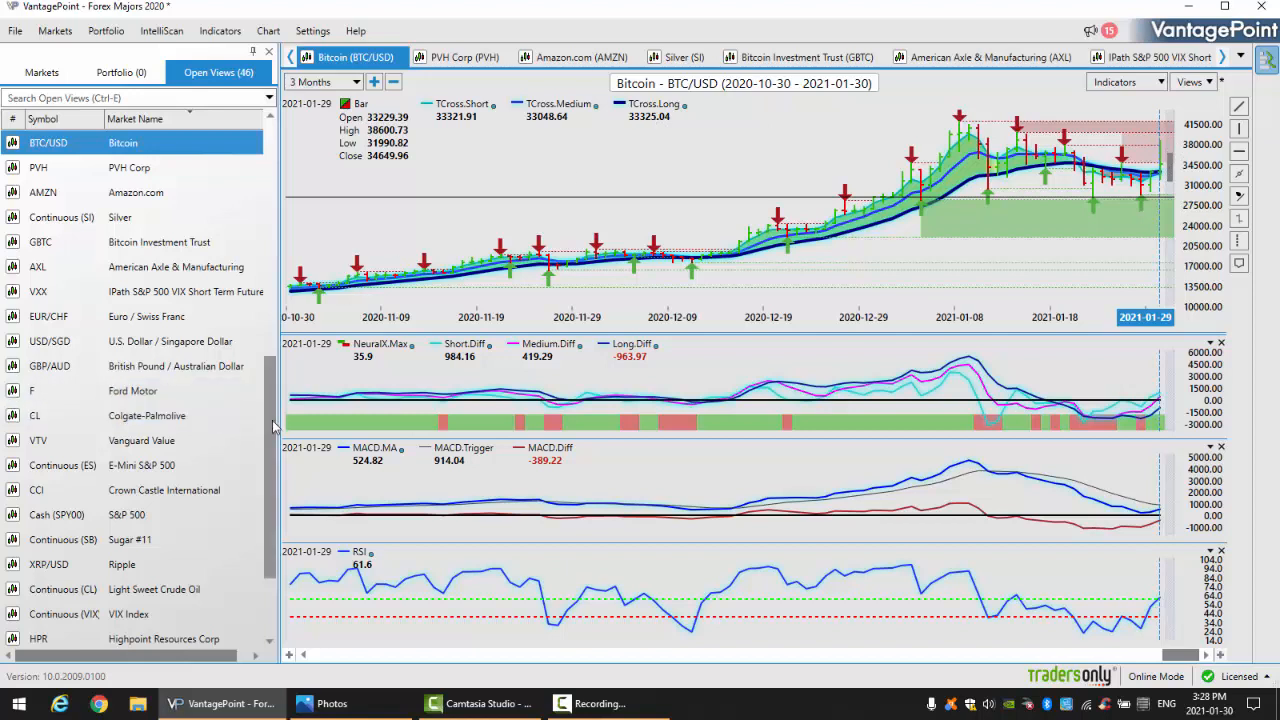
# - Show the Euro / U.S. Dollar three-month chart from the currency pairs in Open Views
pyautogui.scroll(-3)
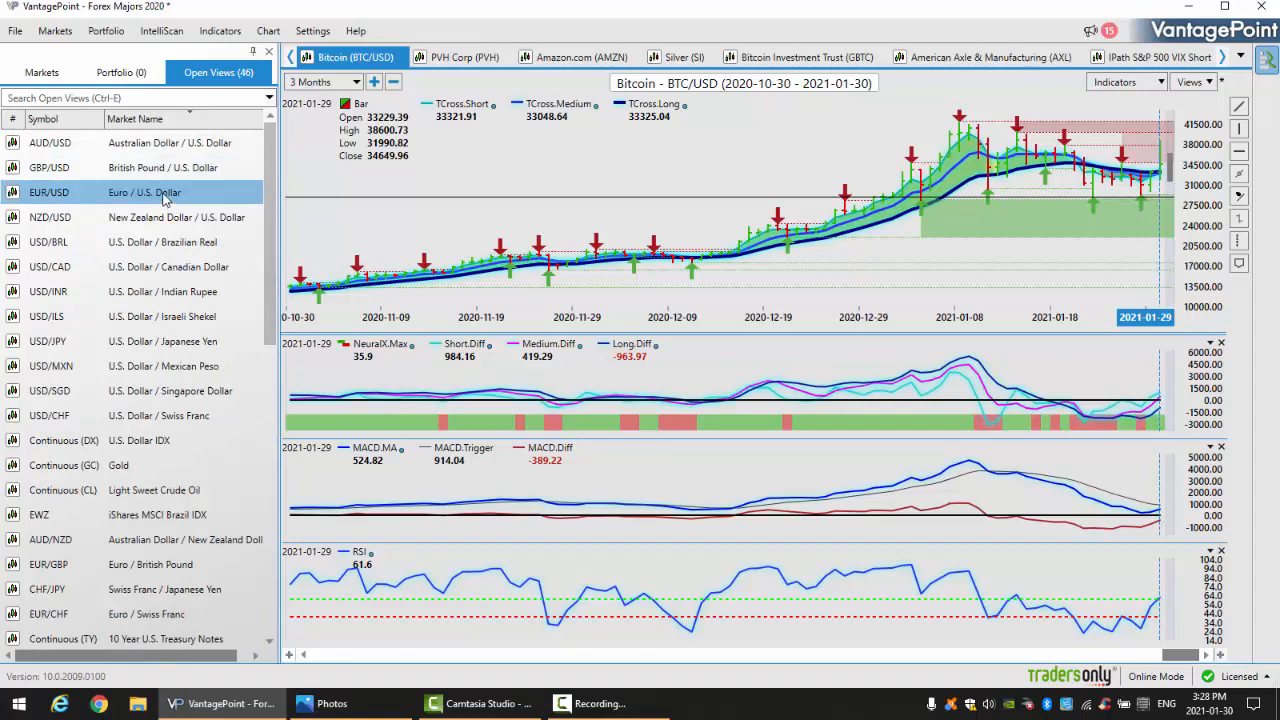
pyautogui.doubleClick(144, 192)
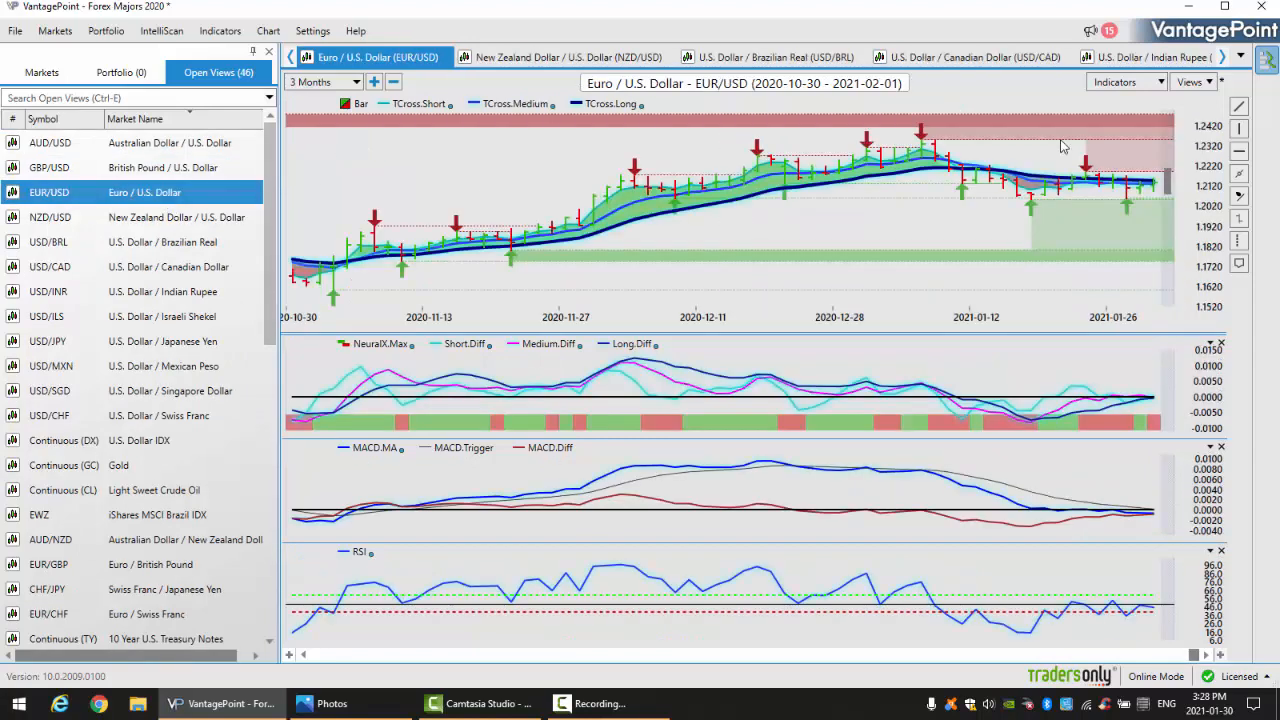
pyautogui.moveTo(1150, 196)
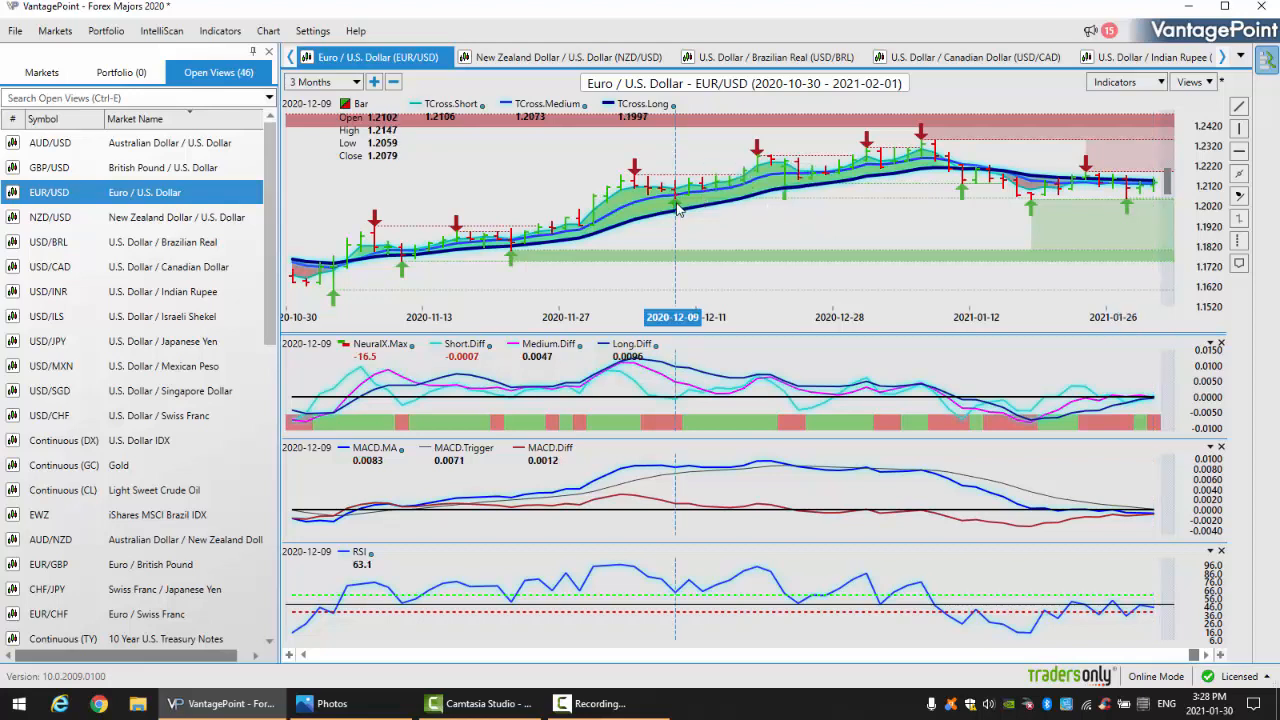
pyautogui.moveTo(1030, 208)
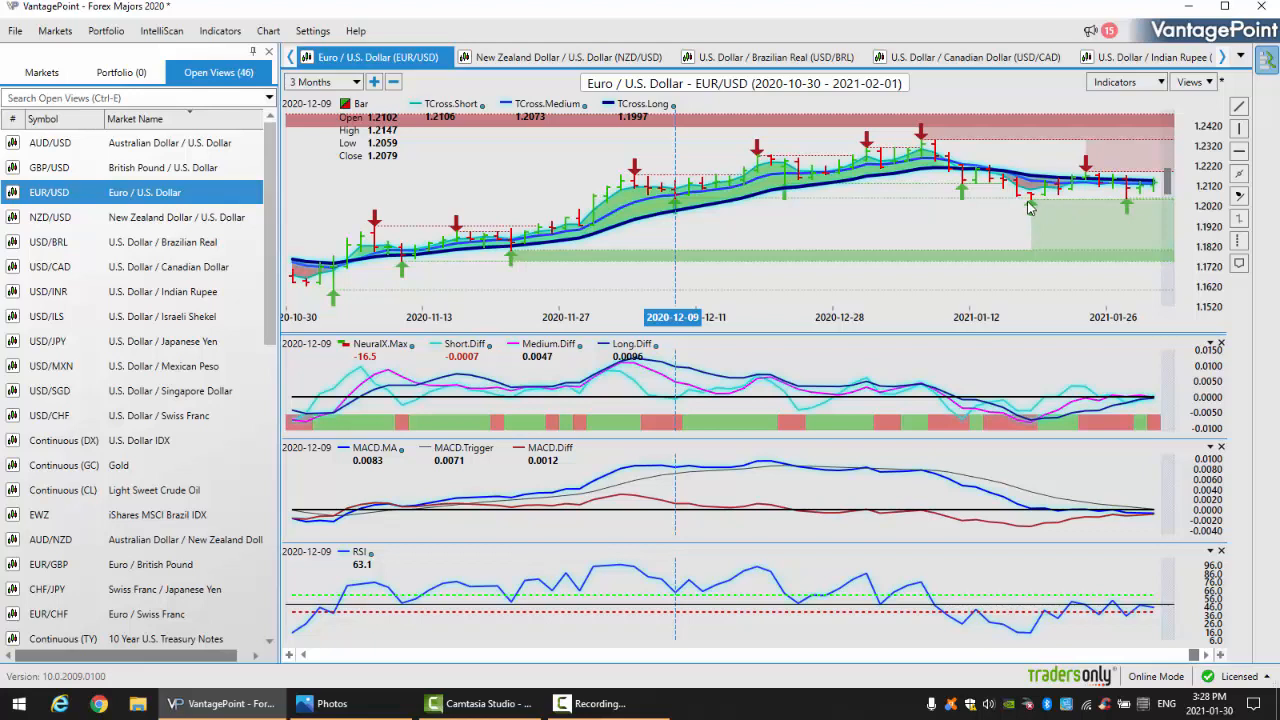
pyautogui.moveTo(1130, 212)
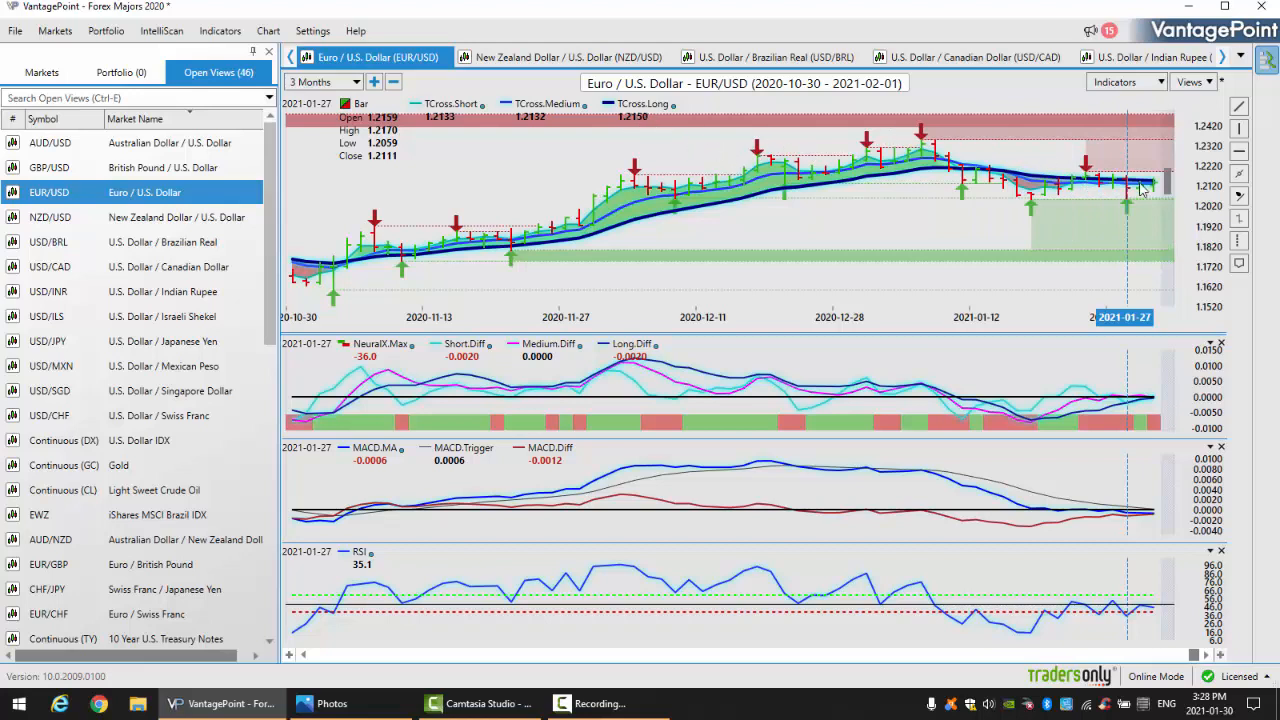
pyautogui.moveTo(1154, 196)
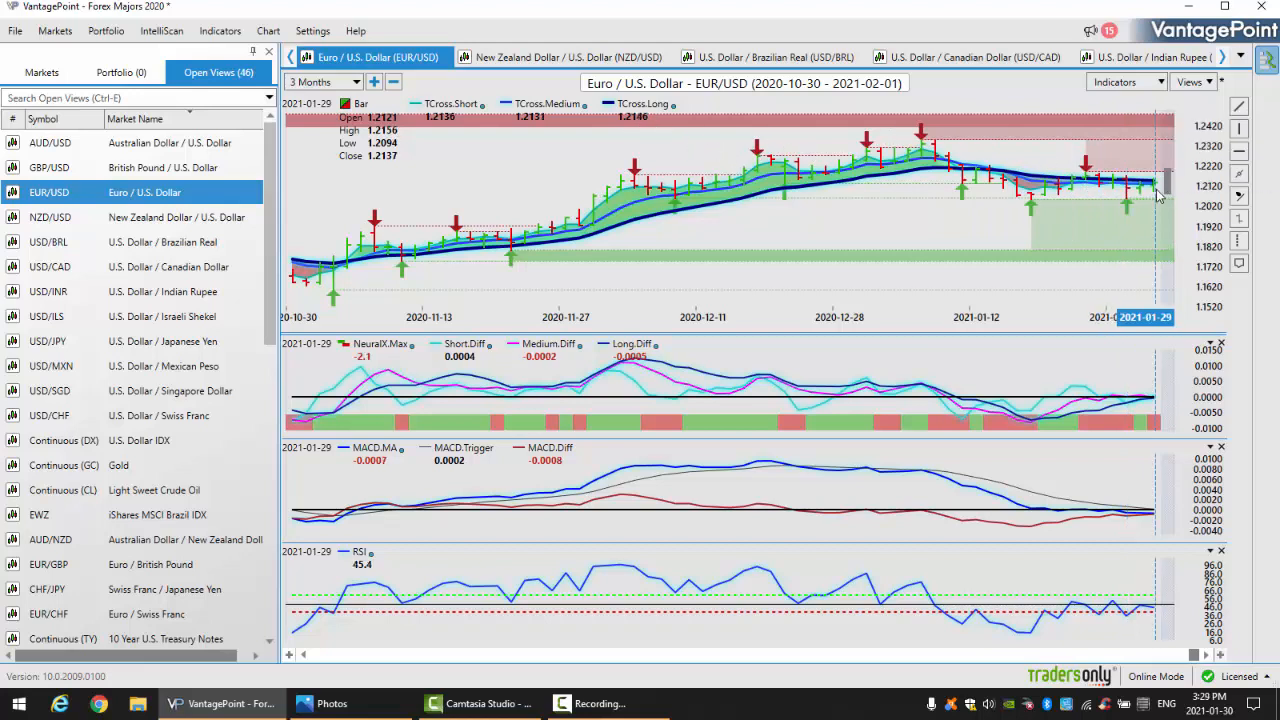
pyautogui.moveTo(1156, 190)
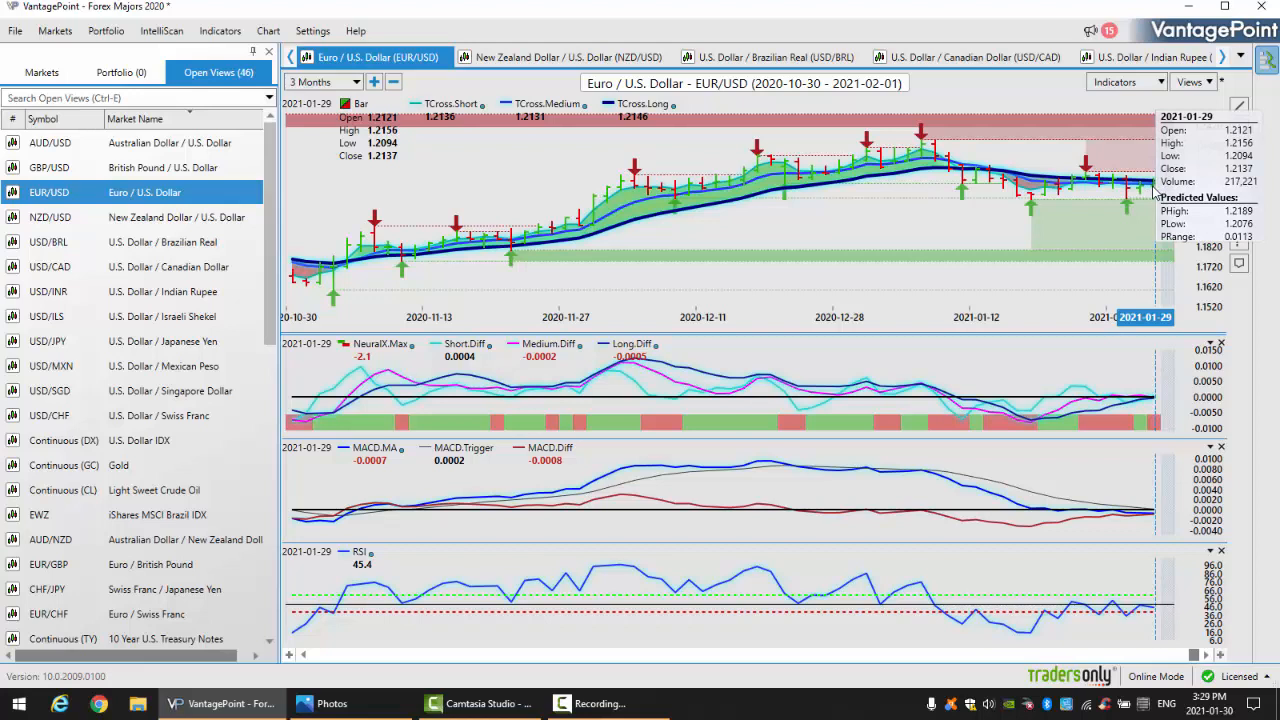
pyautogui.moveTo(1110, 260)
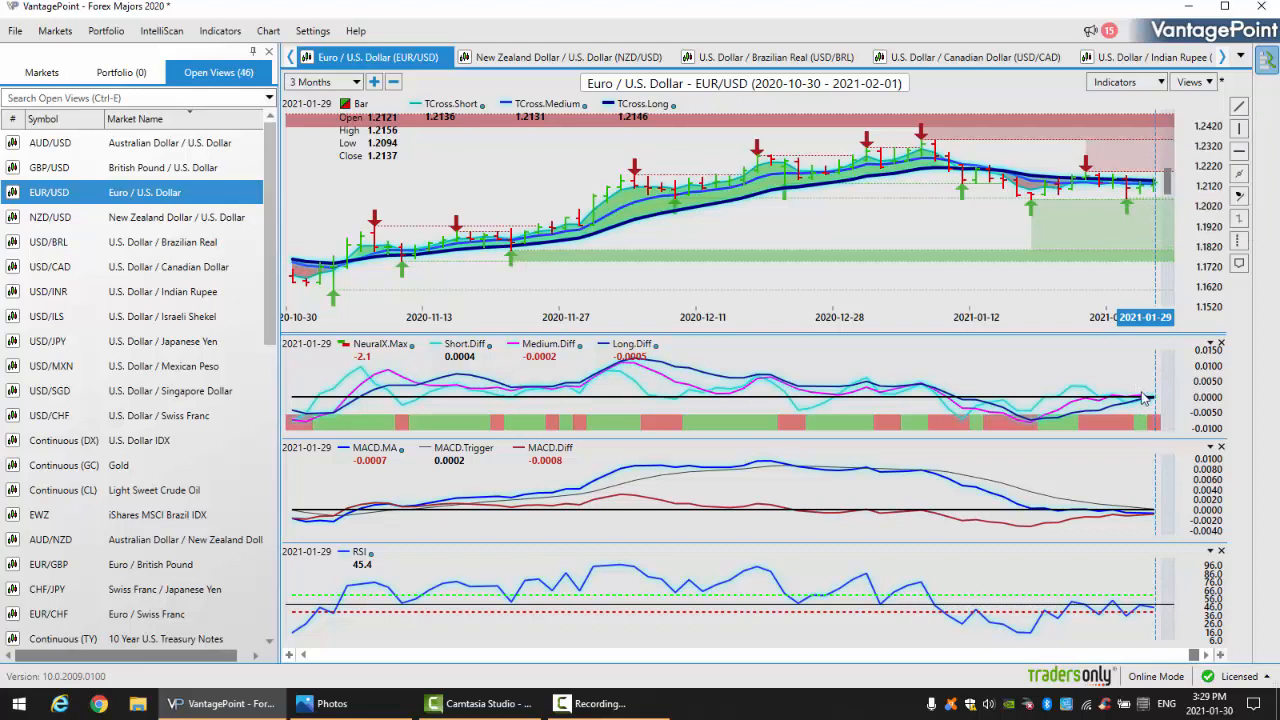
pyautogui.moveTo(1148, 402)
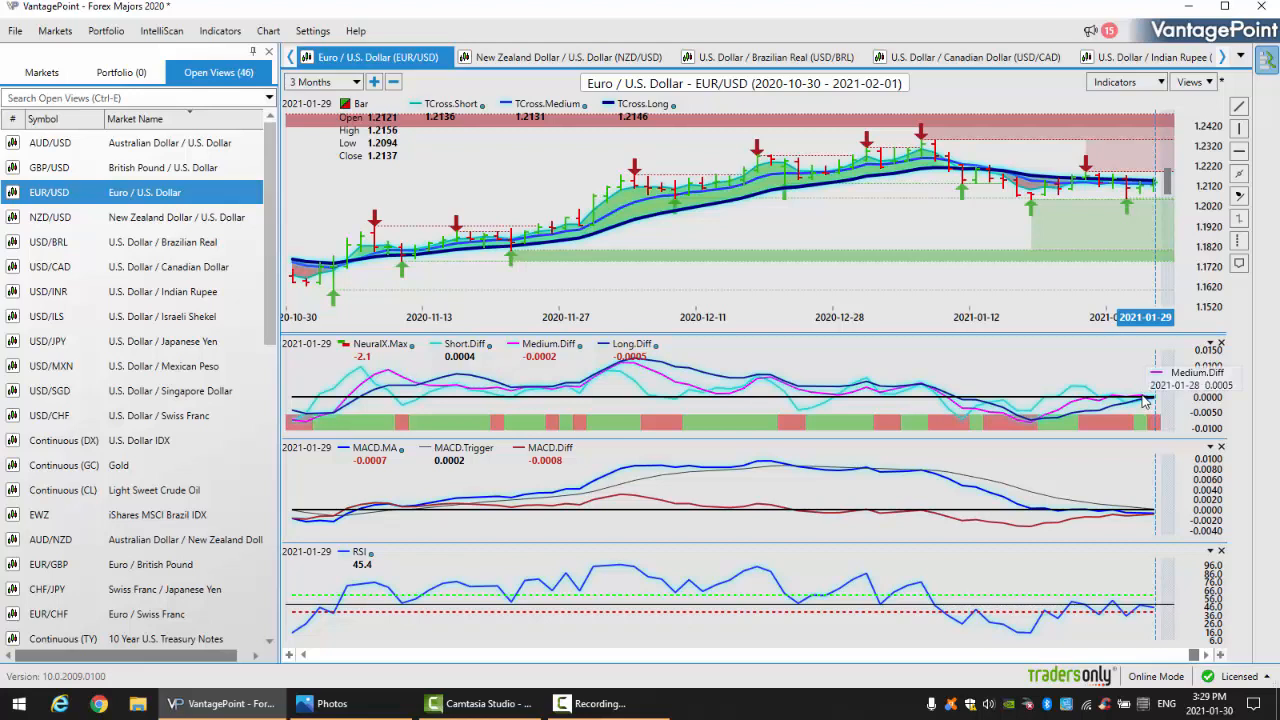
pyautogui.moveTo(1144, 196)
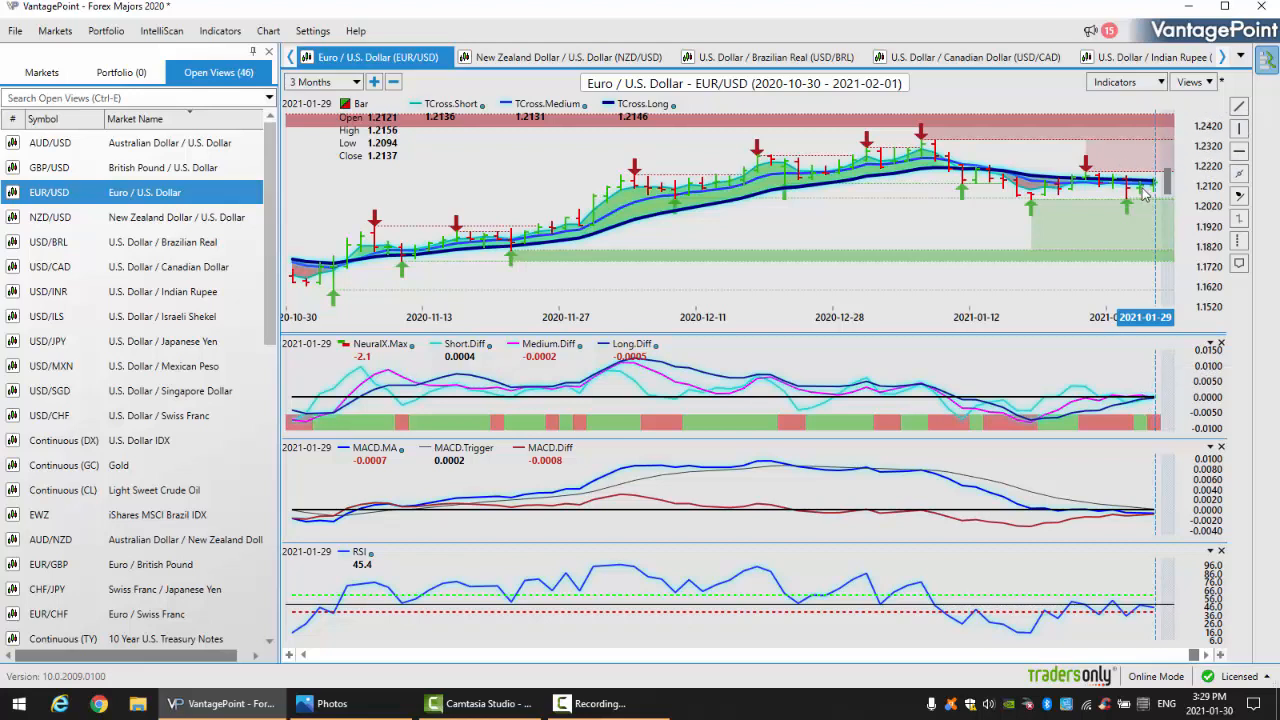
pyautogui.moveTo(1156, 196)
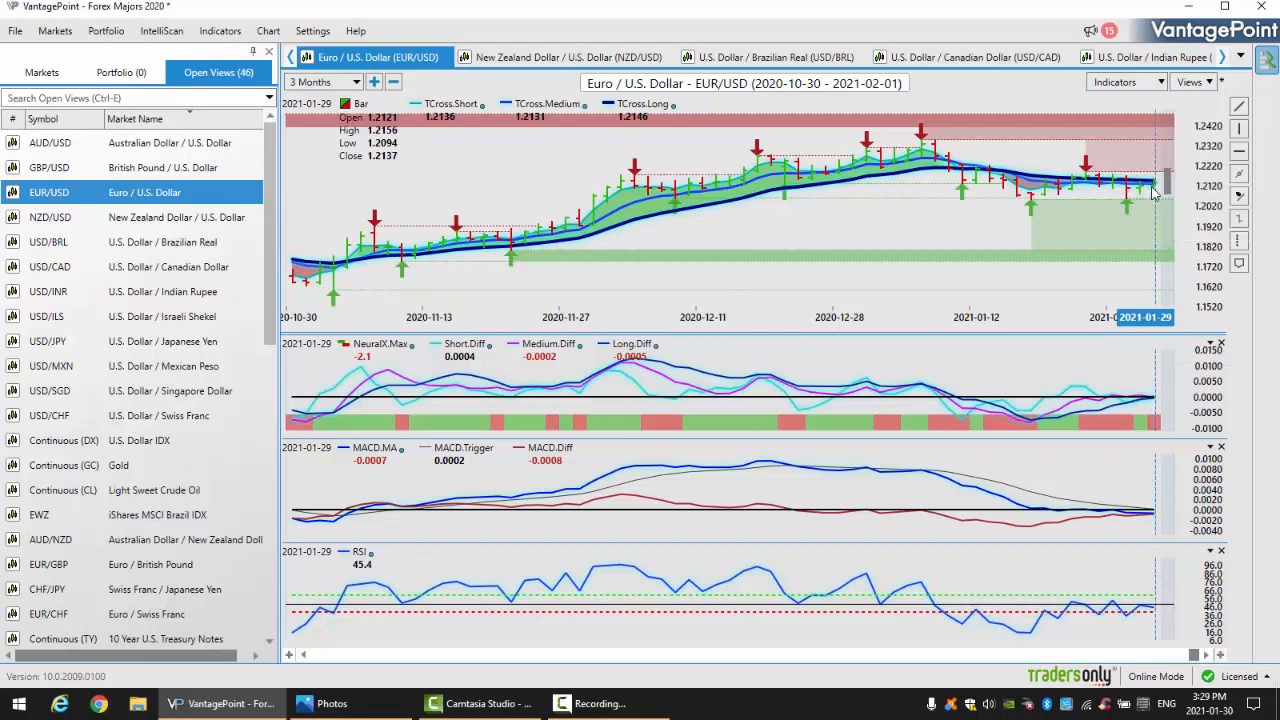
pyautogui.moveTo(1122, 400)
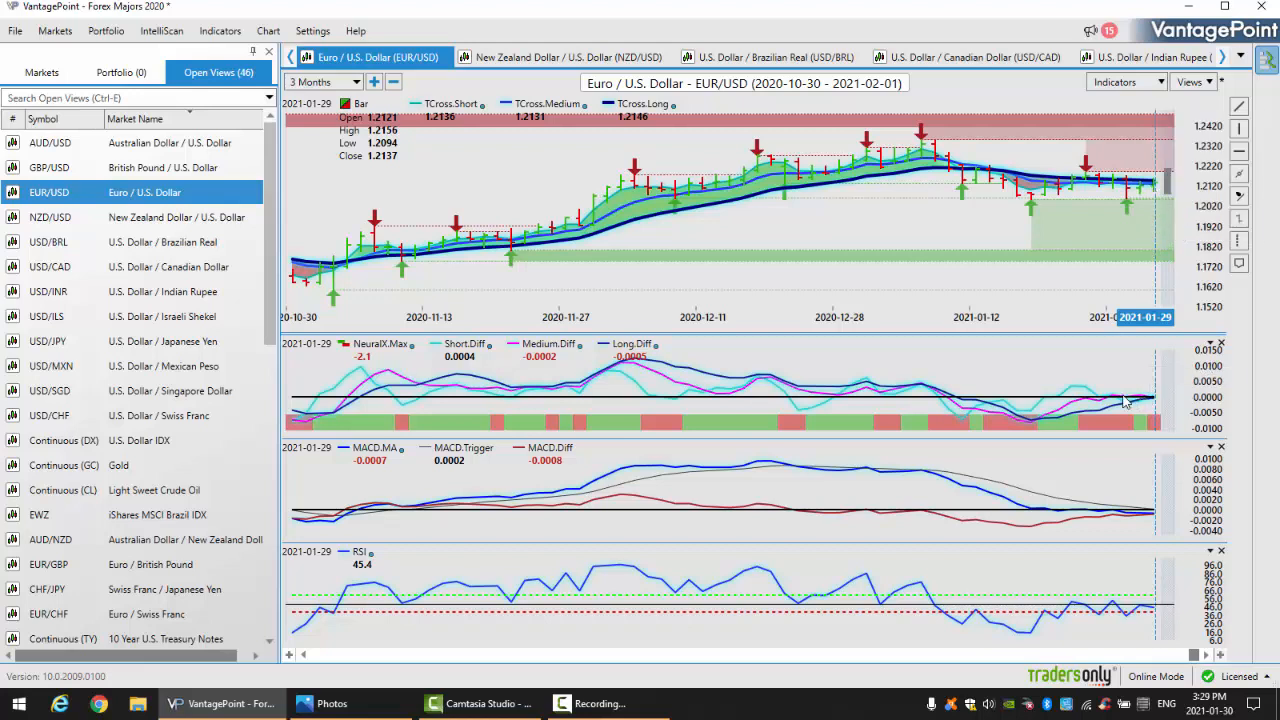
pyautogui.moveTo(1124, 404)
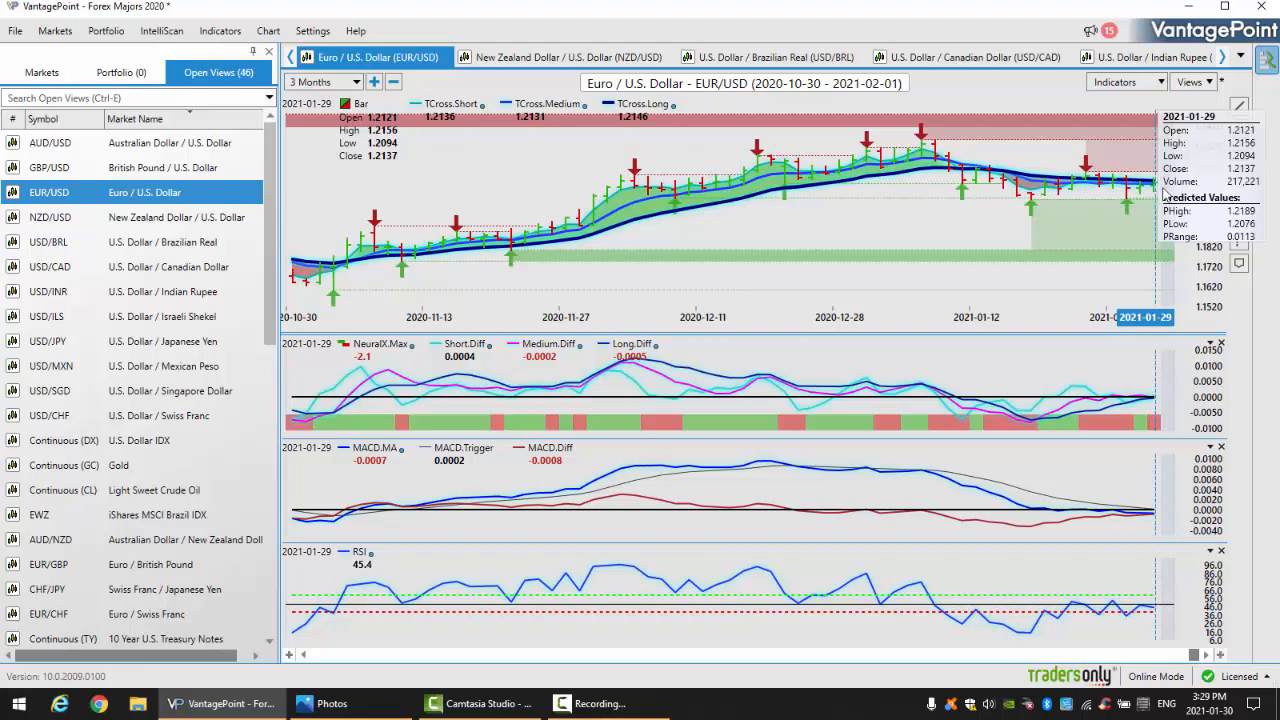
pyautogui.moveTo(1084, 200)
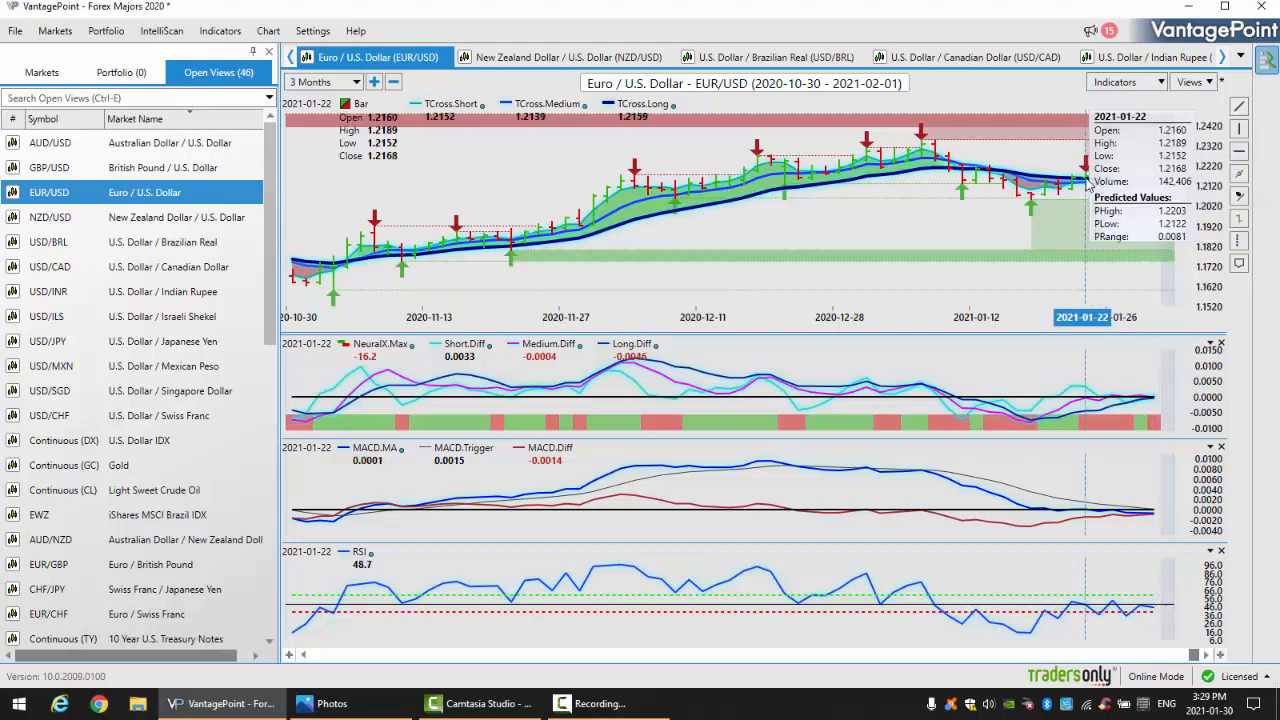
pyautogui.moveTo(1088, 190)
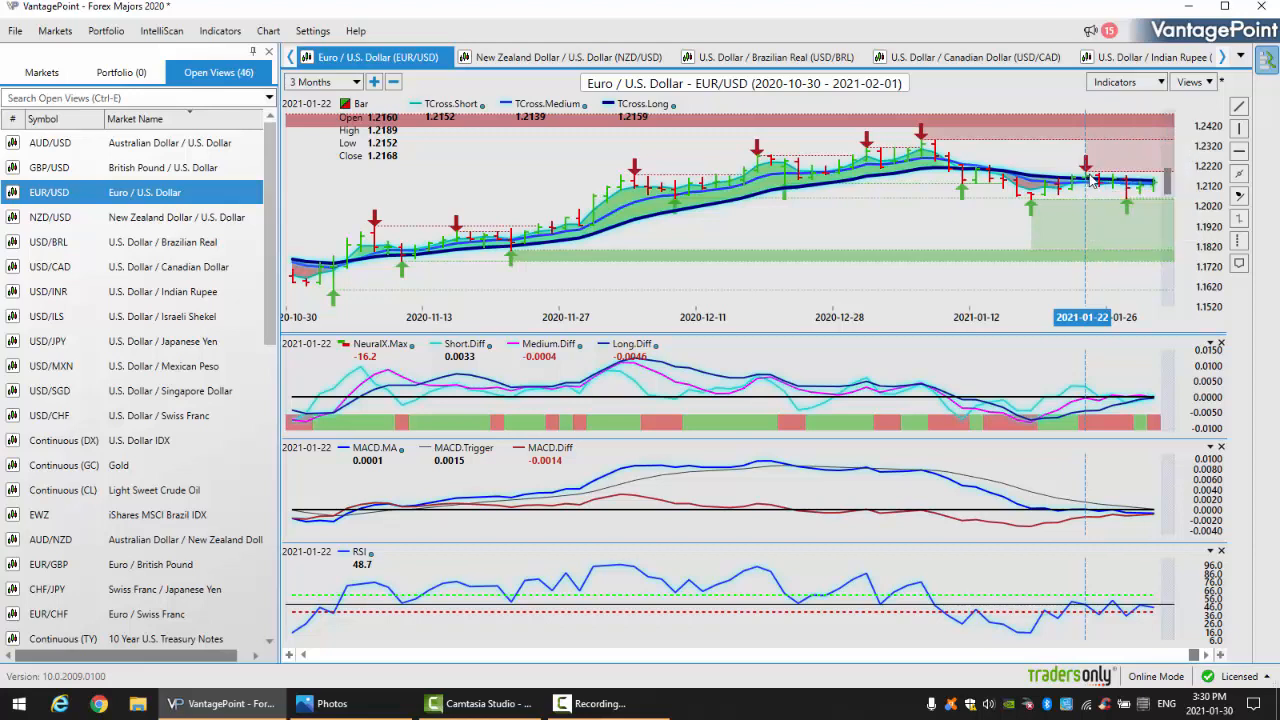
pyautogui.moveTo(1060, 218)
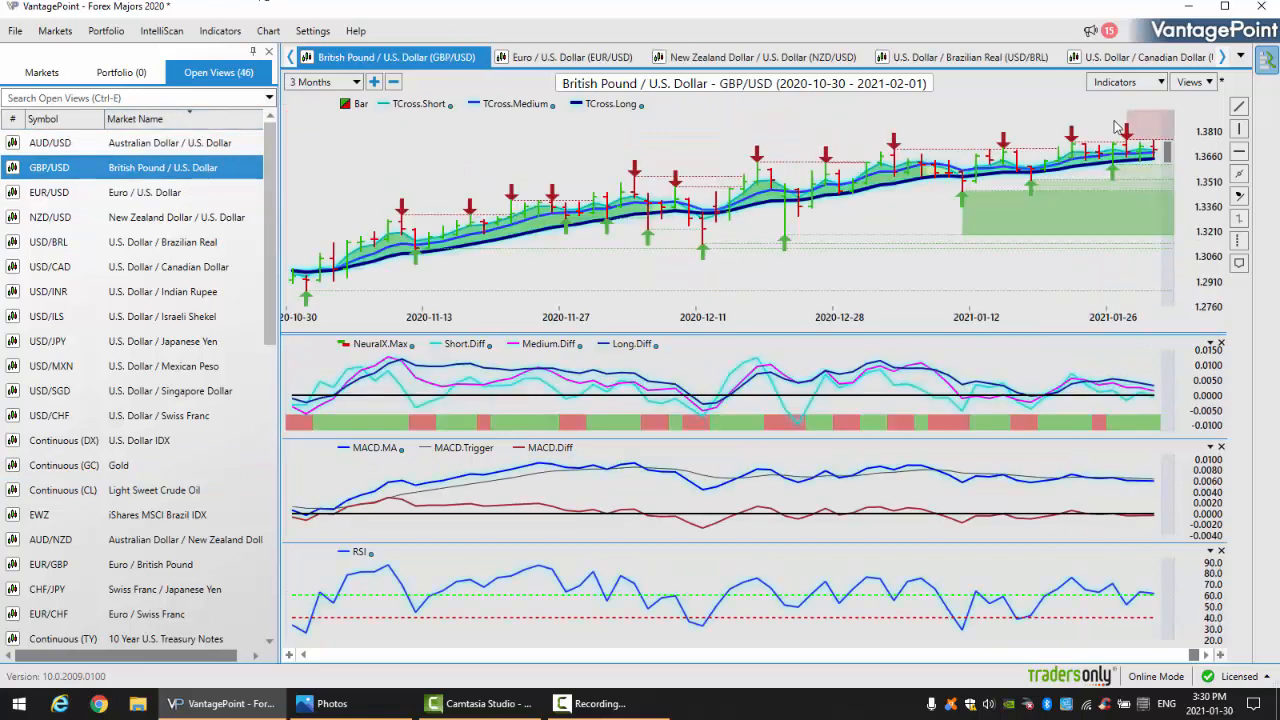
pyautogui.moveTo(708, 230)
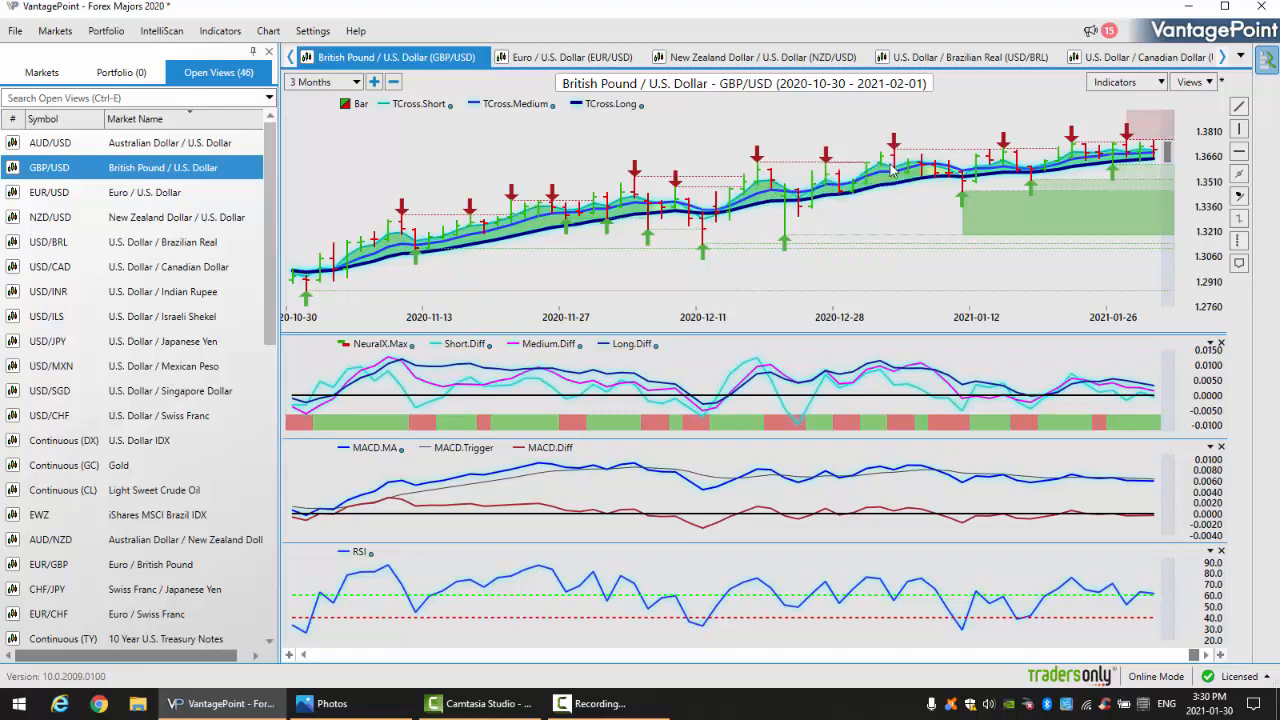
pyautogui.moveTo(668, 162)
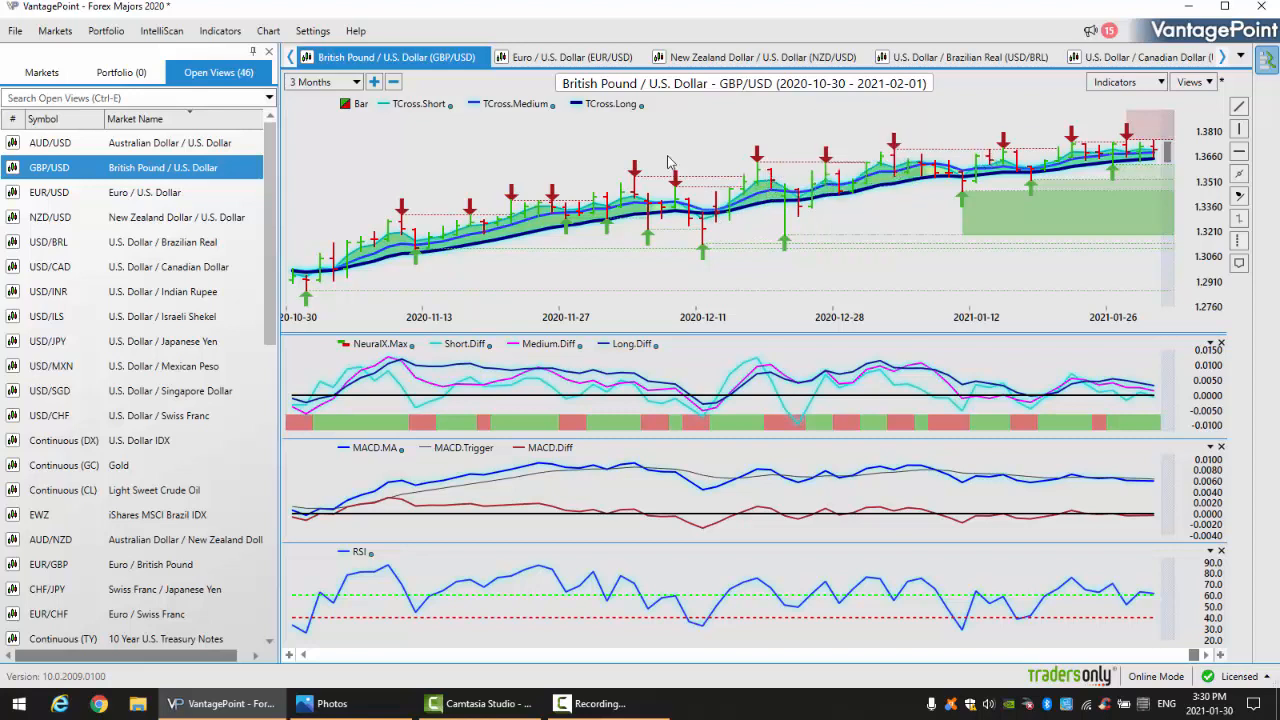
pyautogui.moveTo(906, 150)
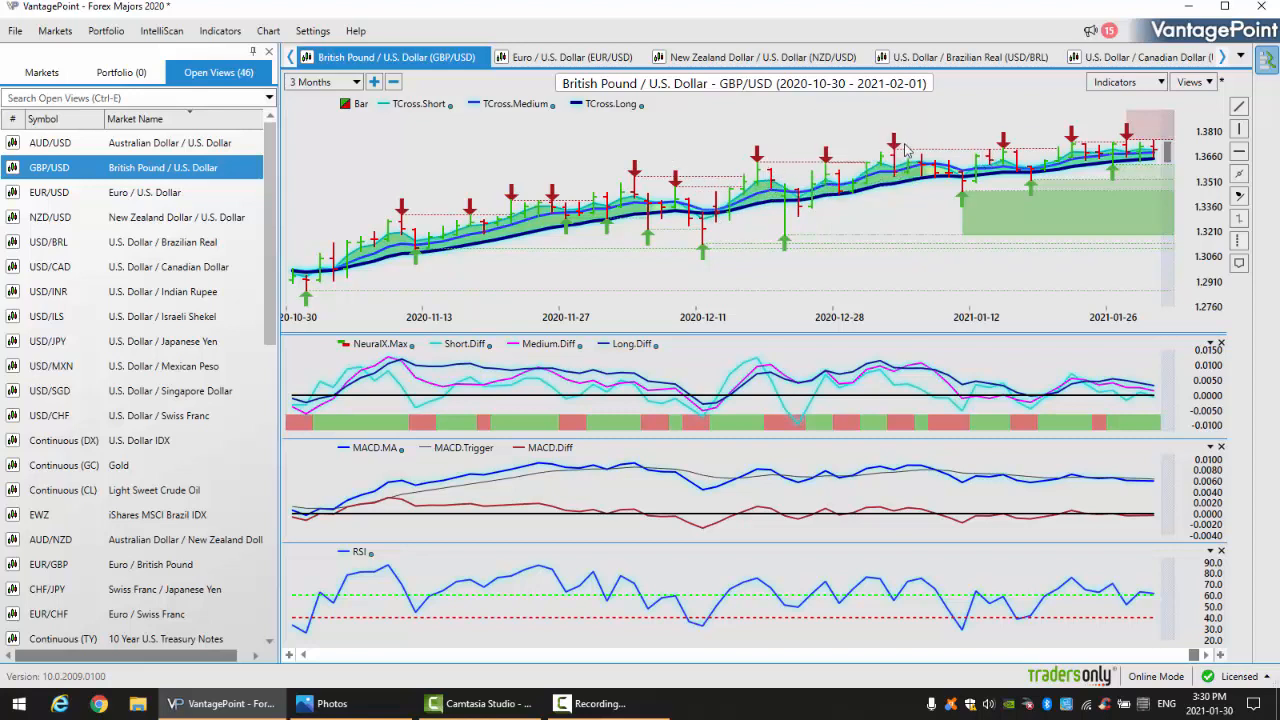
pyautogui.moveTo(1080, 140)
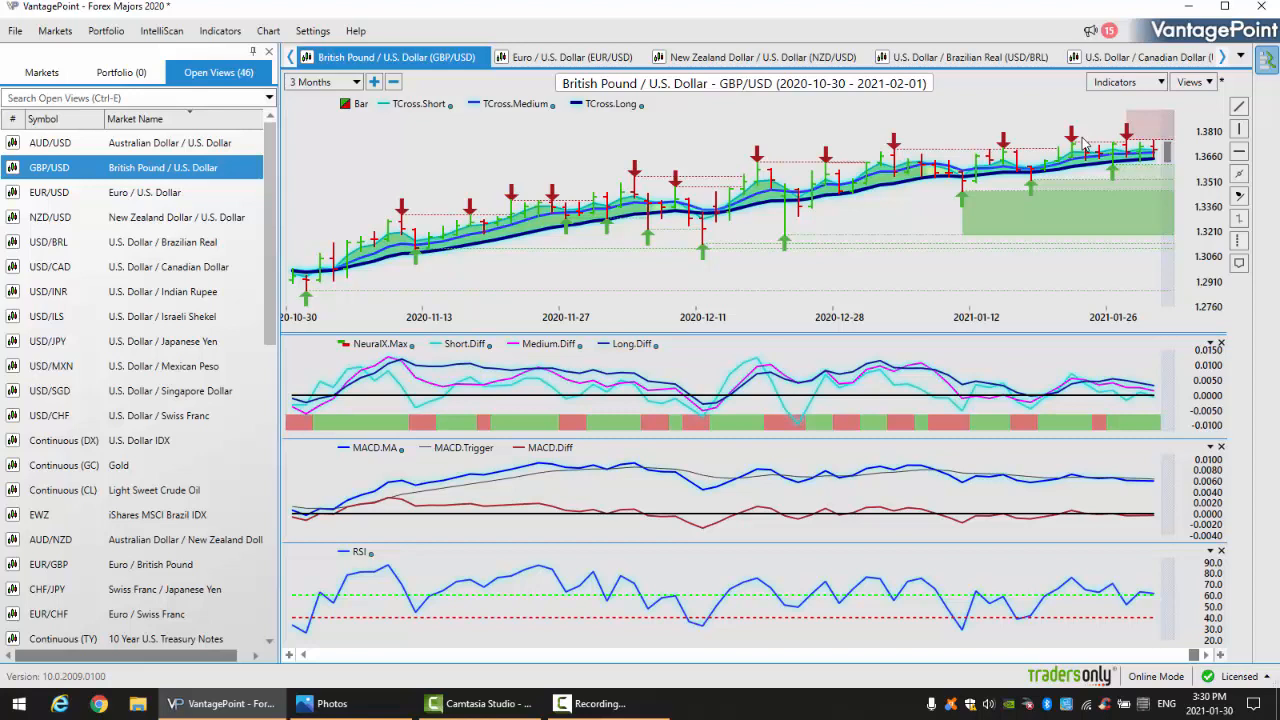
pyautogui.moveTo(996, 156)
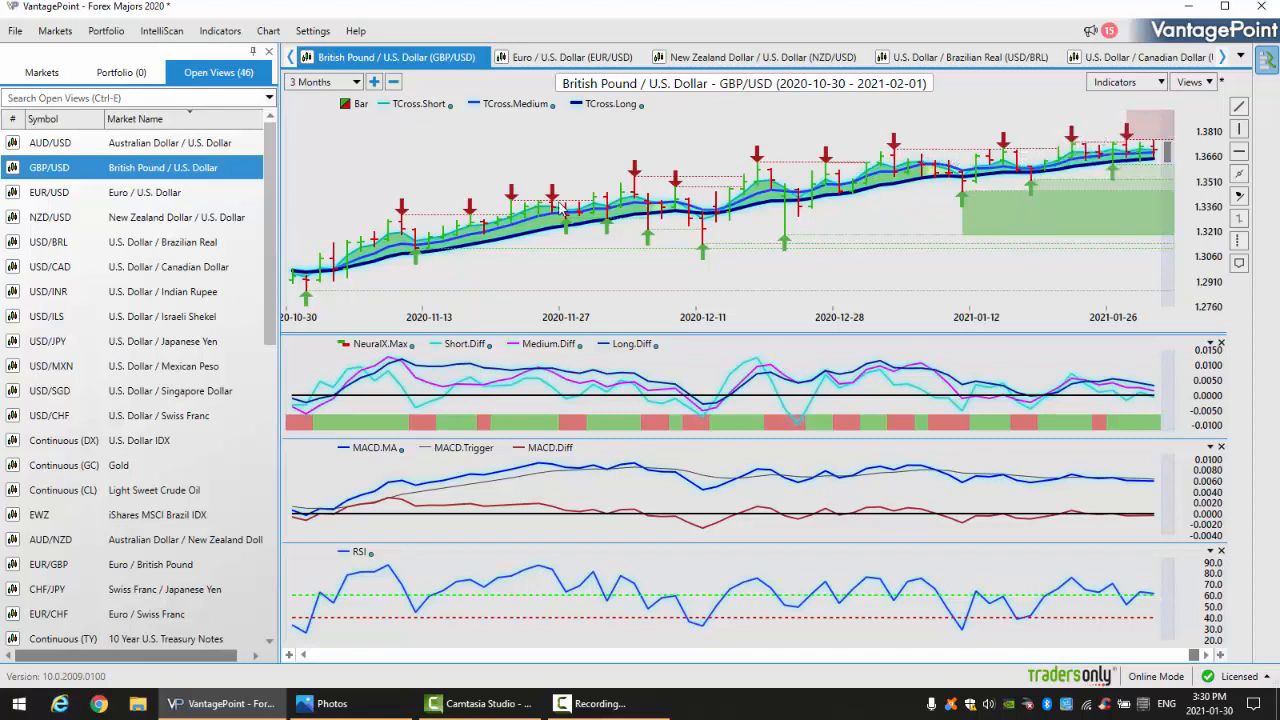
pyautogui.moveTo(312, 284)
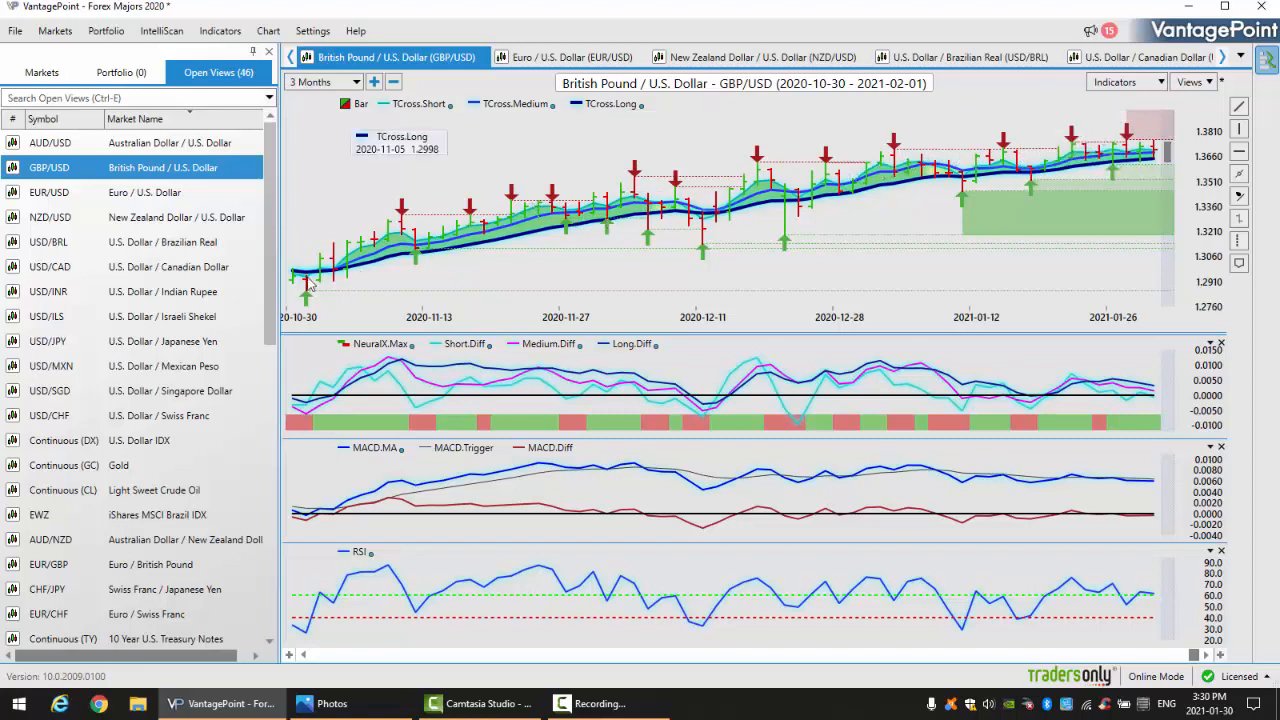
pyautogui.moveTo(336, 280)
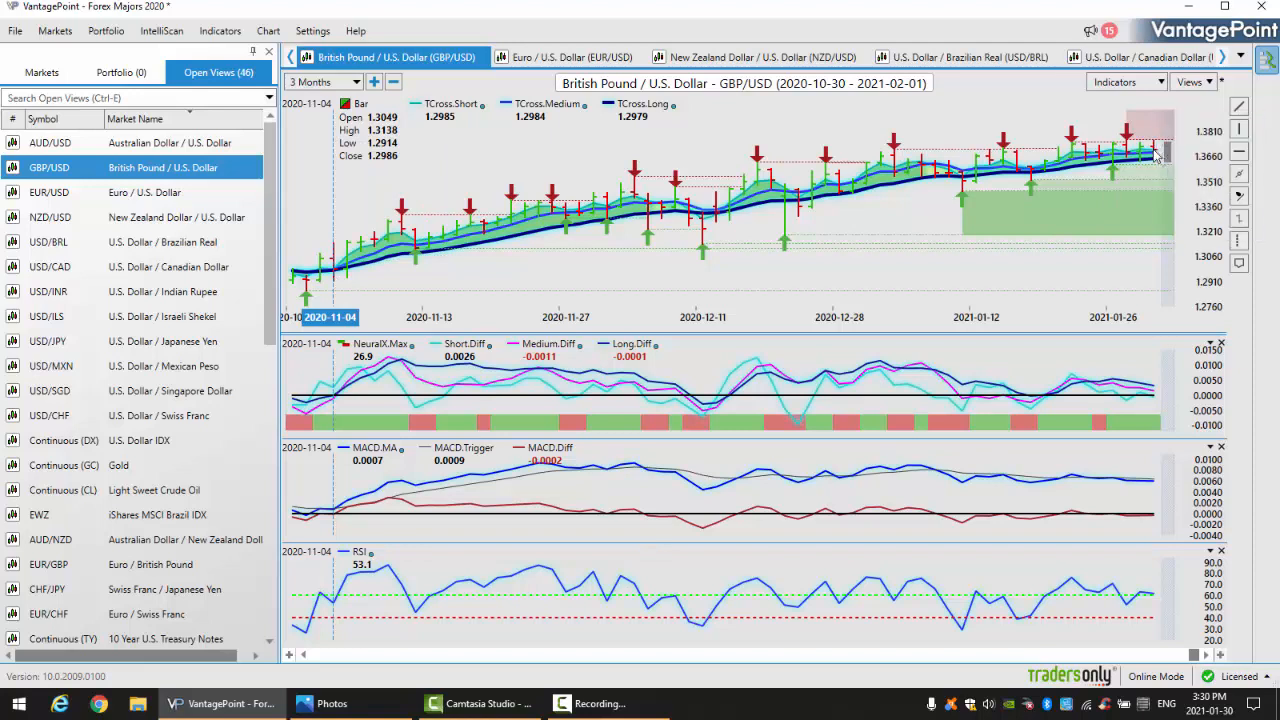
pyautogui.moveTo(1156, 160)
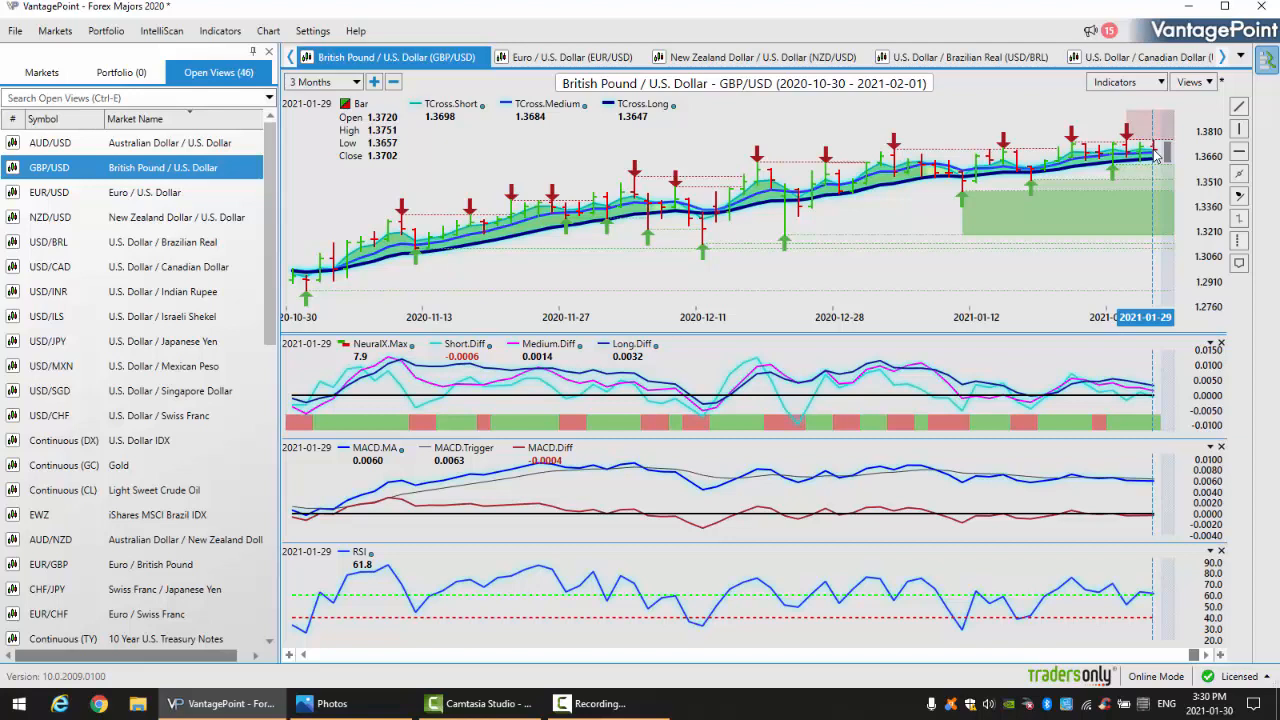
pyautogui.moveTo(1096, 398)
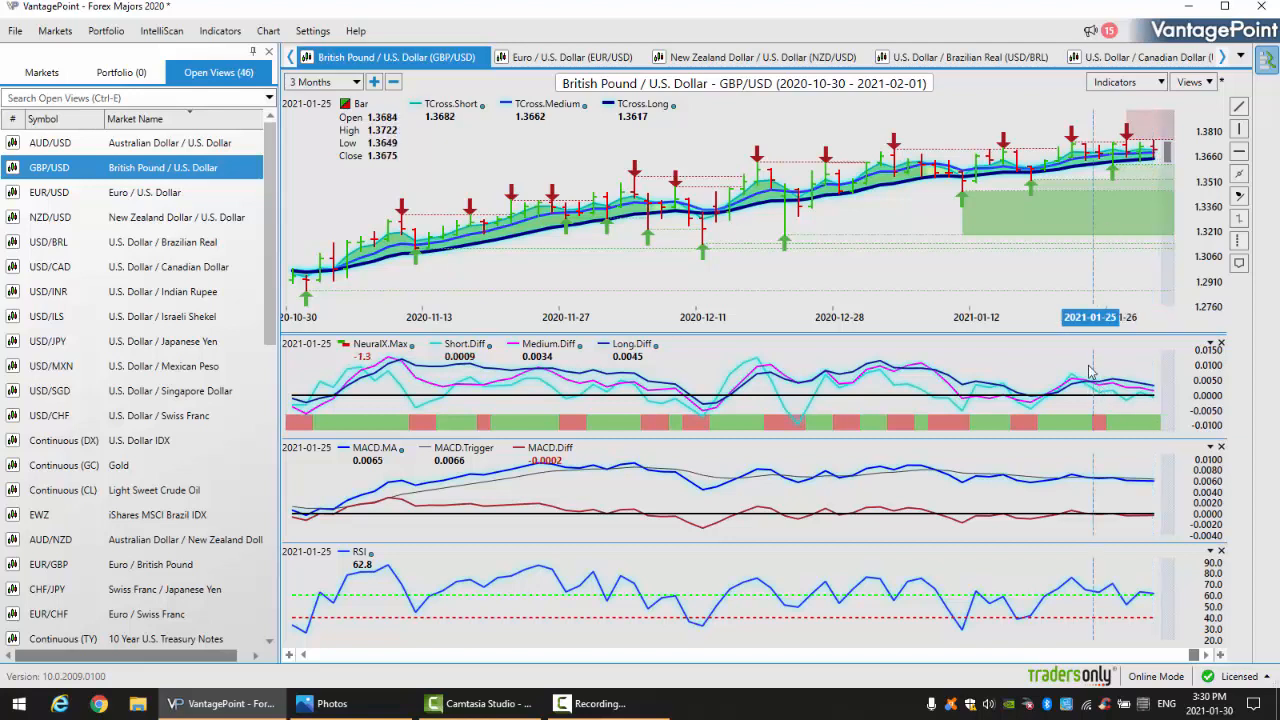
pyautogui.moveTo(1080, 384)
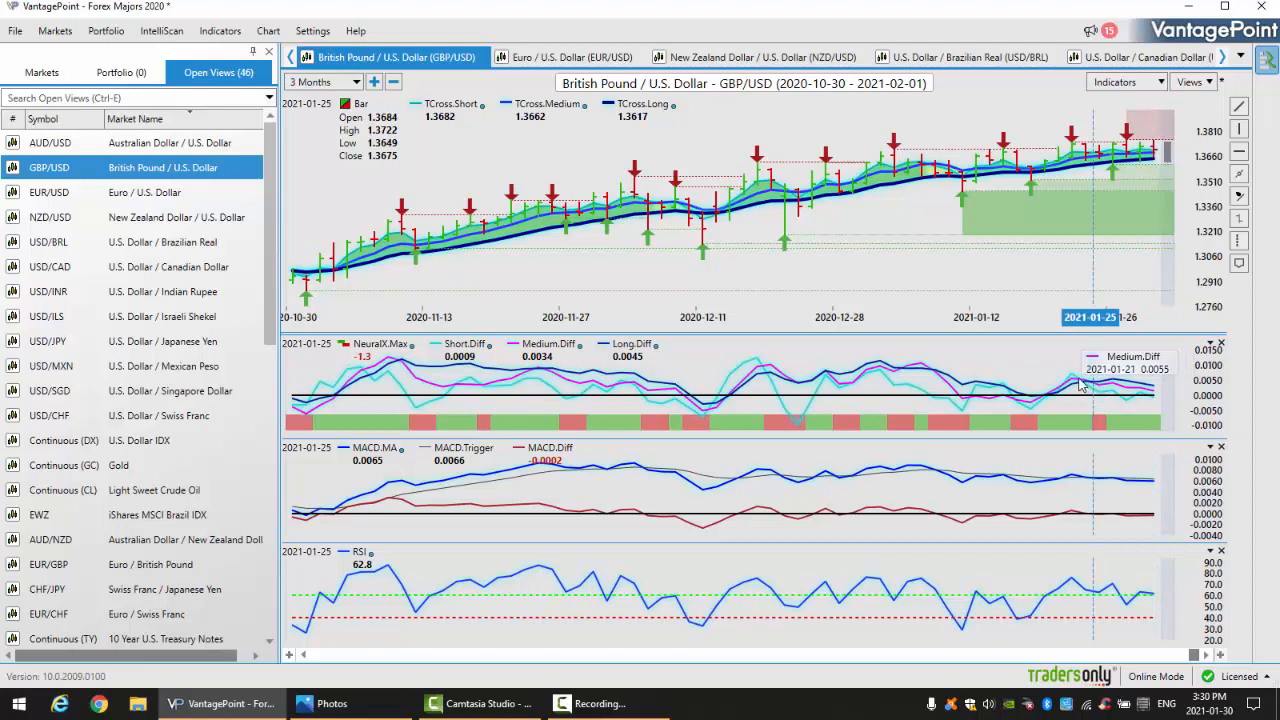
pyautogui.moveTo(1096, 392)
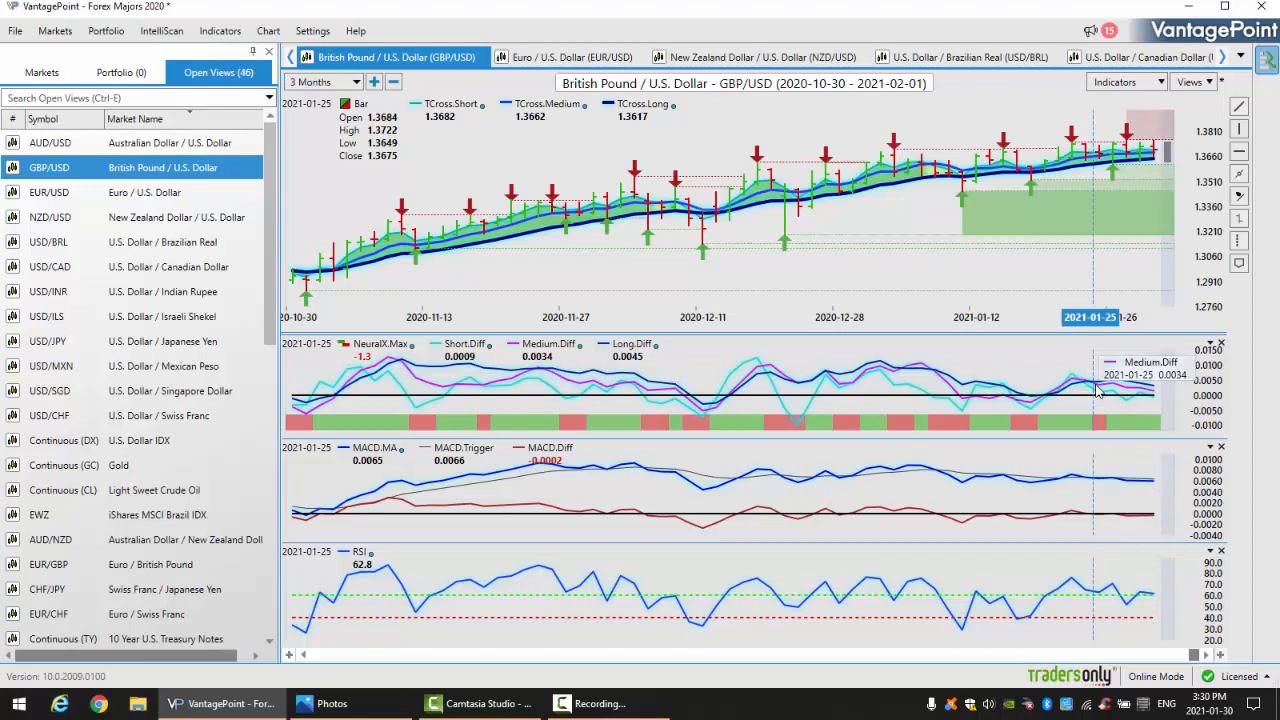
pyautogui.moveTo(1096, 392)
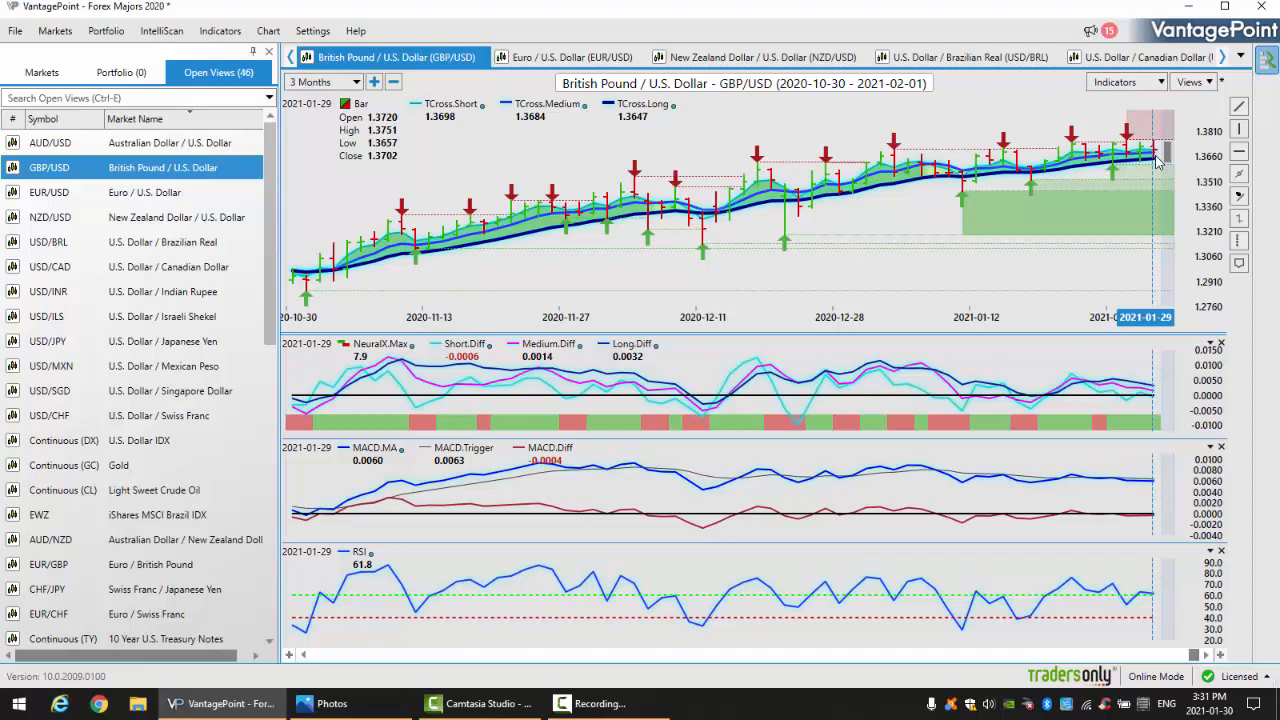
pyautogui.moveTo(220, 280)
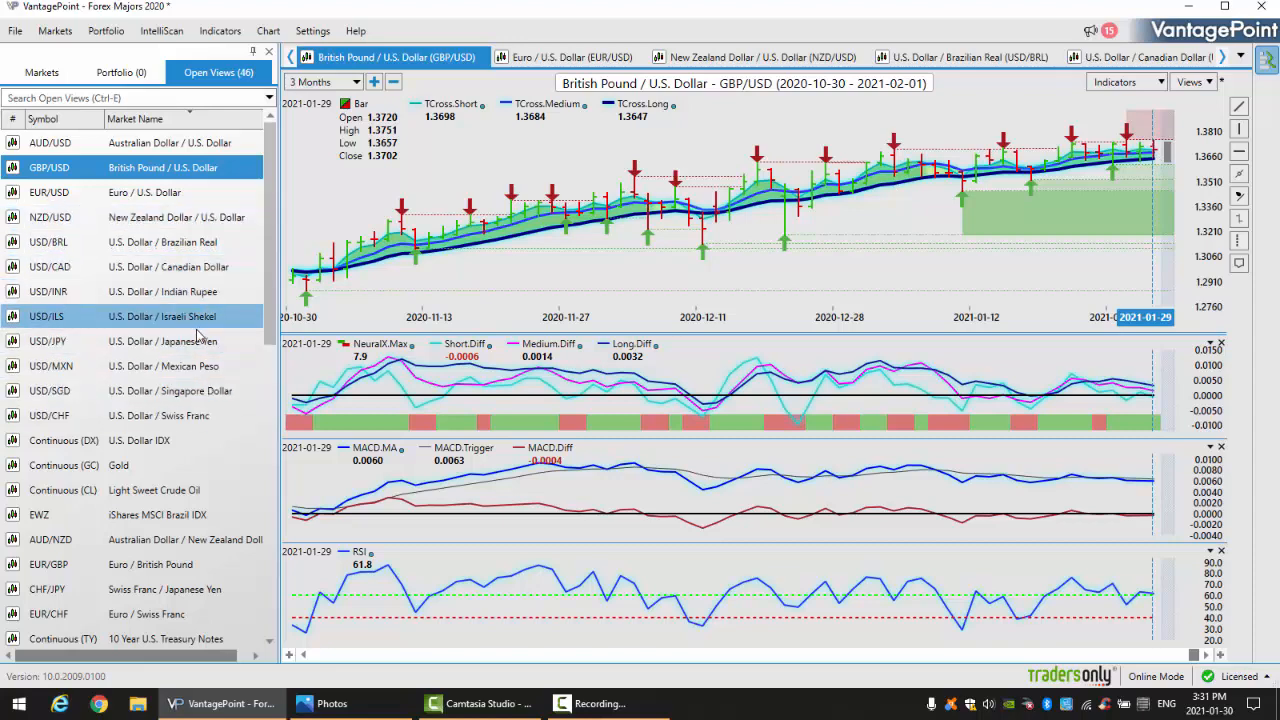
# - Show the U.S. Dollar / Japanese Yen three-month chart in place of the British Pound view
pyautogui.click(48, 340)
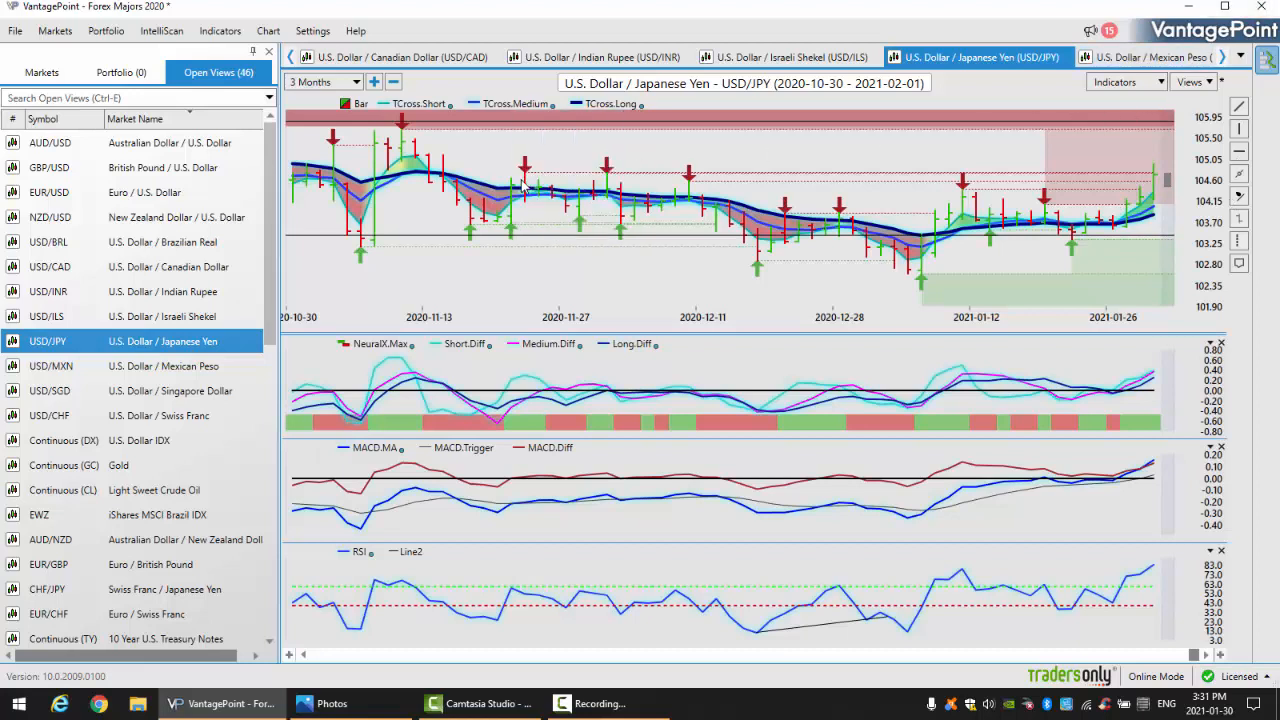
pyautogui.moveTo(516, 180)
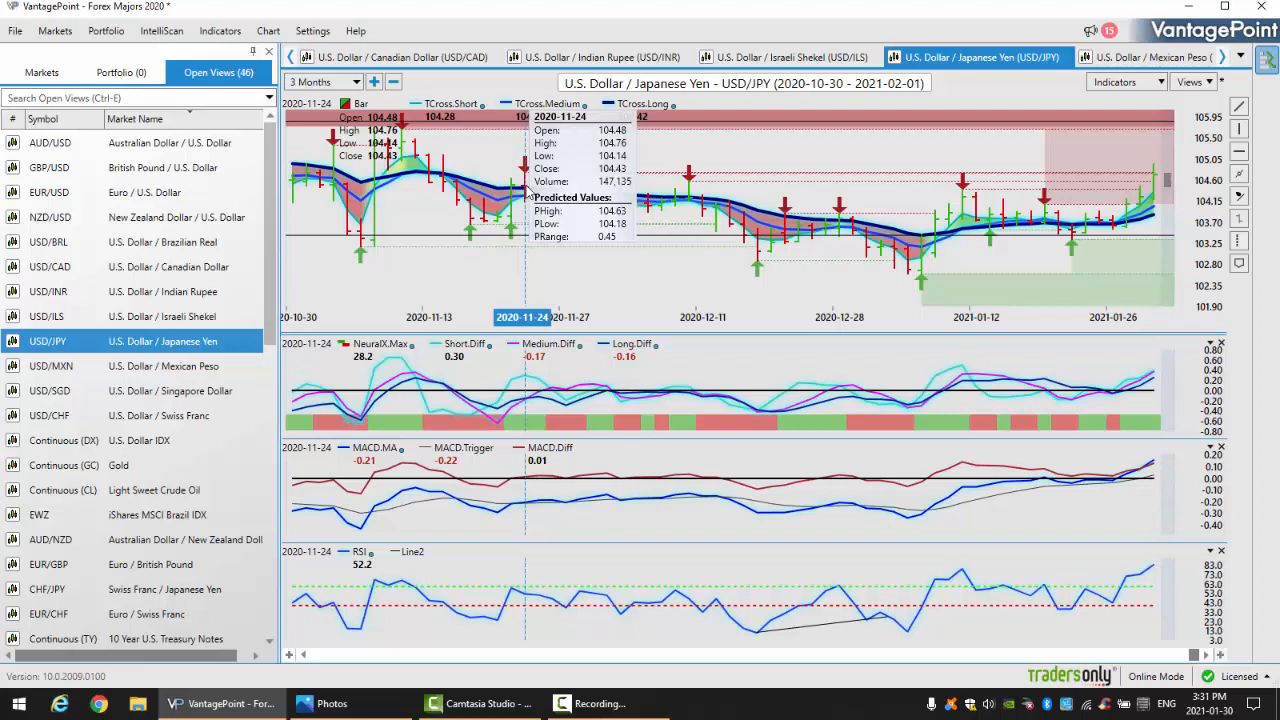
pyautogui.moveTo(1158, 184)
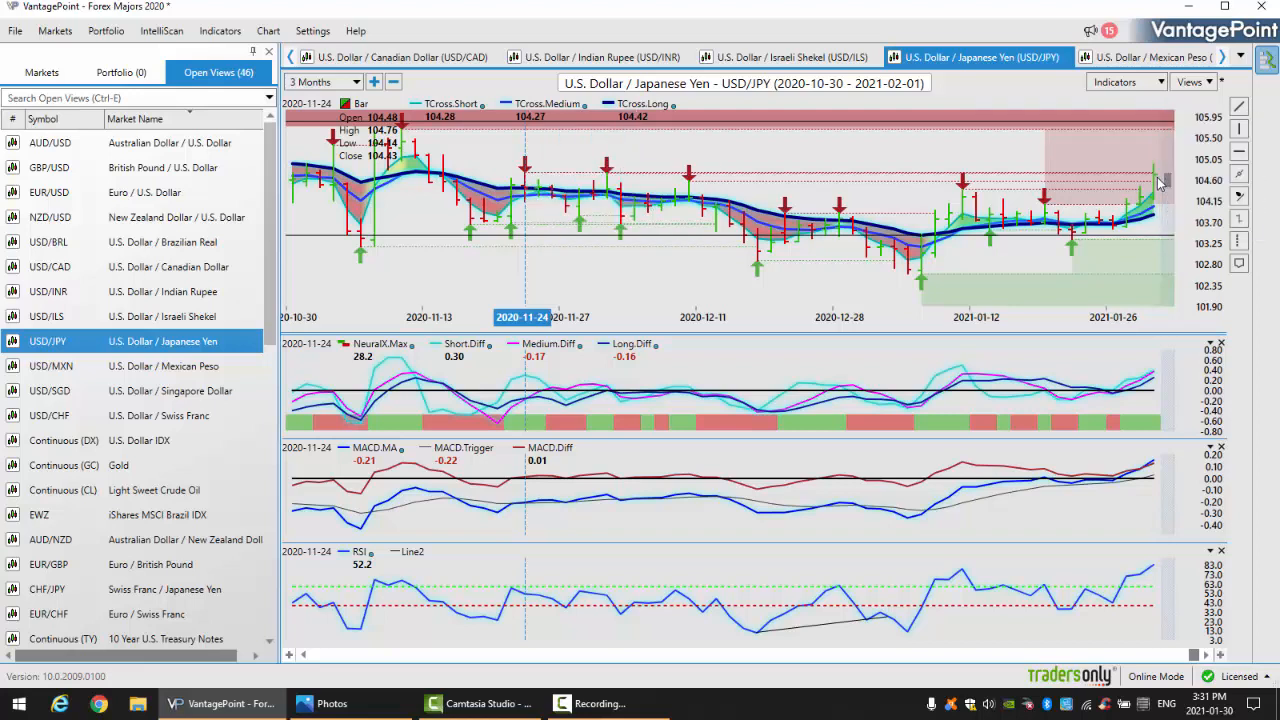
pyautogui.moveTo(1158, 184)
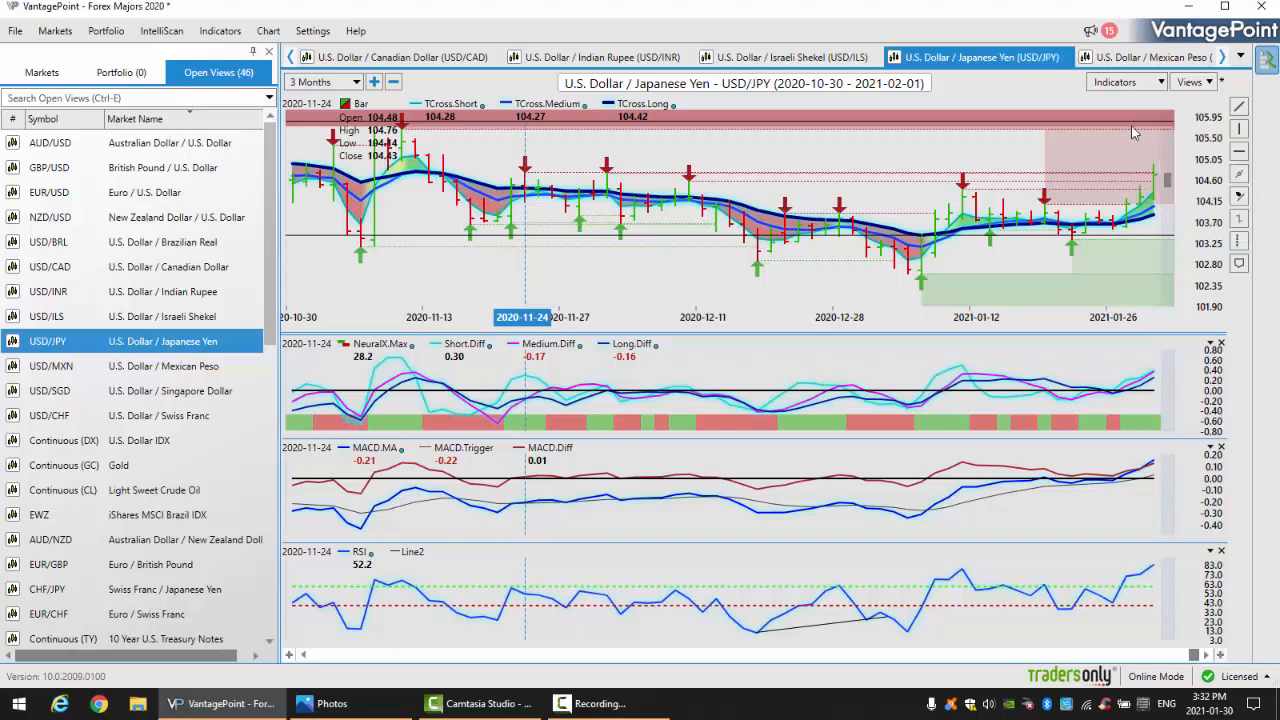
pyautogui.moveTo(1156, 130)
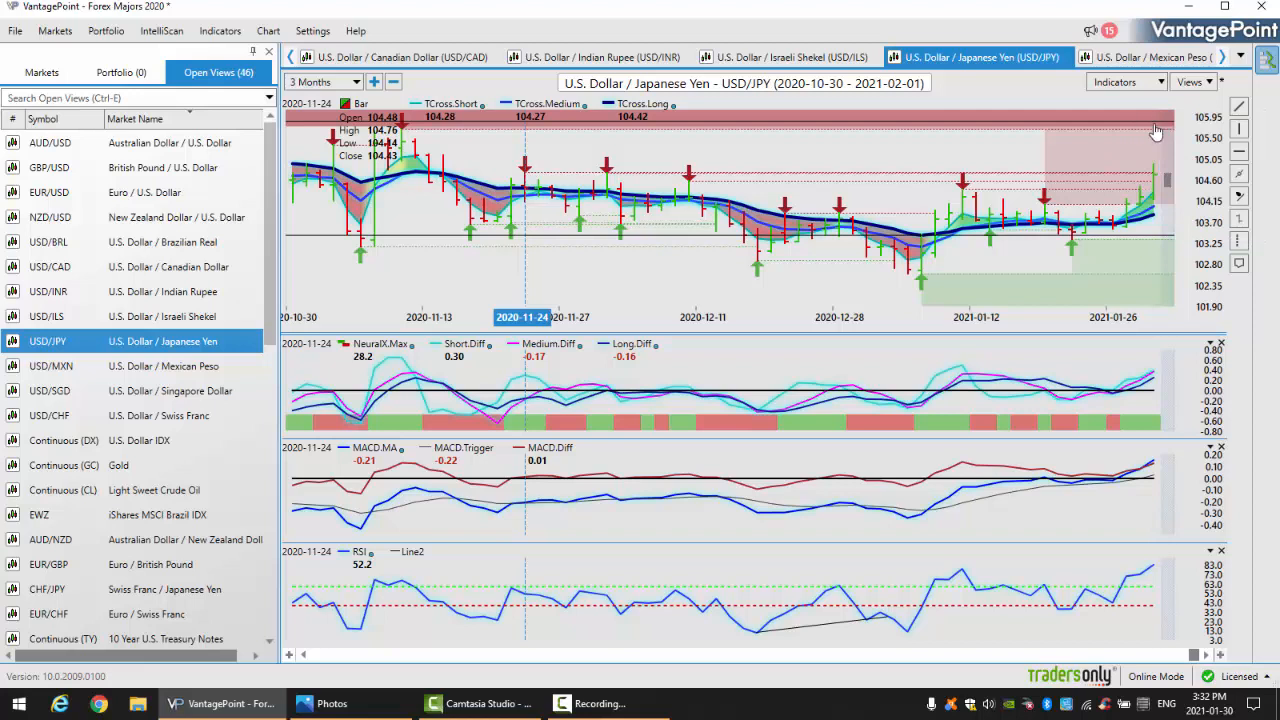
pyautogui.moveTo(1156, 132)
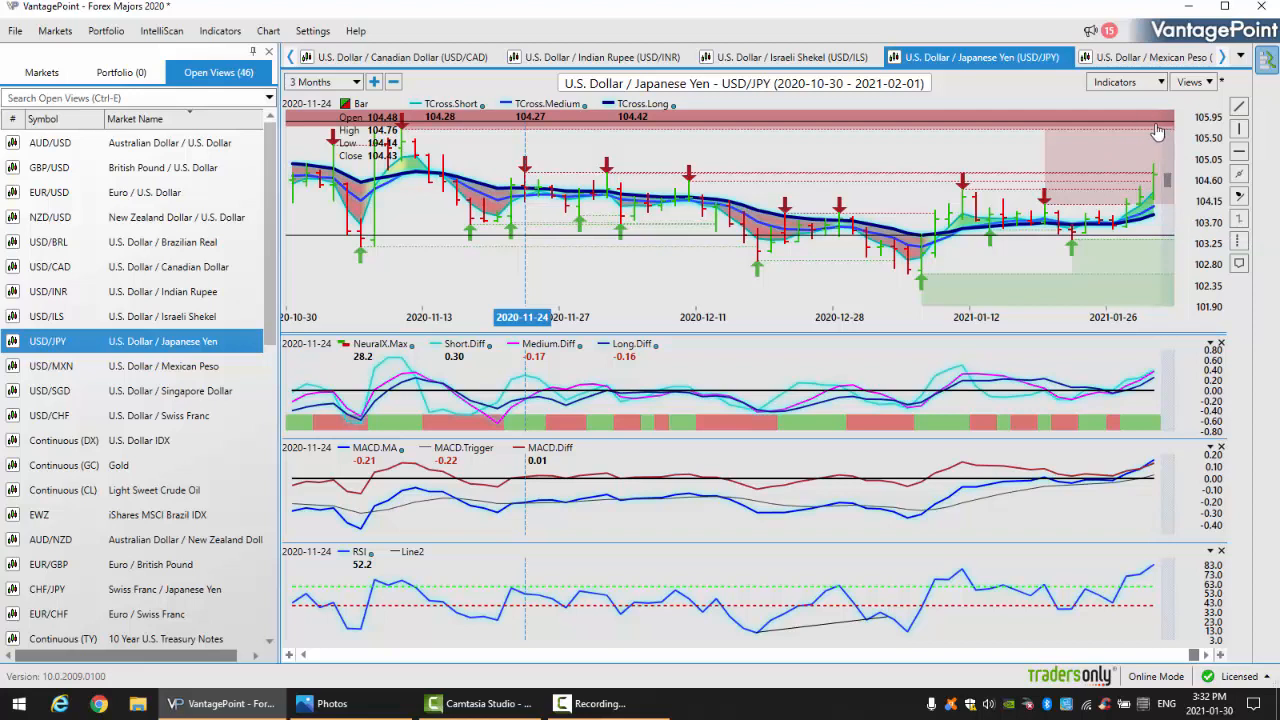
pyautogui.moveTo(1156, 380)
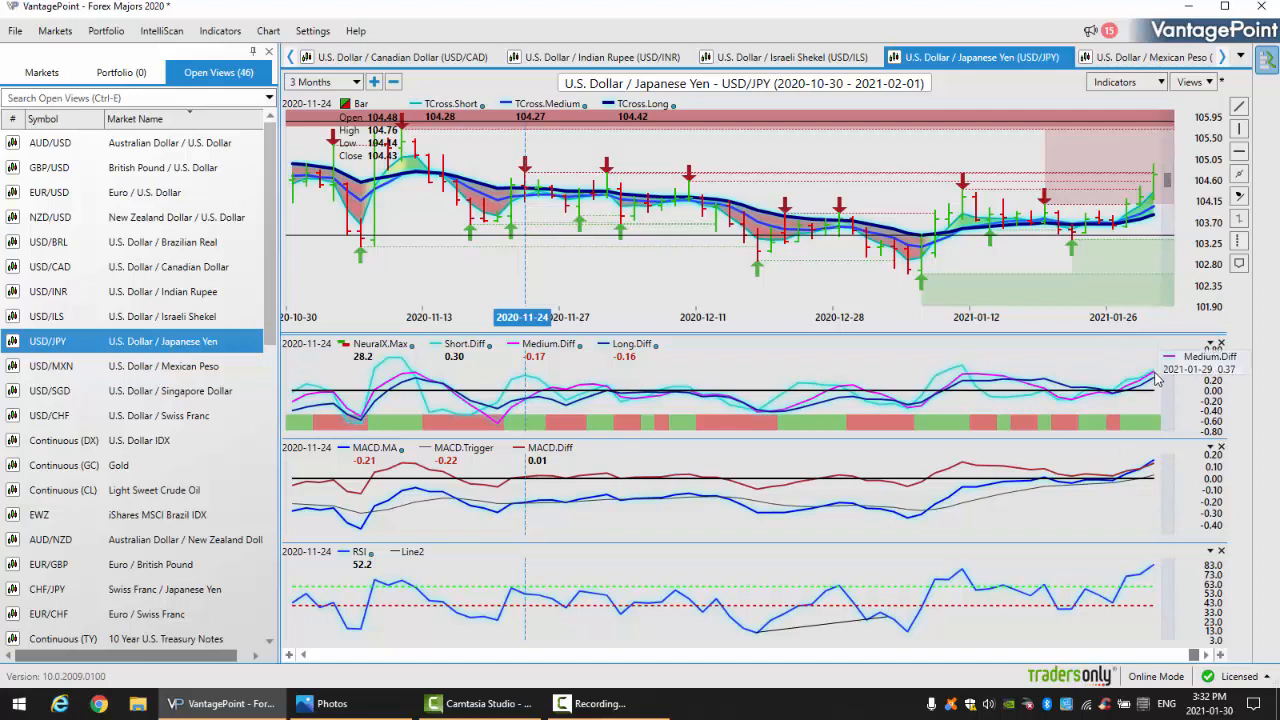
pyautogui.moveTo(1128, 462)
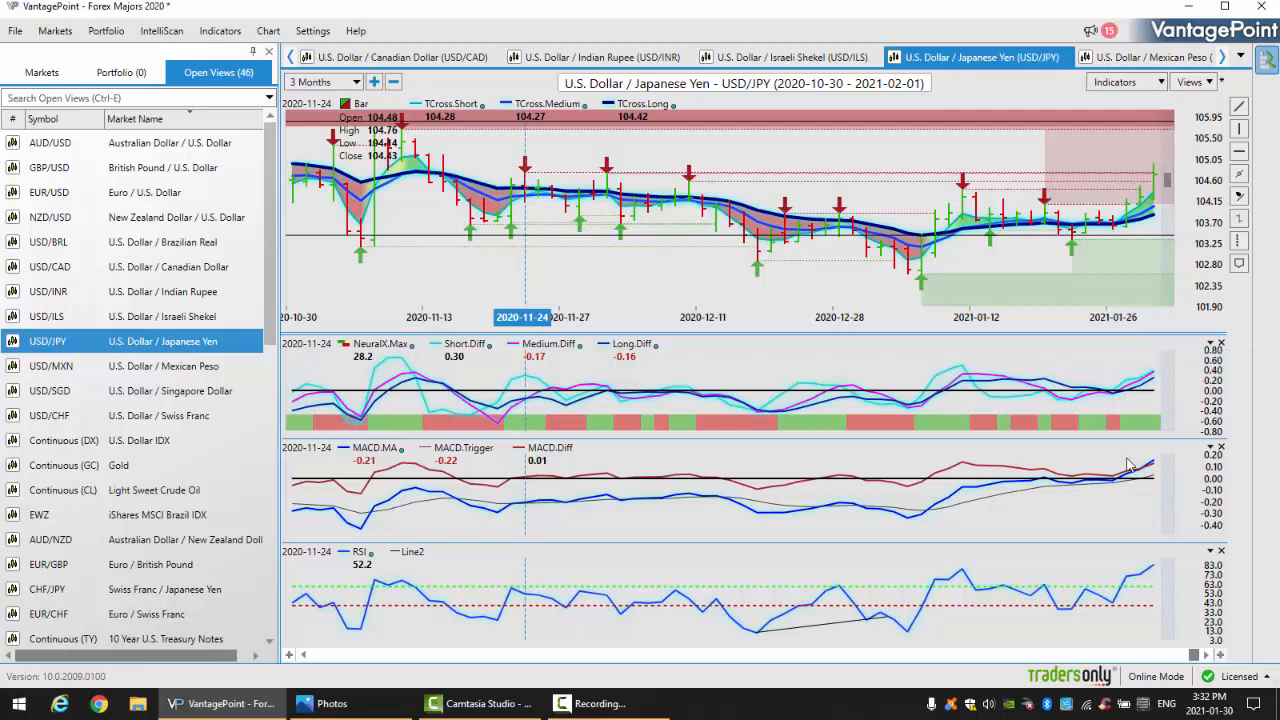
pyautogui.moveTo(1144, 376)
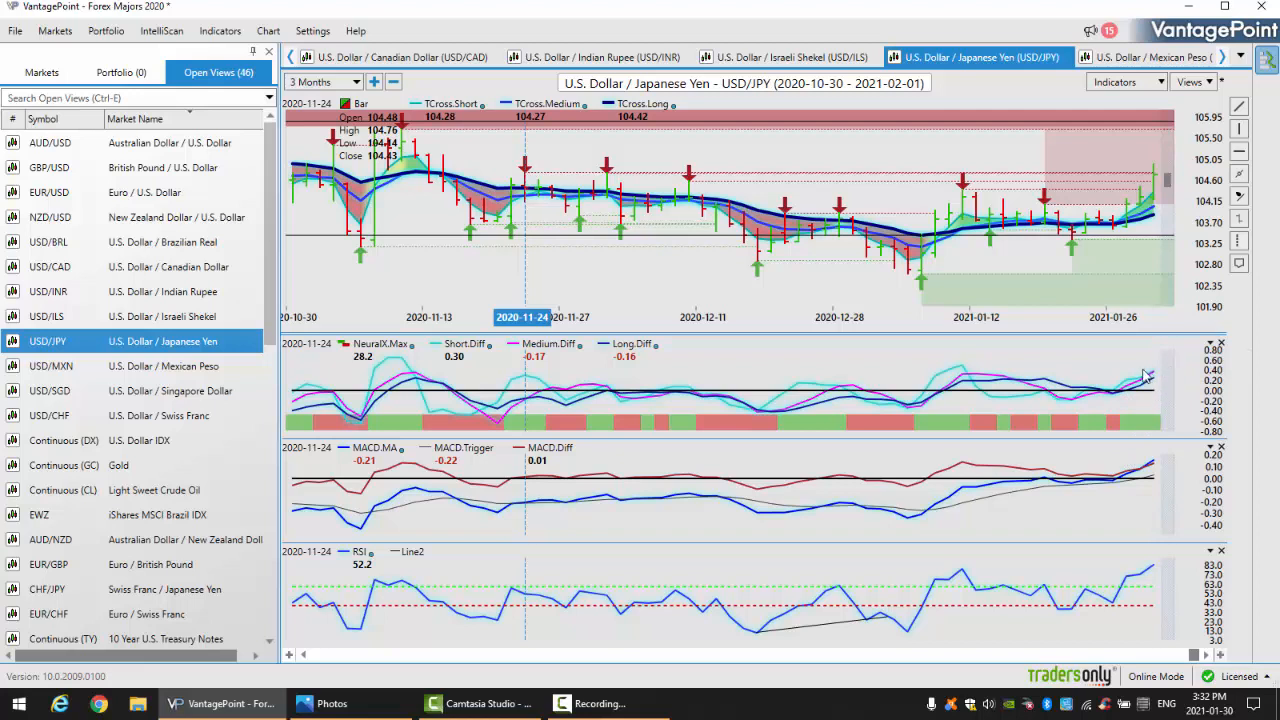
pyautogui.moveTo(1146, 428)
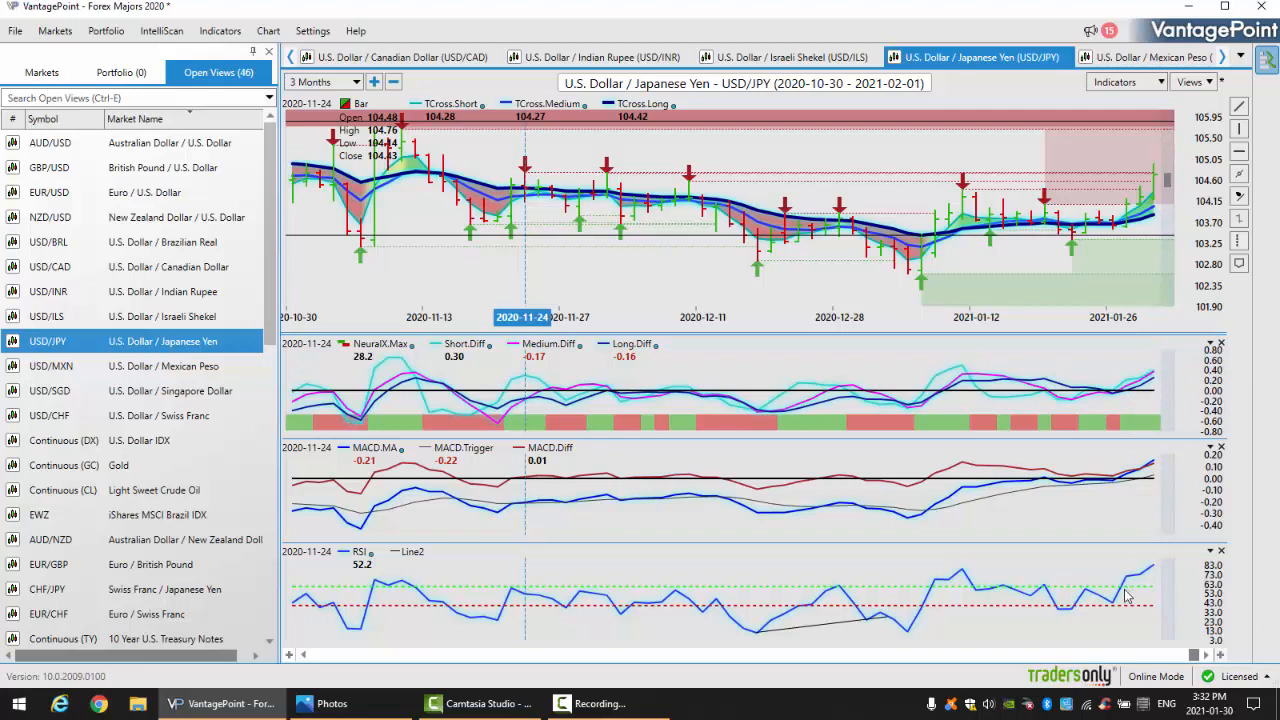
pyautogui.moveTo(1124, 596)
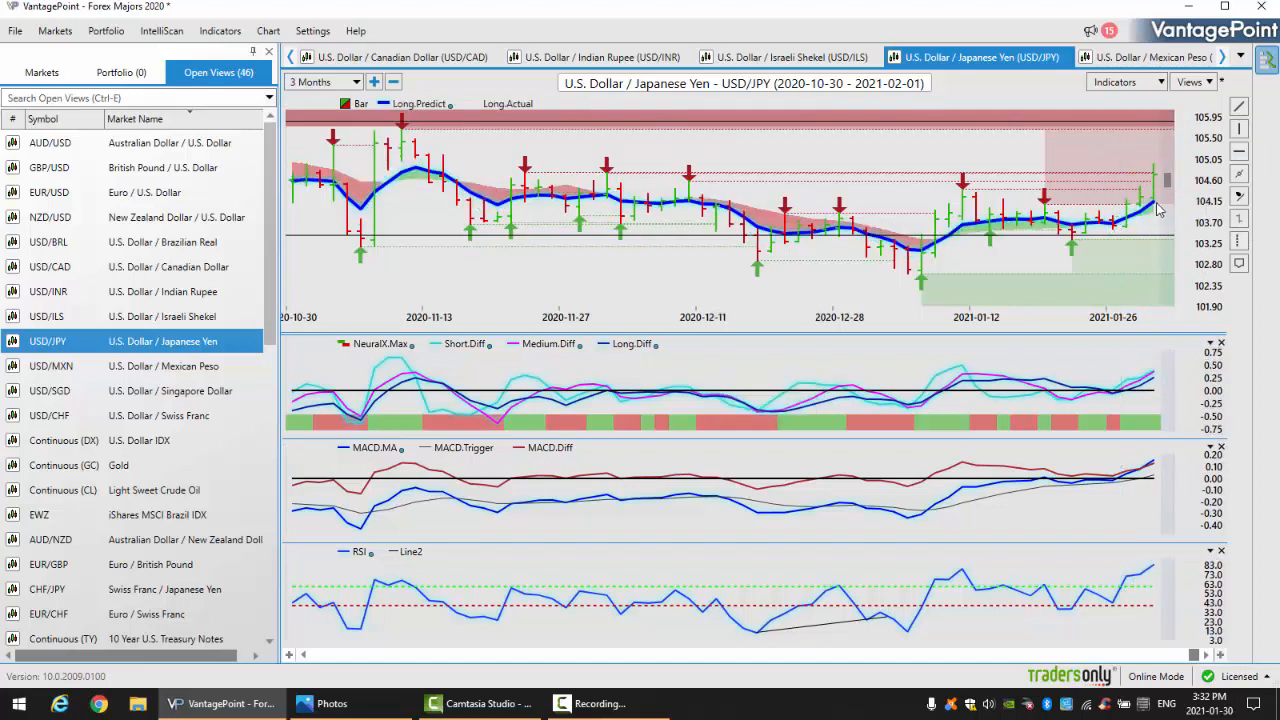
pyautogui.moveTo(1120, 244)
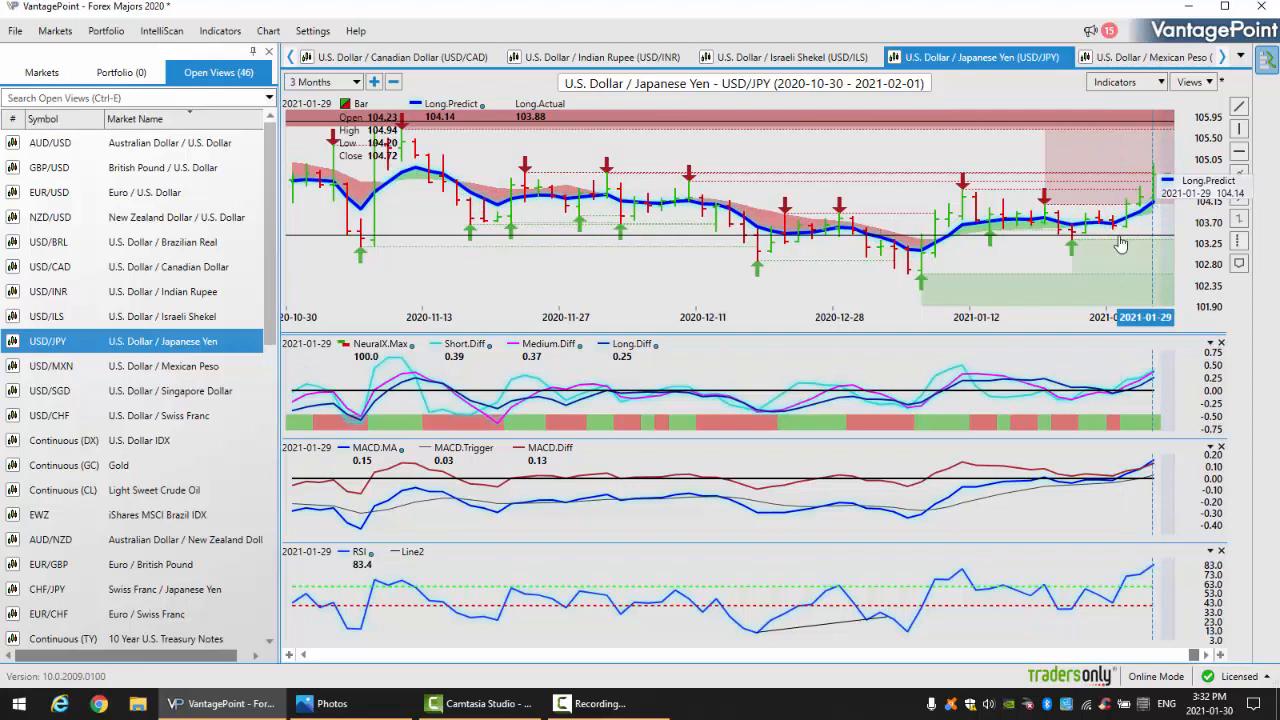
pyautogui.moveTo(1164, 180)
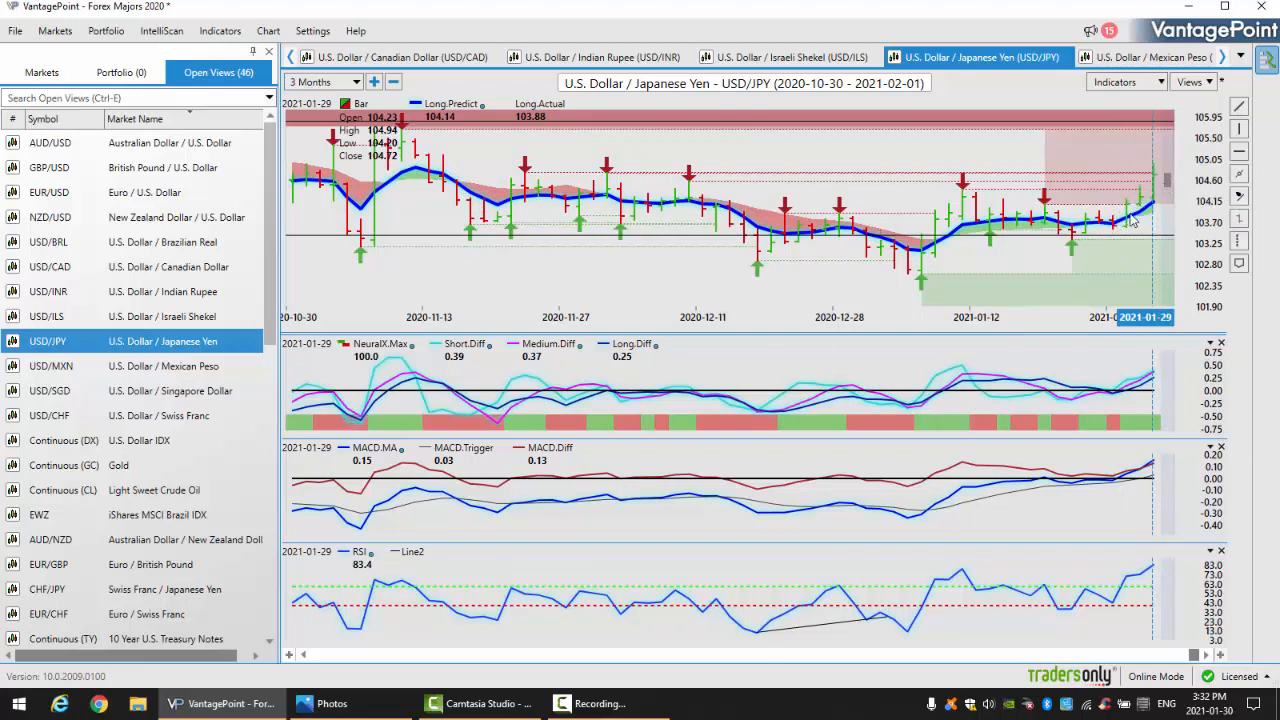
pyautogui.moveTo(1160, 206)
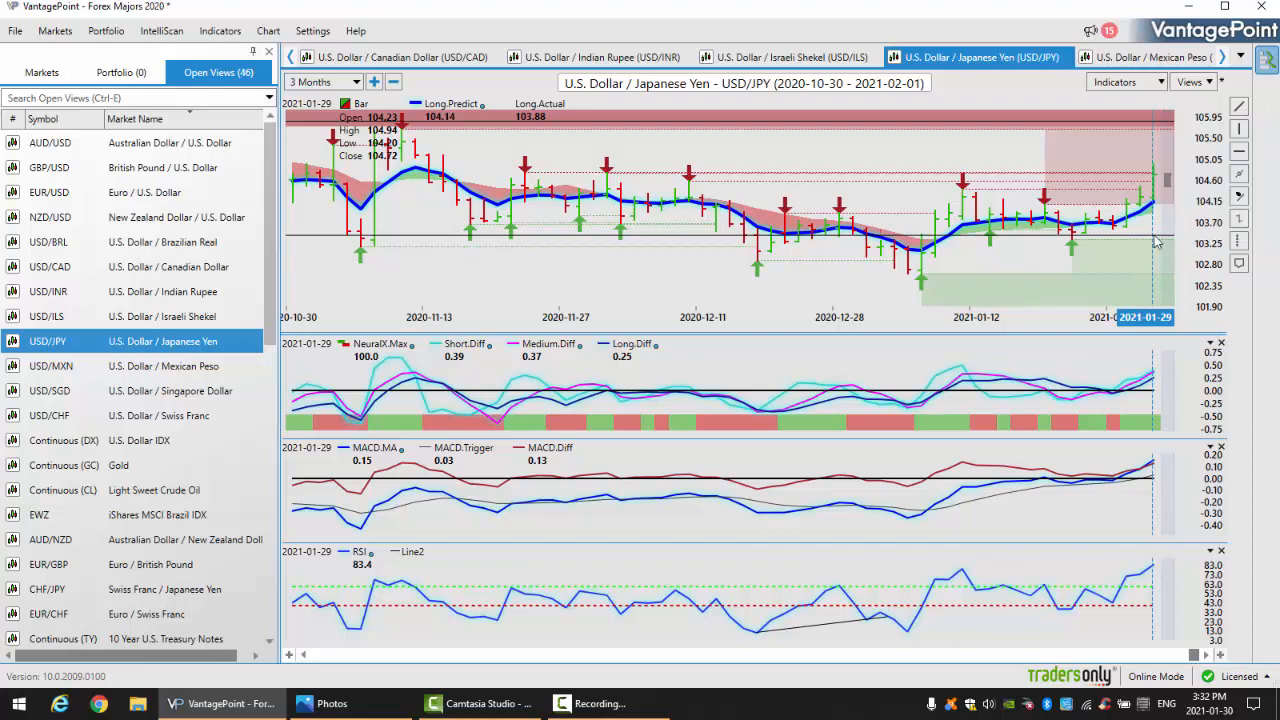
pyautogui.moveTo(1100, 410)
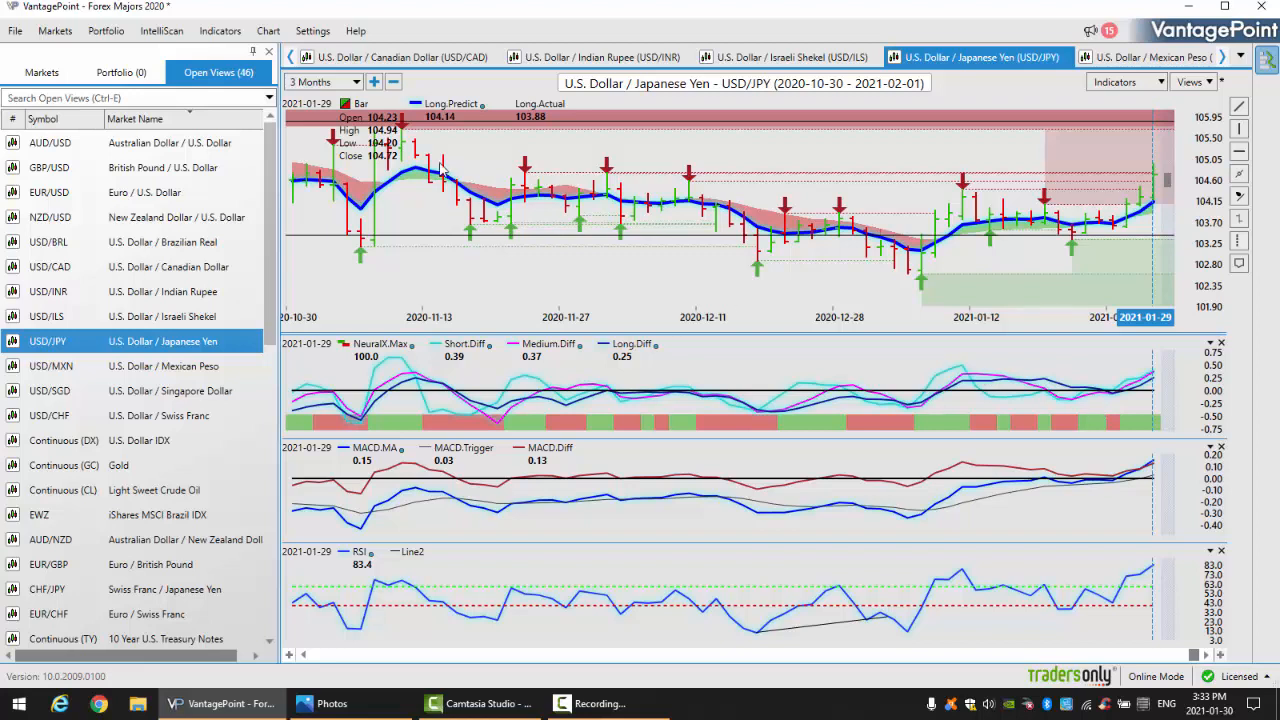
pyautogui.moveTo(522, 200)
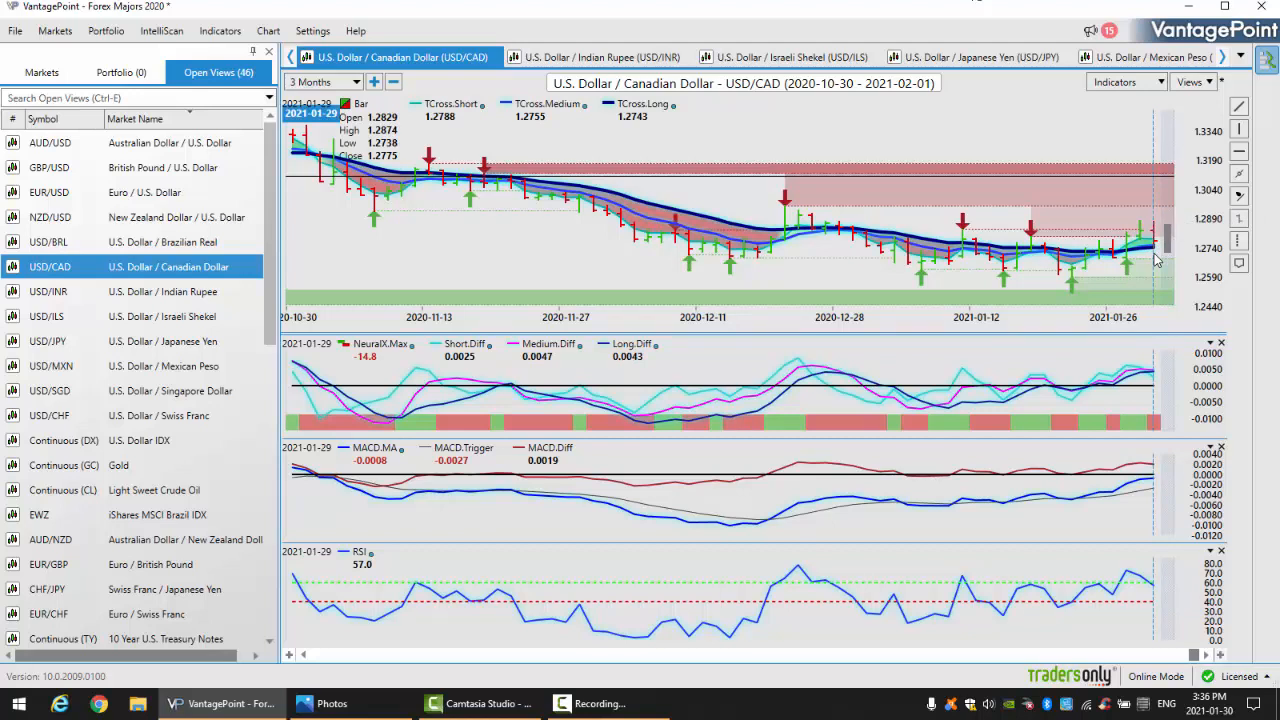
pyautogui.click(50, 142)
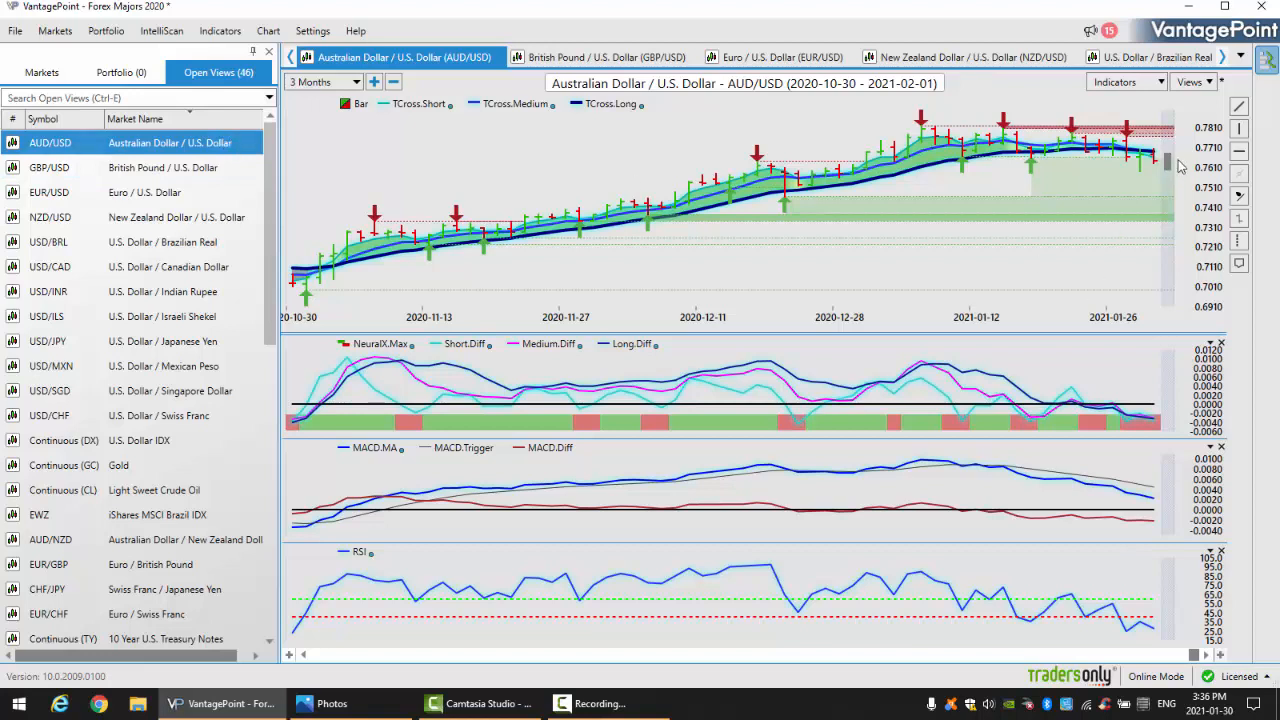
pyautogui.moveTo(1140, 150)
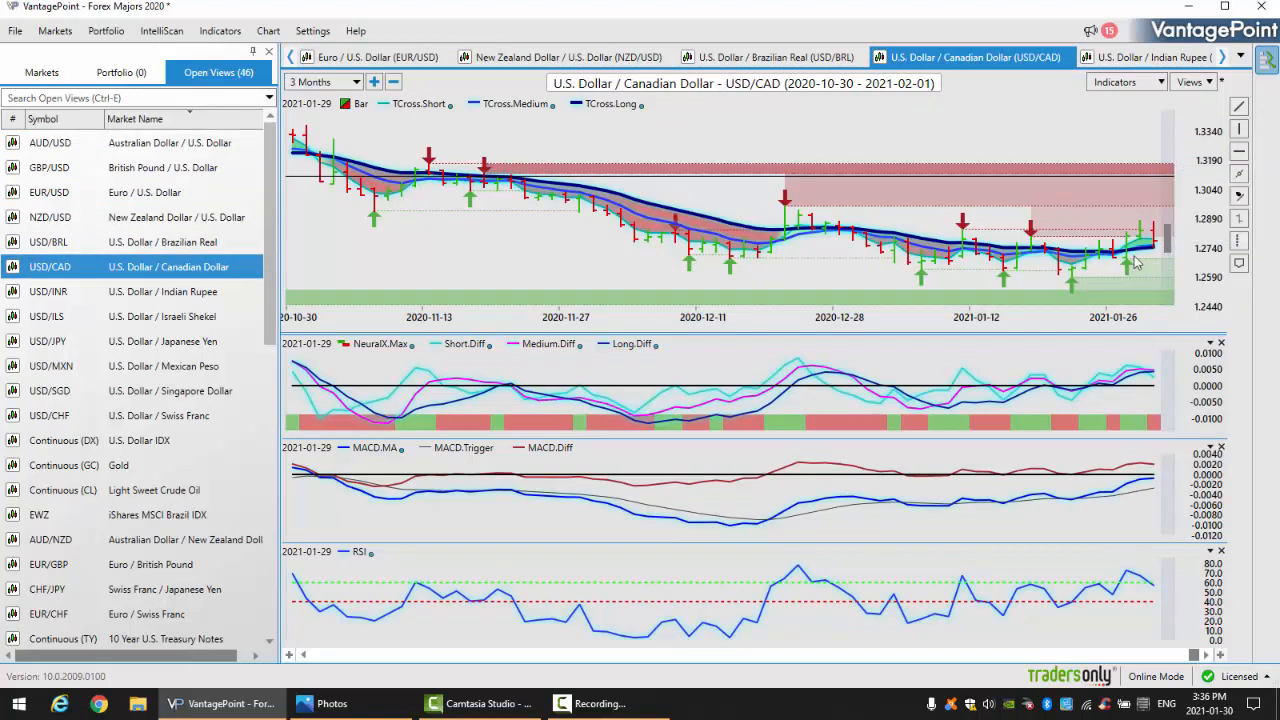
pyautogui.moveTo(1240, 150)
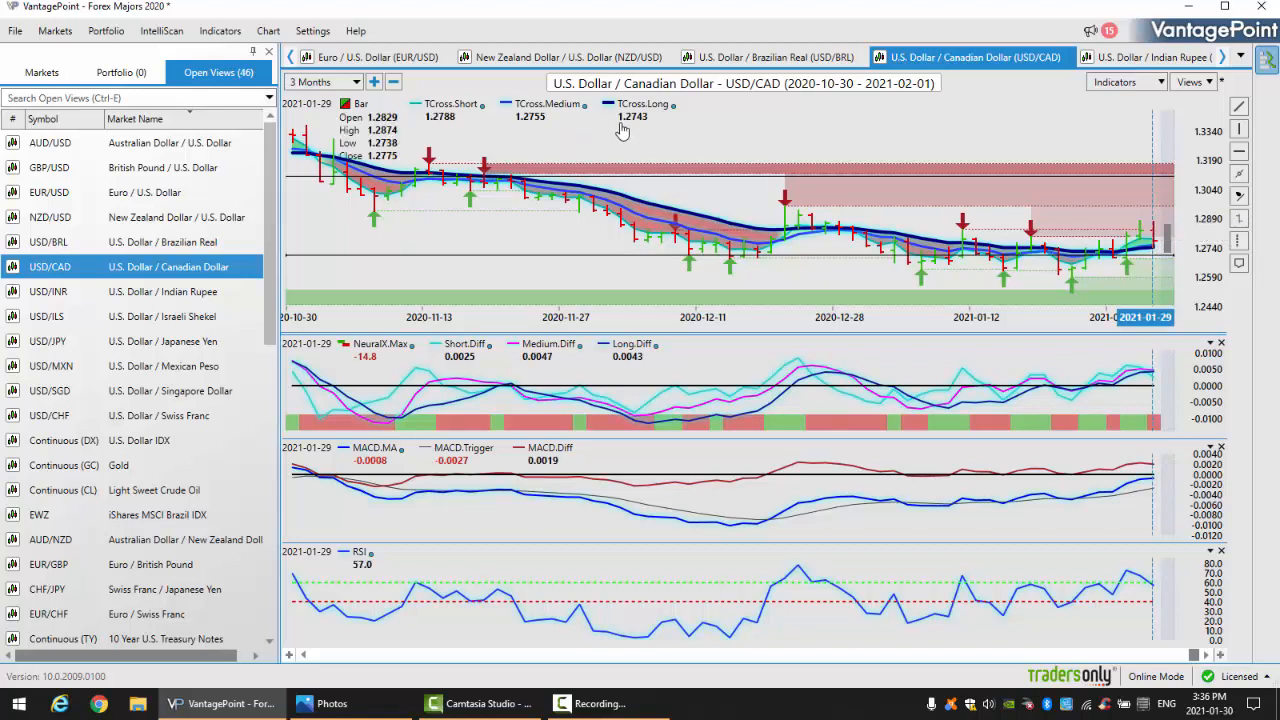
pyautogui.moveTo(760, 140)
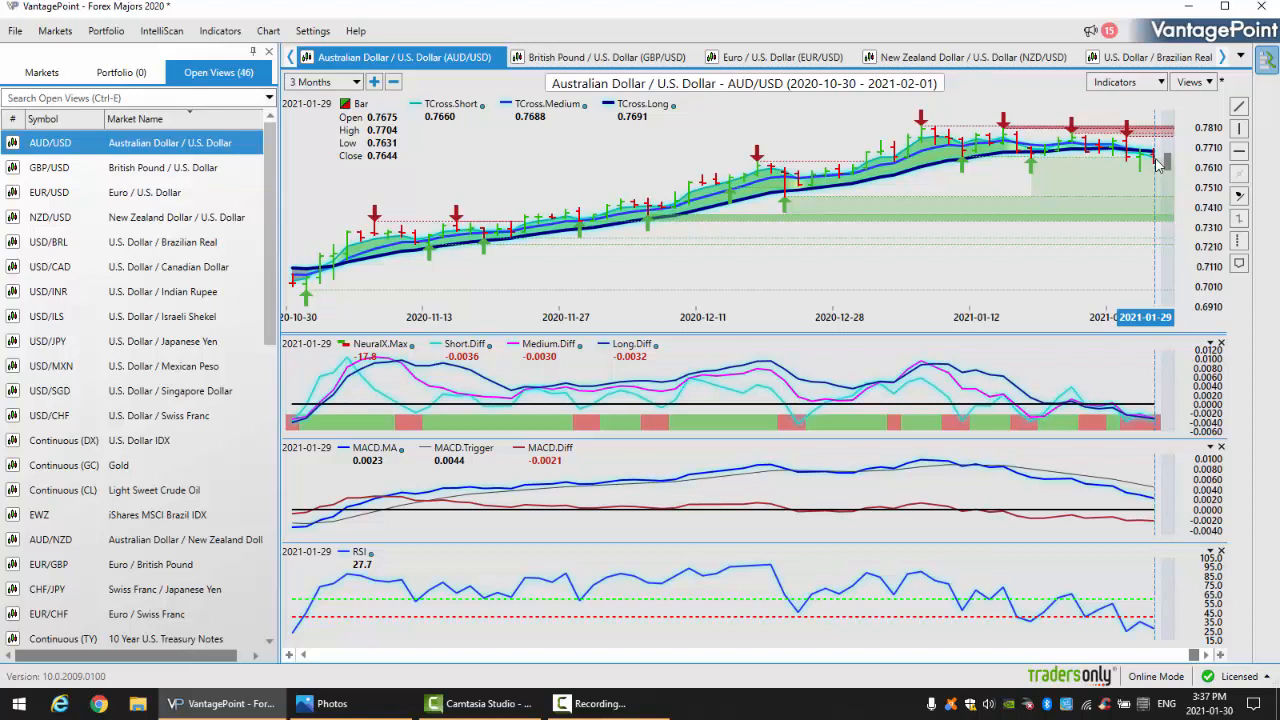
pyautogui.moveTo(1144, 166)
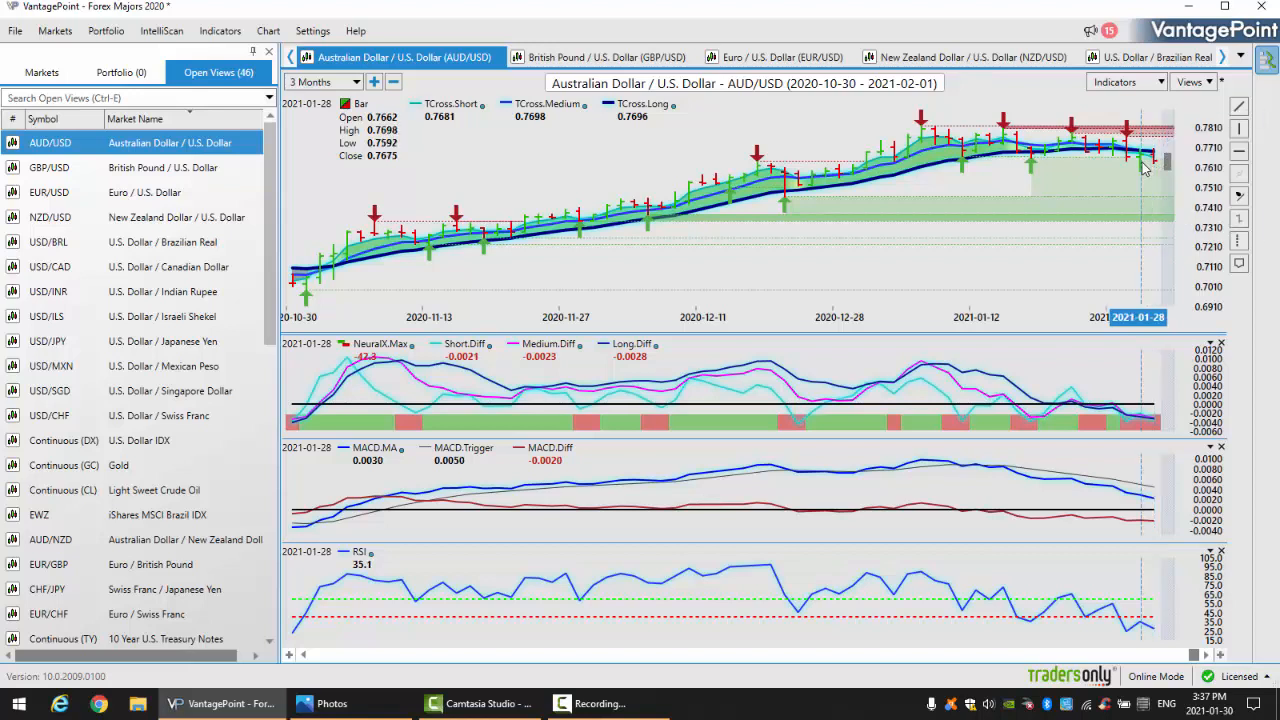
pyautogui.moveTo(1144, 168)
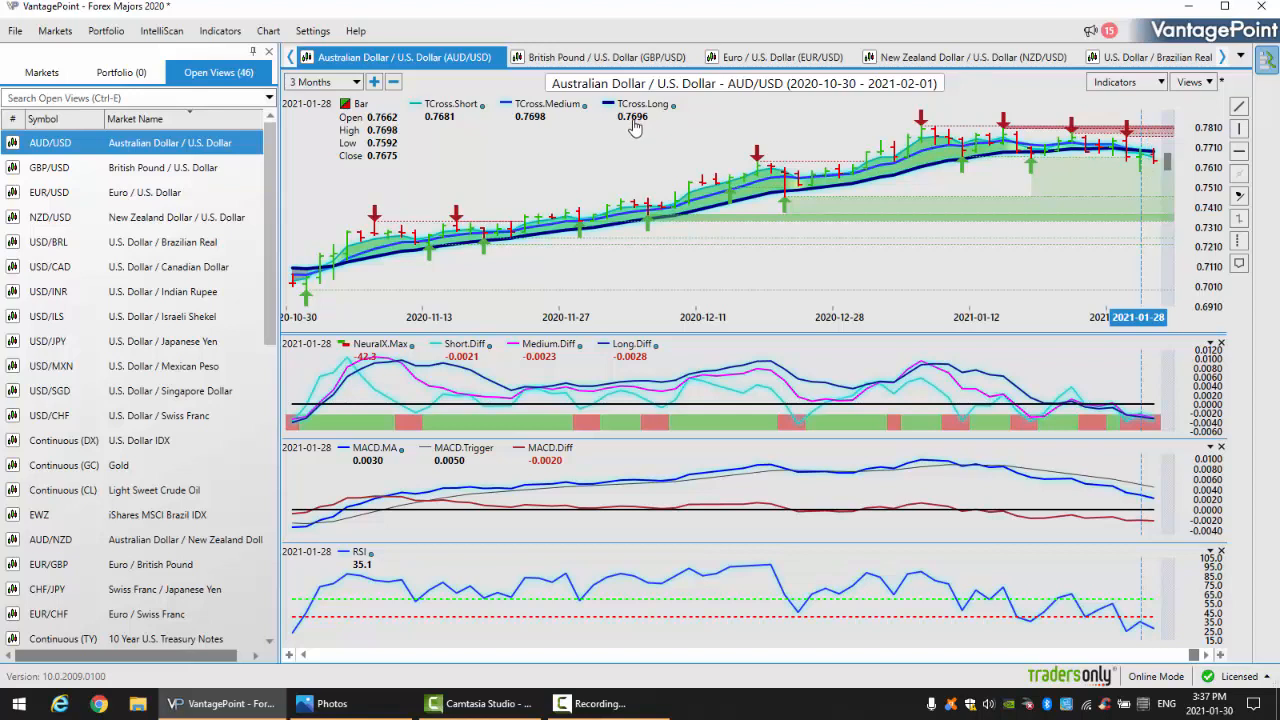
pyautogui.moveTo(1156, 170)
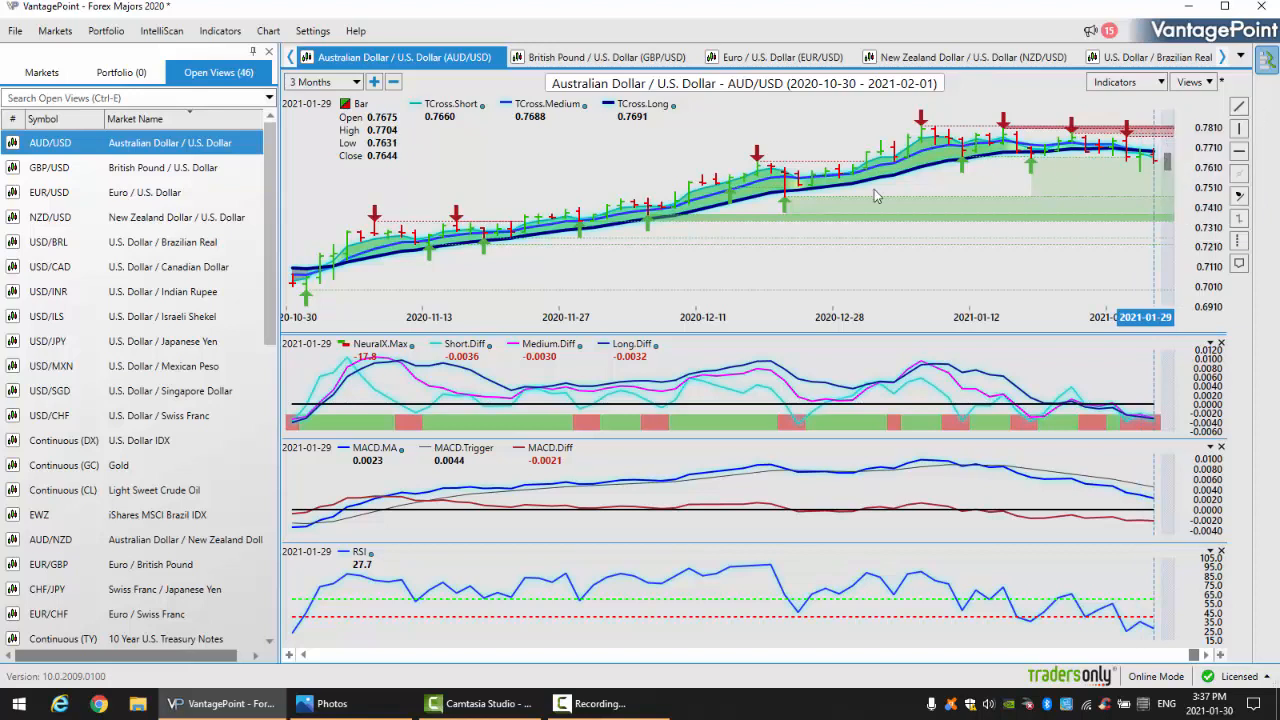
pyautogui.moveTo(344, 172)
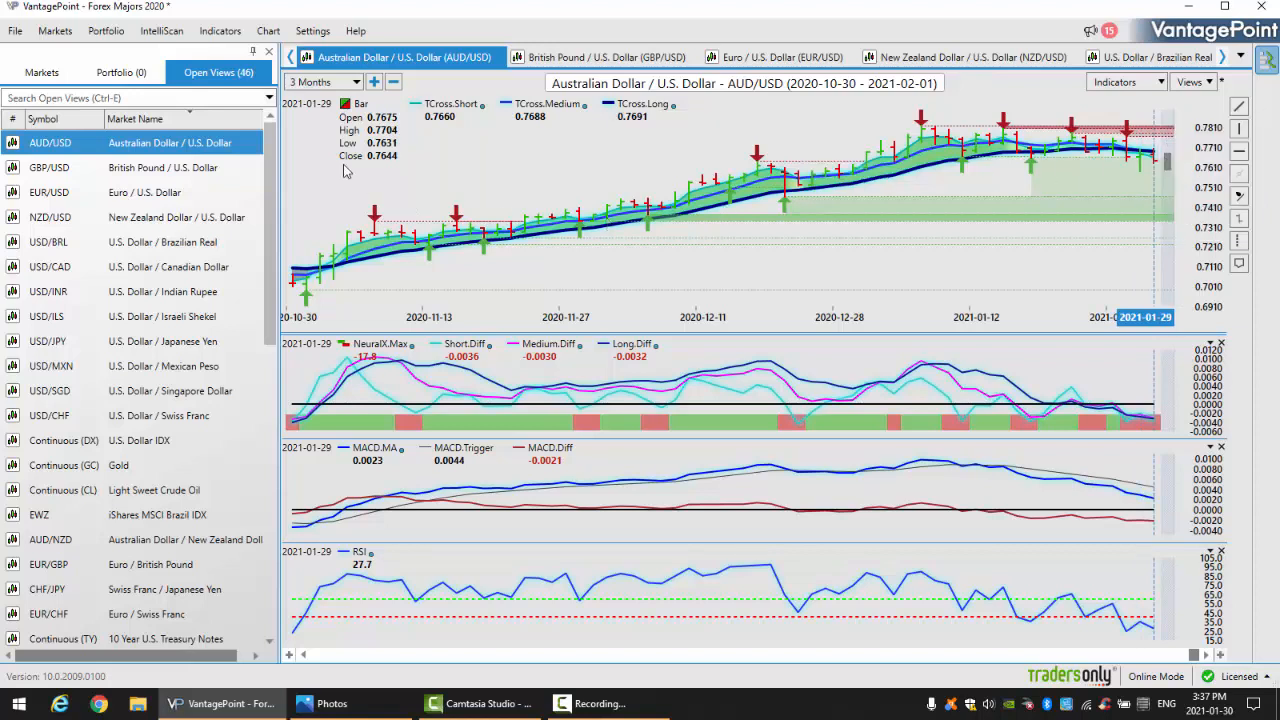
# - Show the next currency-pair chart tab, New Zealand Dollar / U.S. Dollar, for review
pyautogui.click(972, 56)
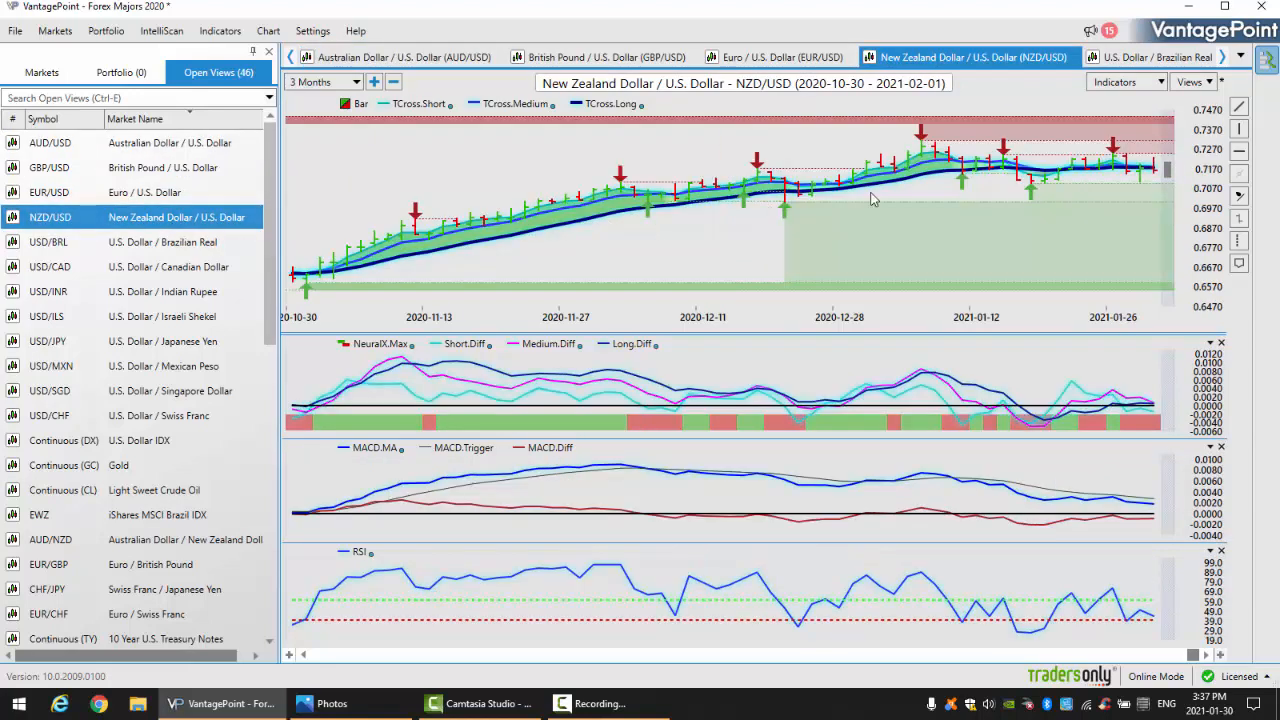
pyautogui.moveTo(1156, 180)
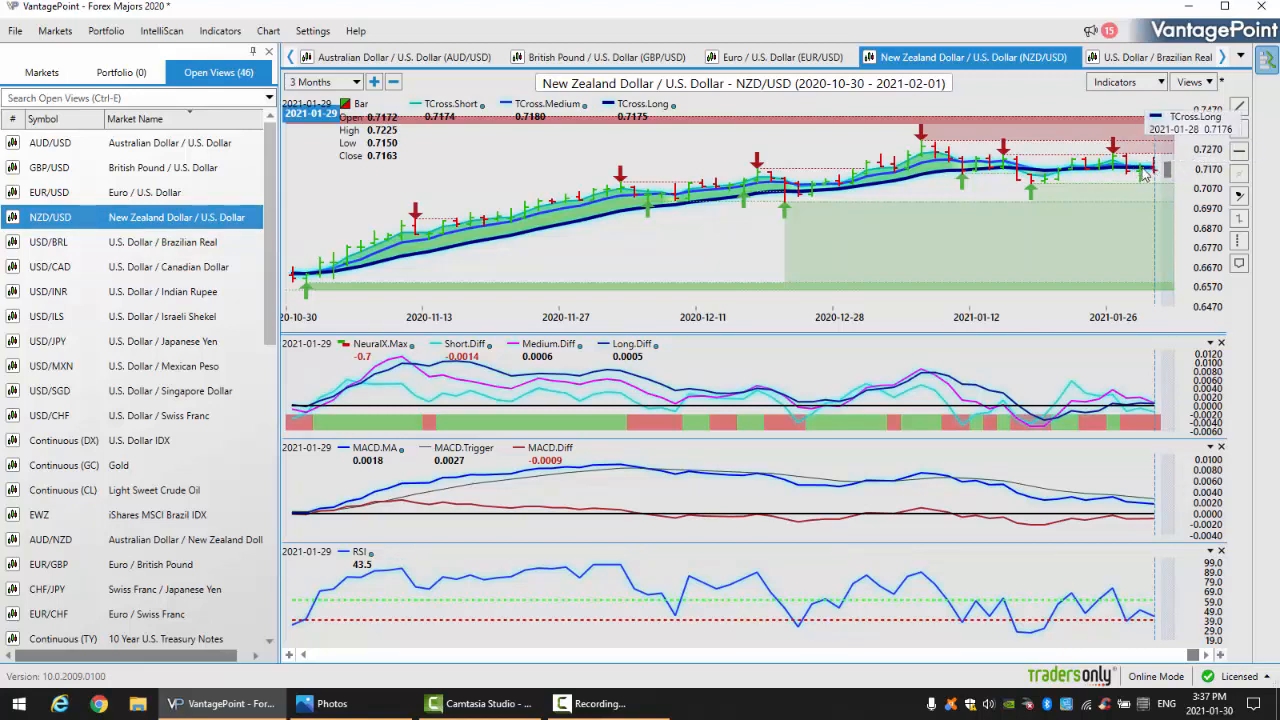
pyautogui.moveTo(1100, 186)
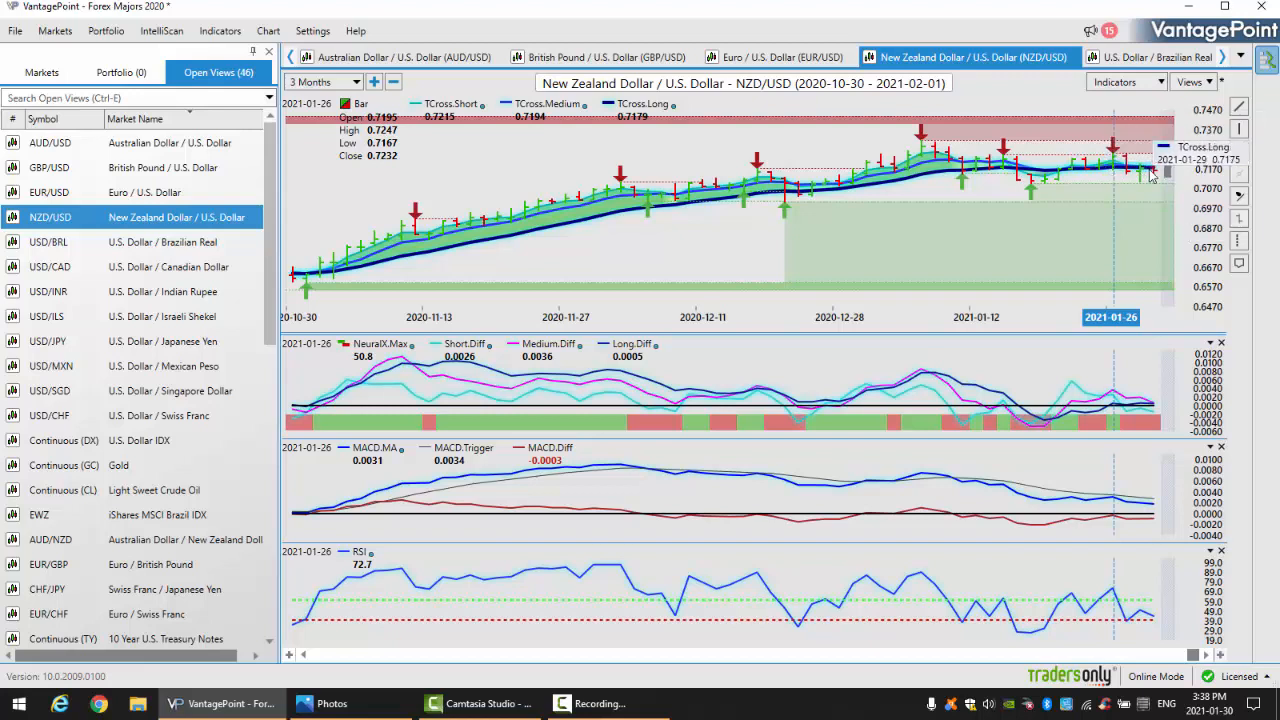
pyautogui.moveTo(1028, 180)
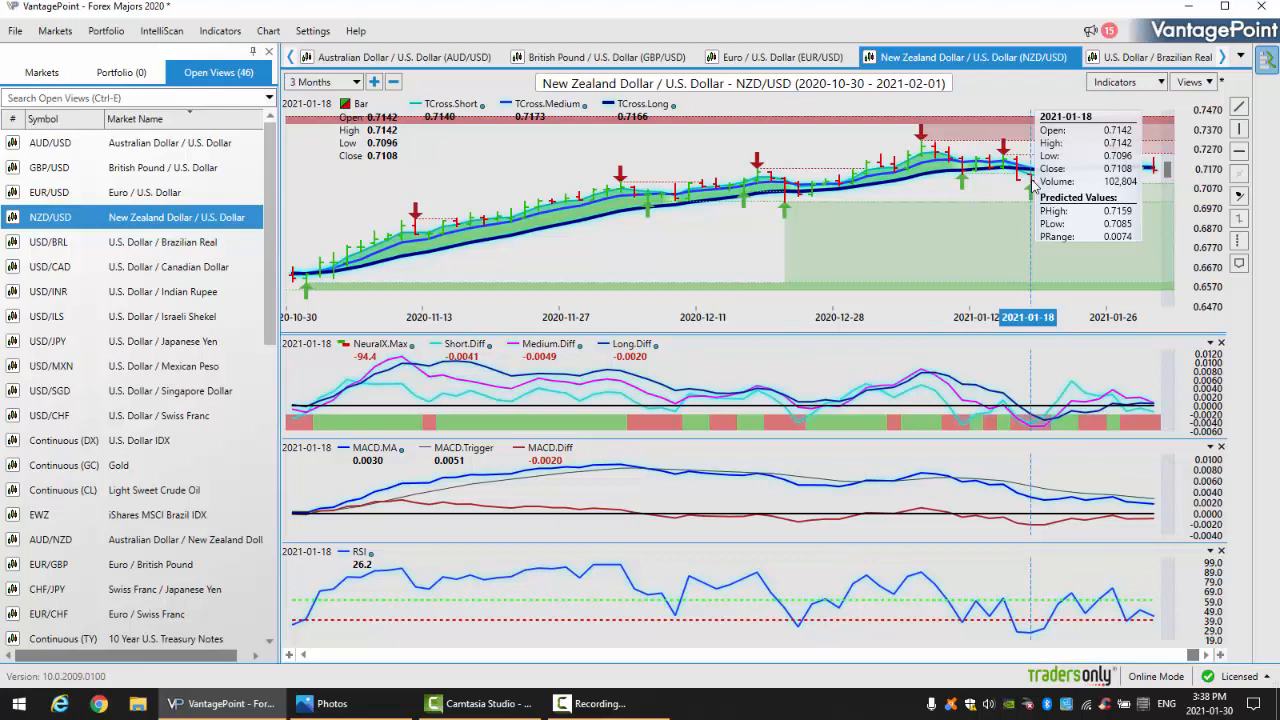
pyautogui.moveTo(1144, 186)
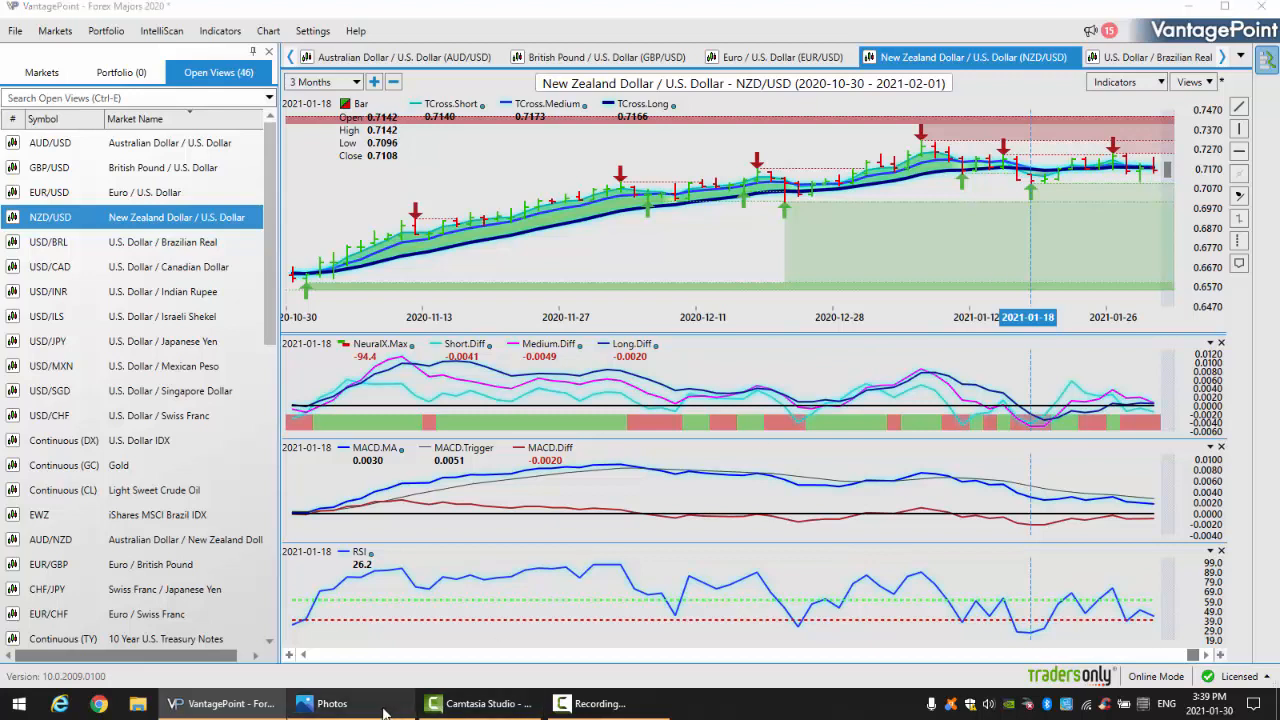
# - Switch back to the Photos AI Market Outlook title image
pyautogui.click(340, 704)
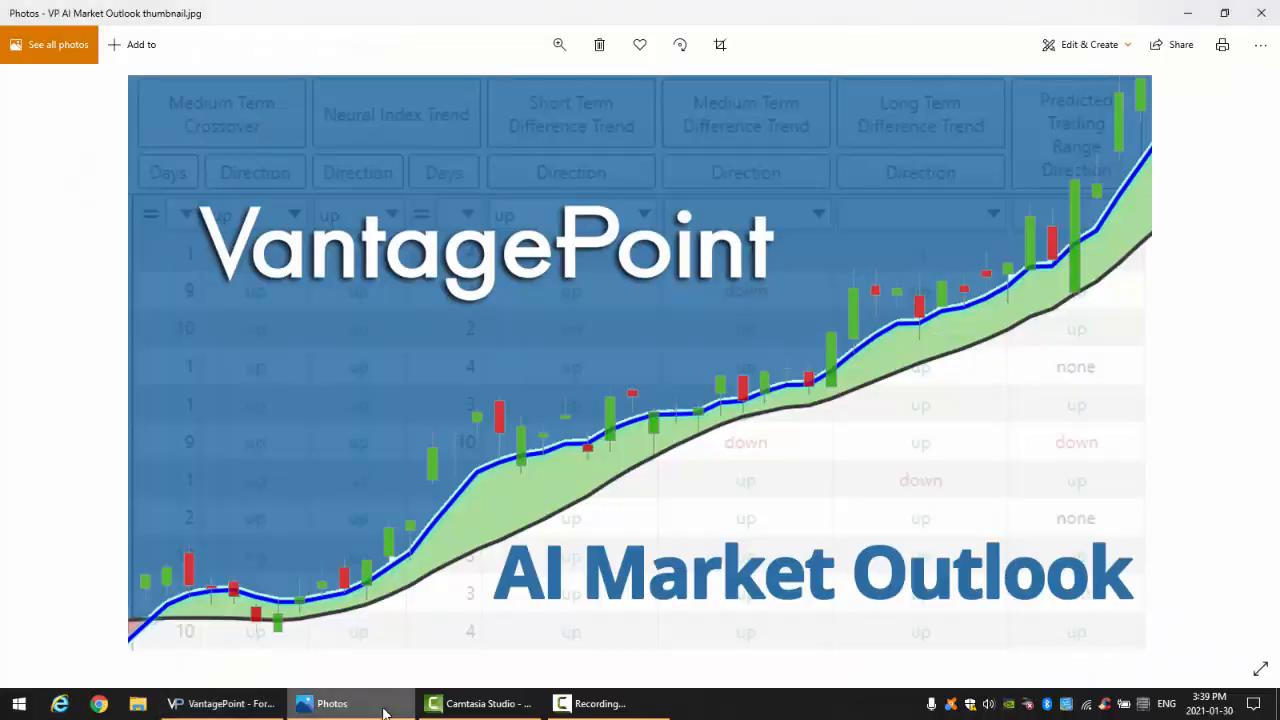